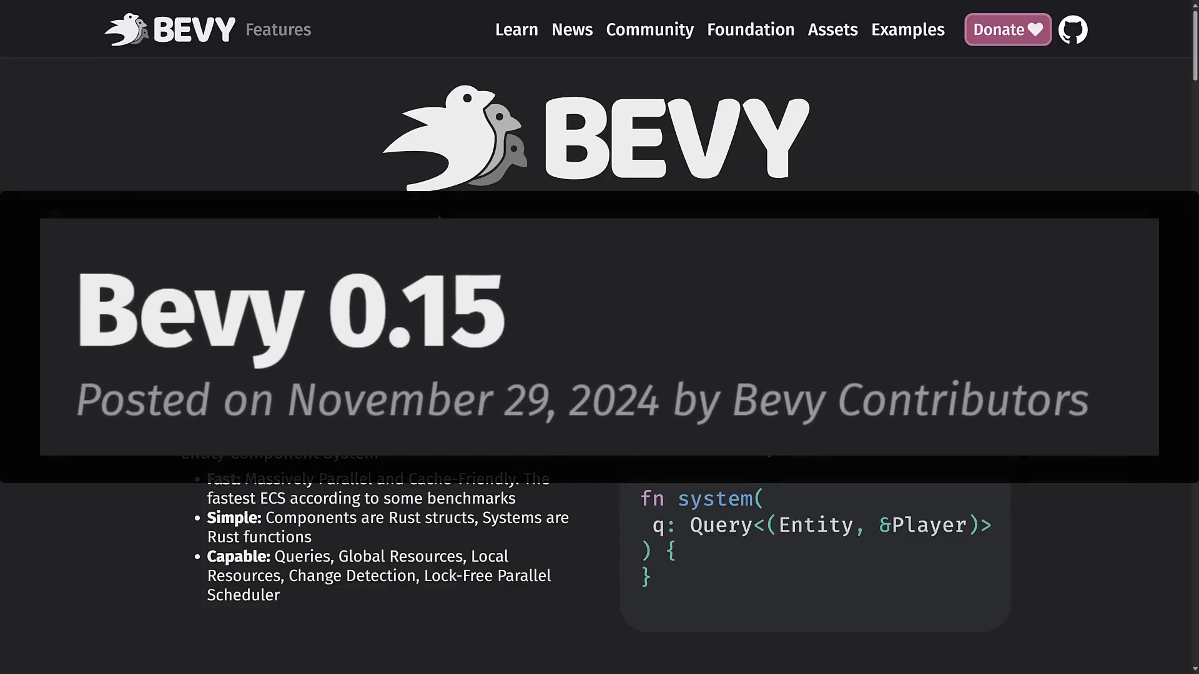
Scroll through the Bevy homepage content.
scroll("down", 3)
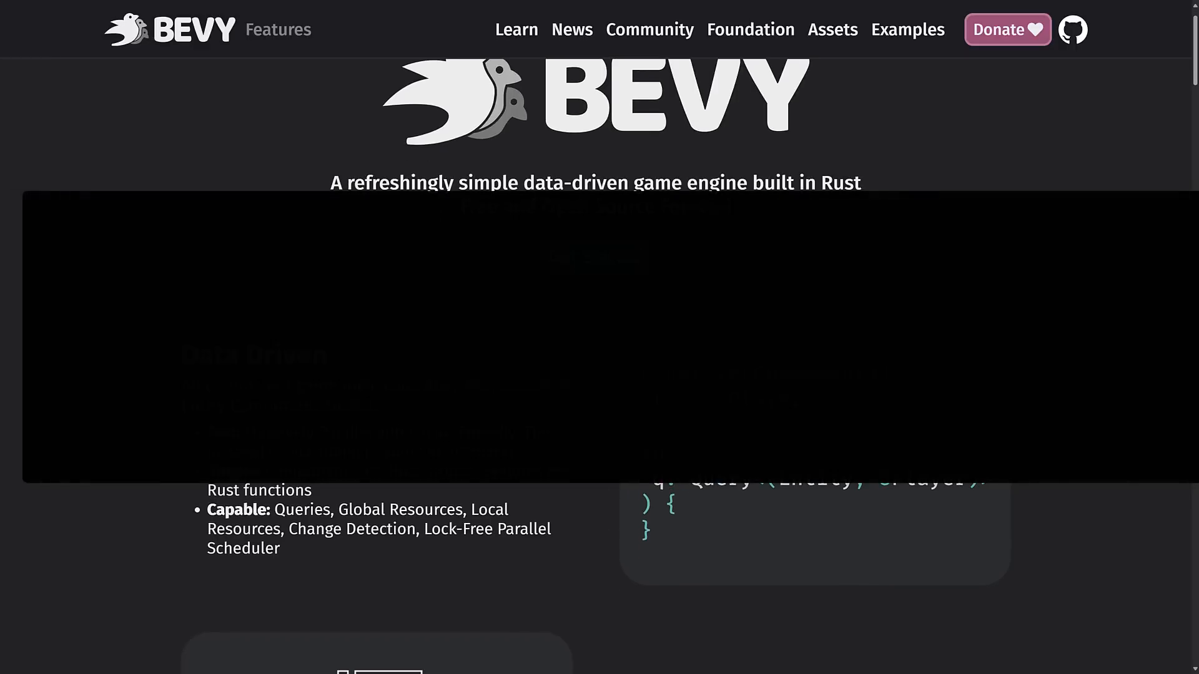
scroll("down", 3)
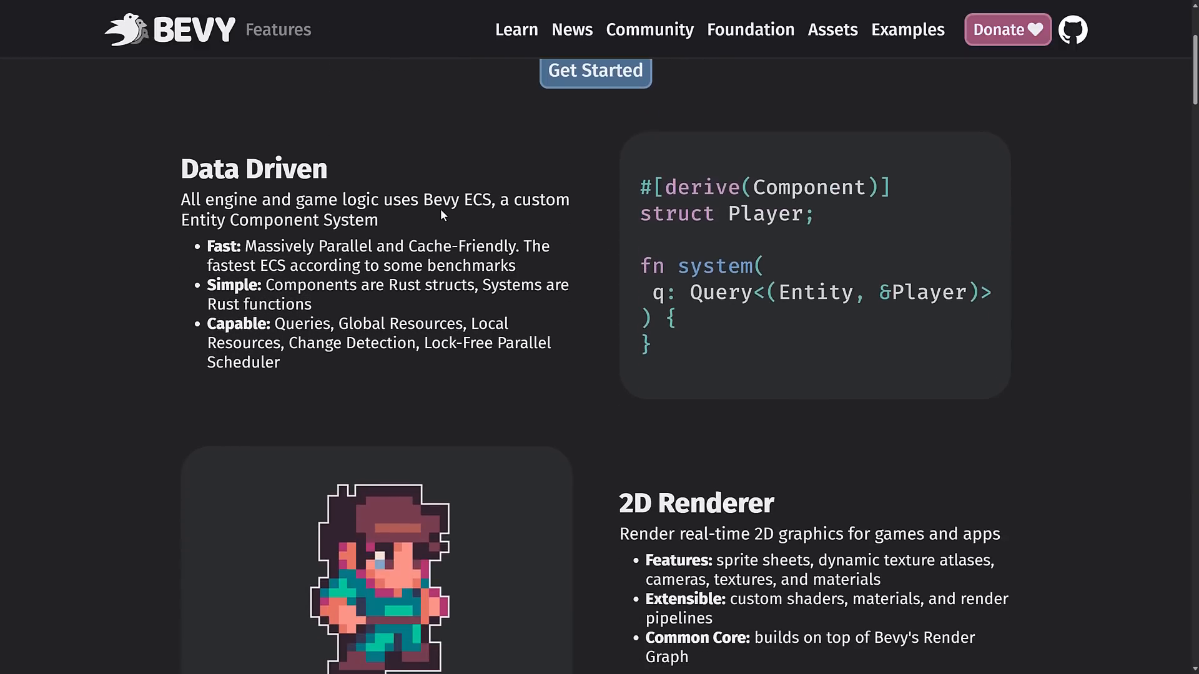
scroll("down", 3)
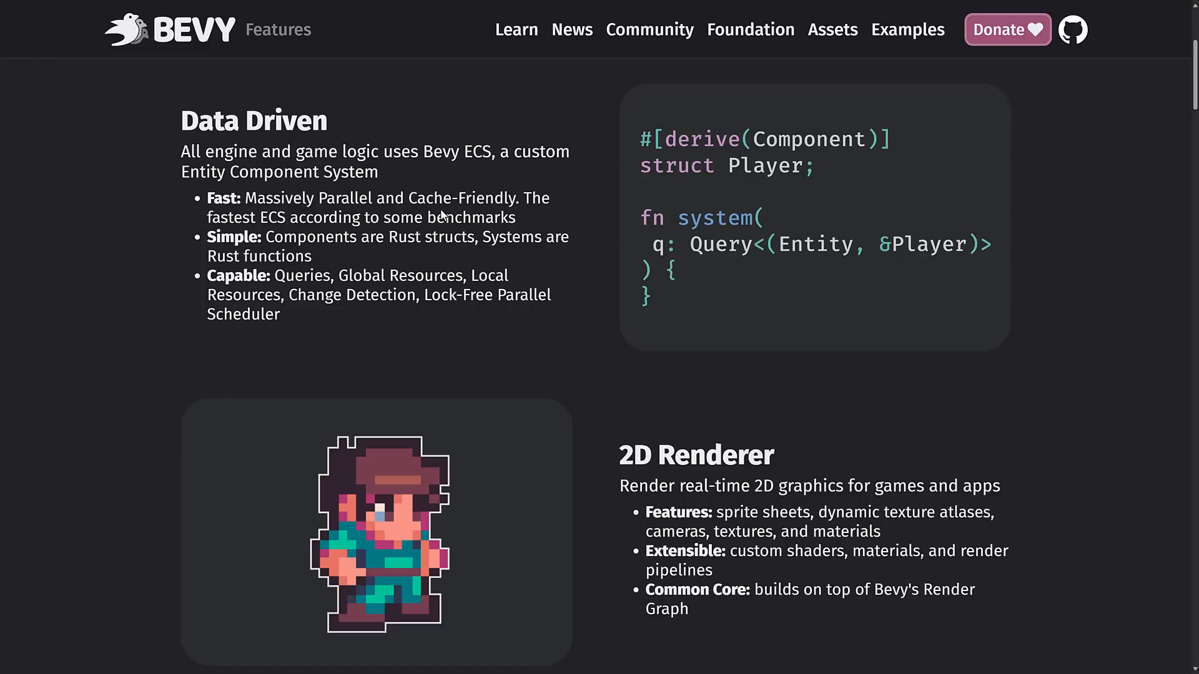
mouse_move(604, 254)
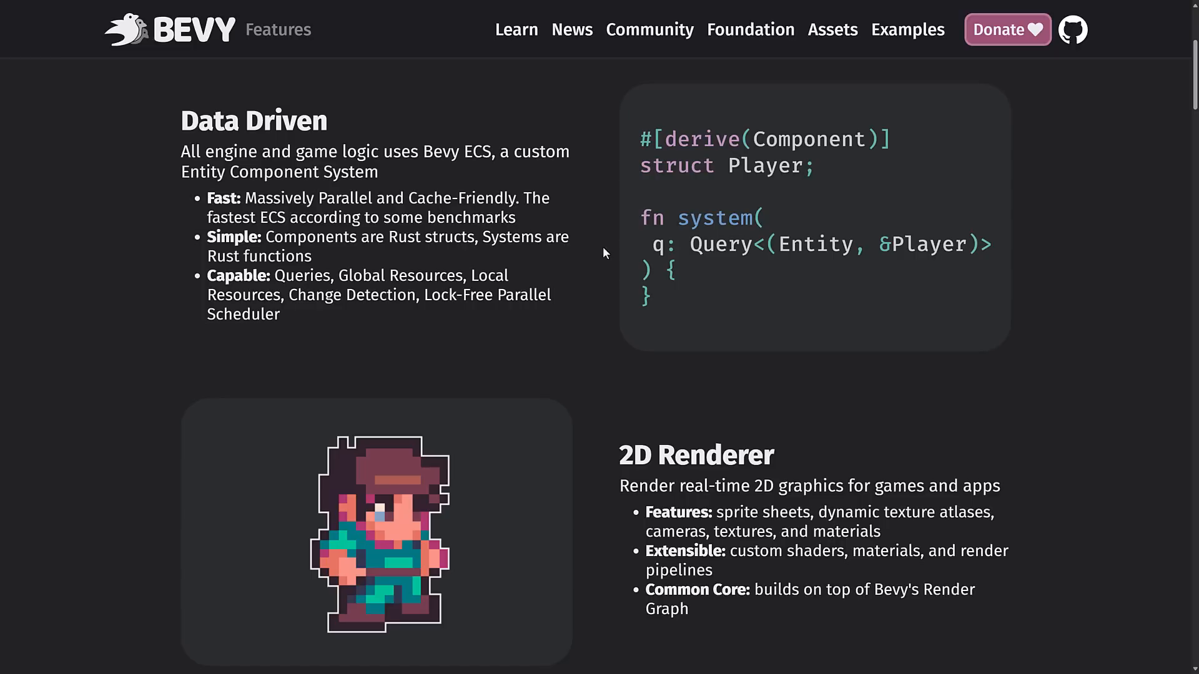
scroll("up", 3)
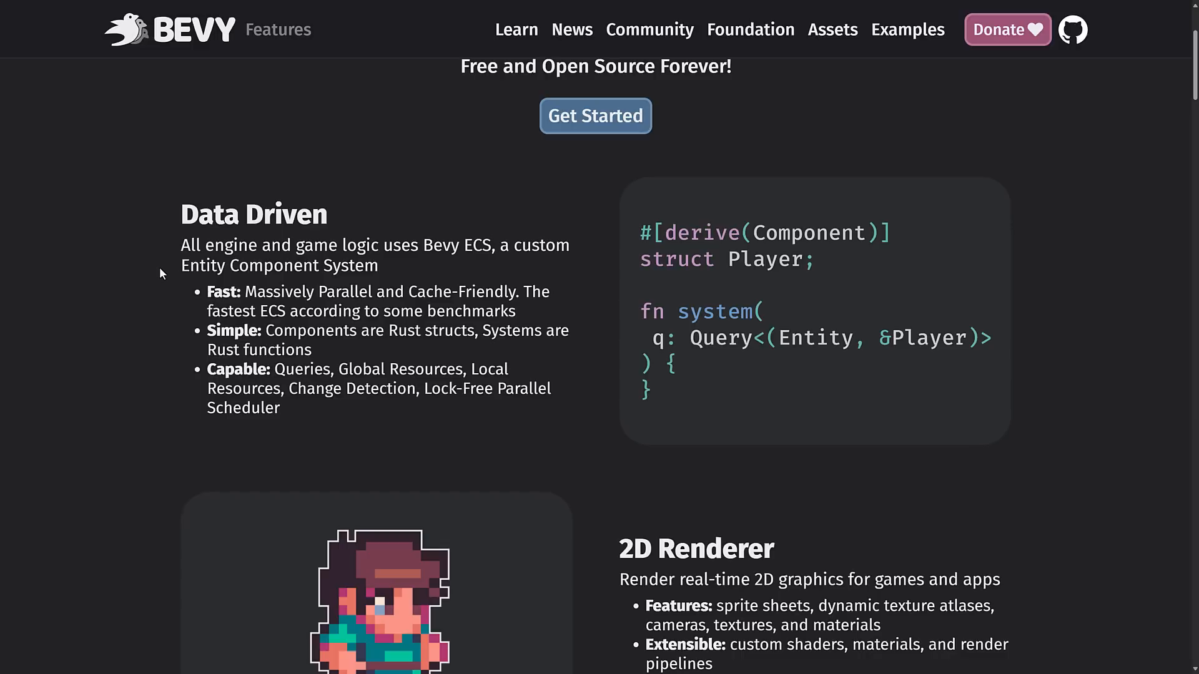
scroll("down", 3)
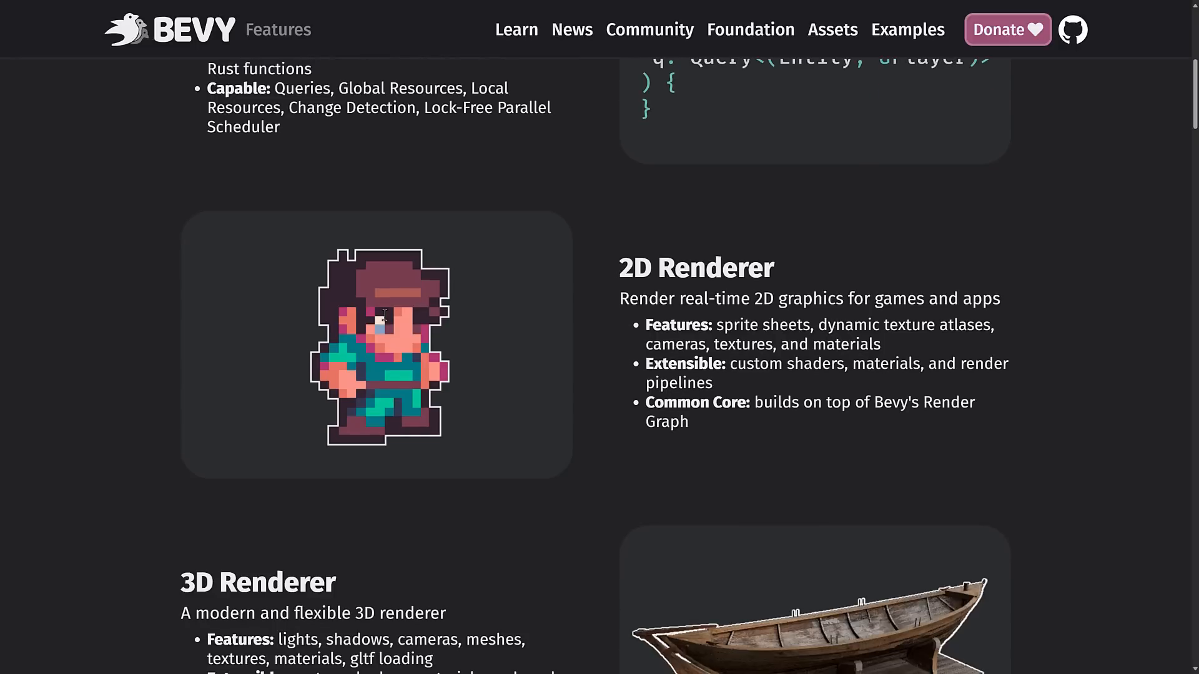
scroll("down", 3)
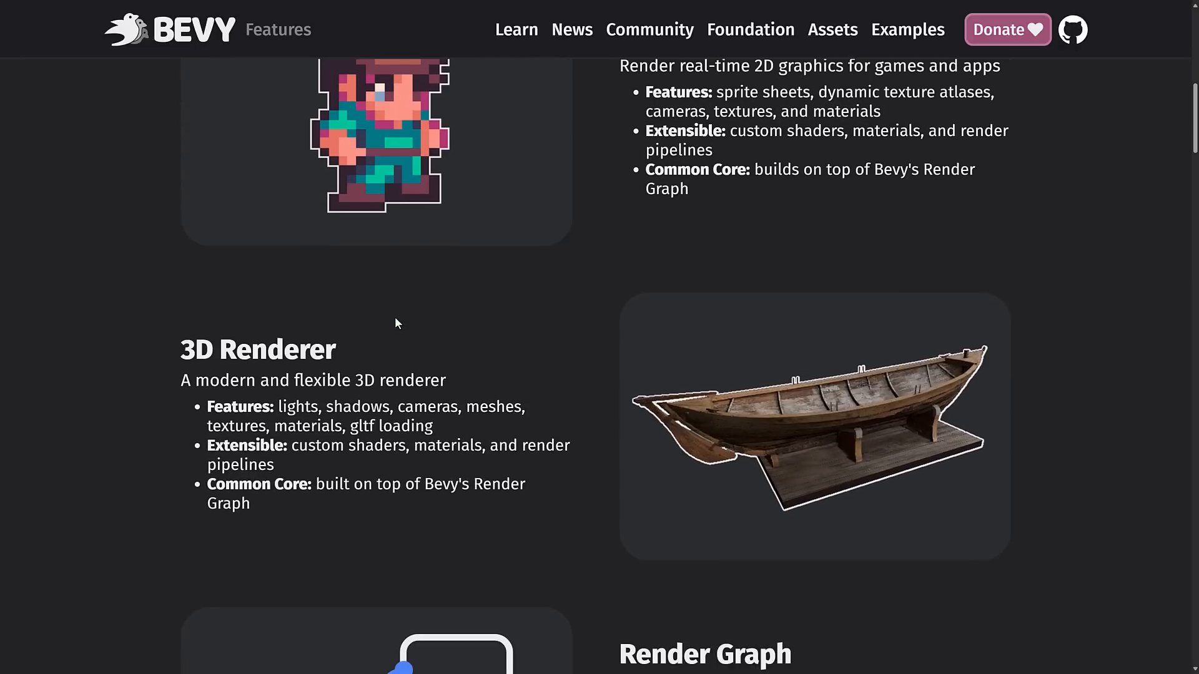
scroll("down", 3)
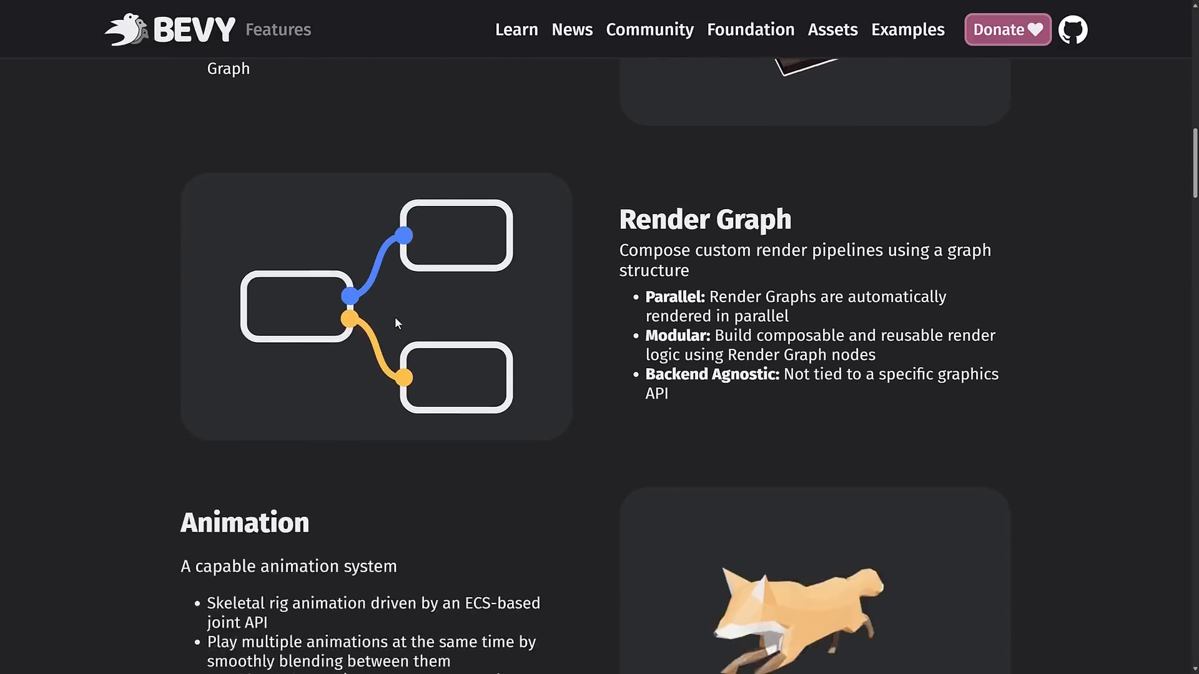
scroll("down", 3)
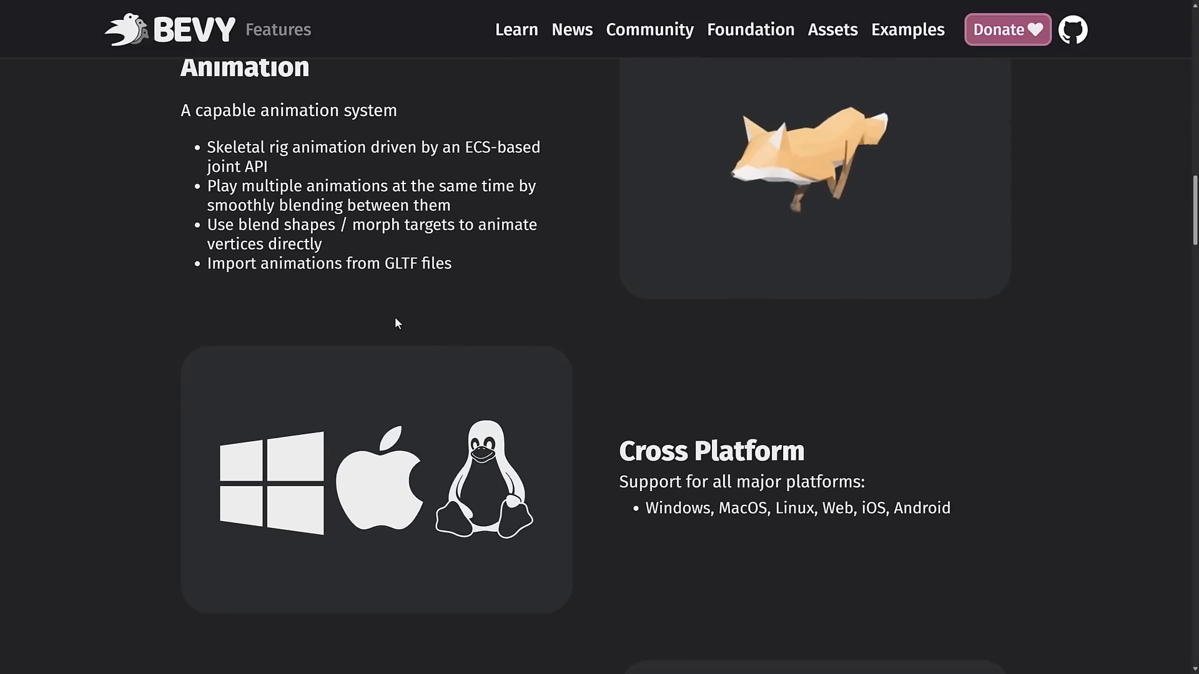
scroll("down", 3)
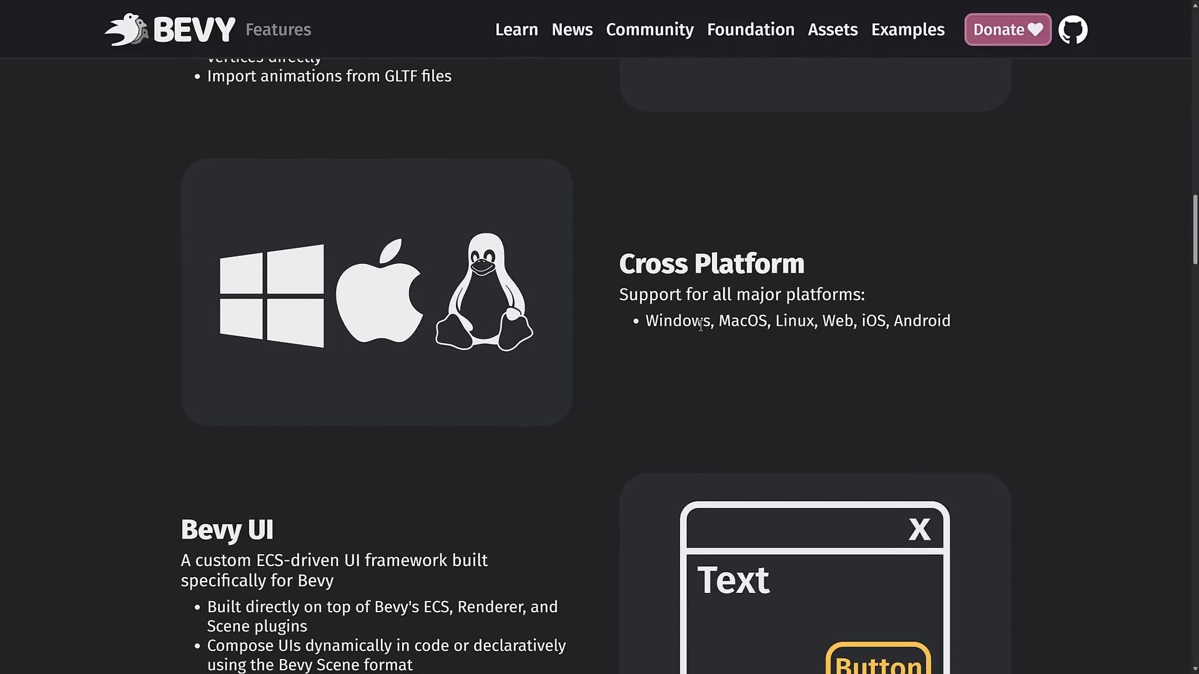
scroll("down", 3)
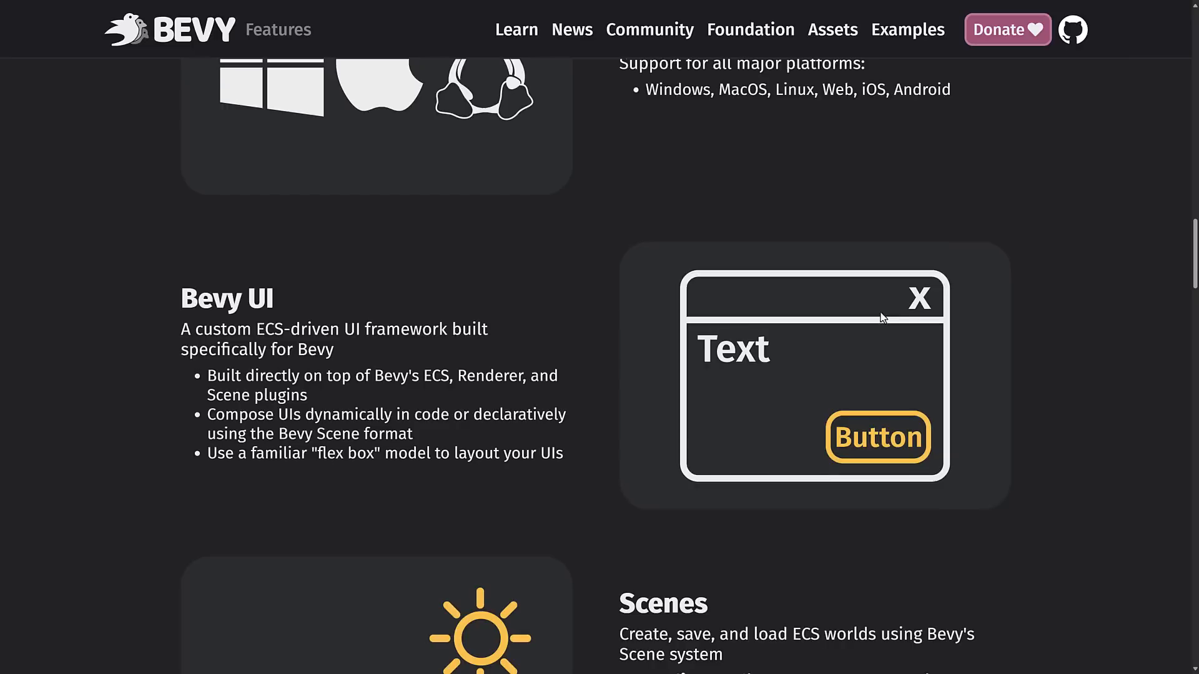
scroll("down", 3)
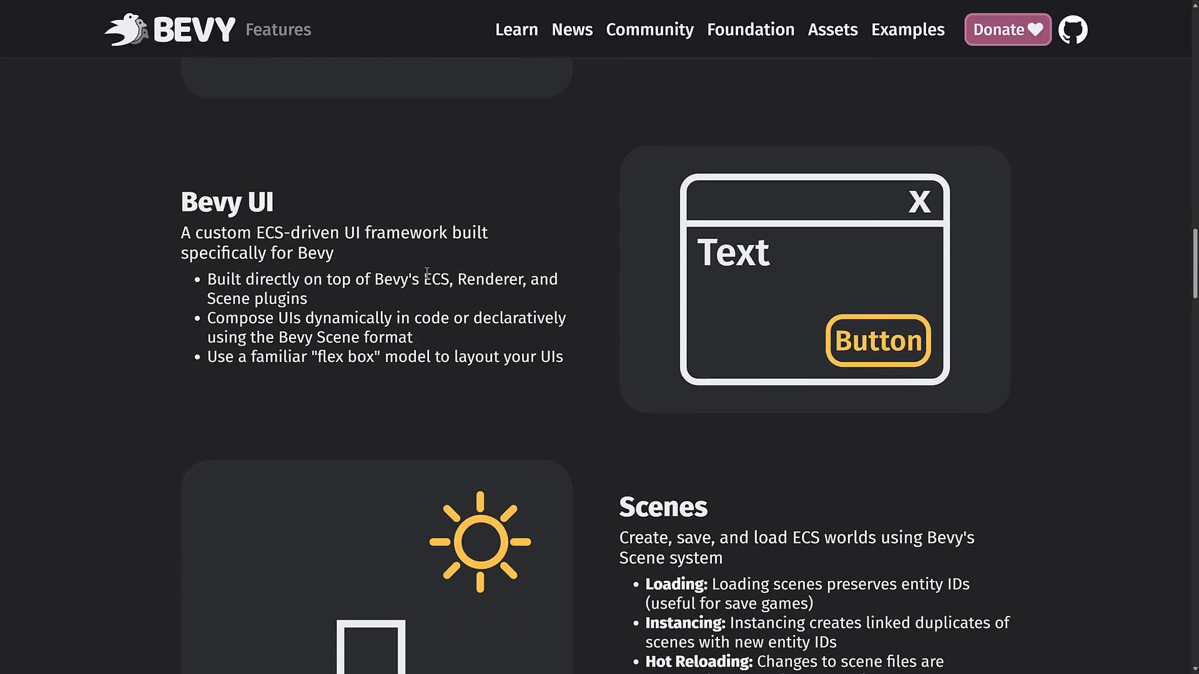
scroll("down", 3)
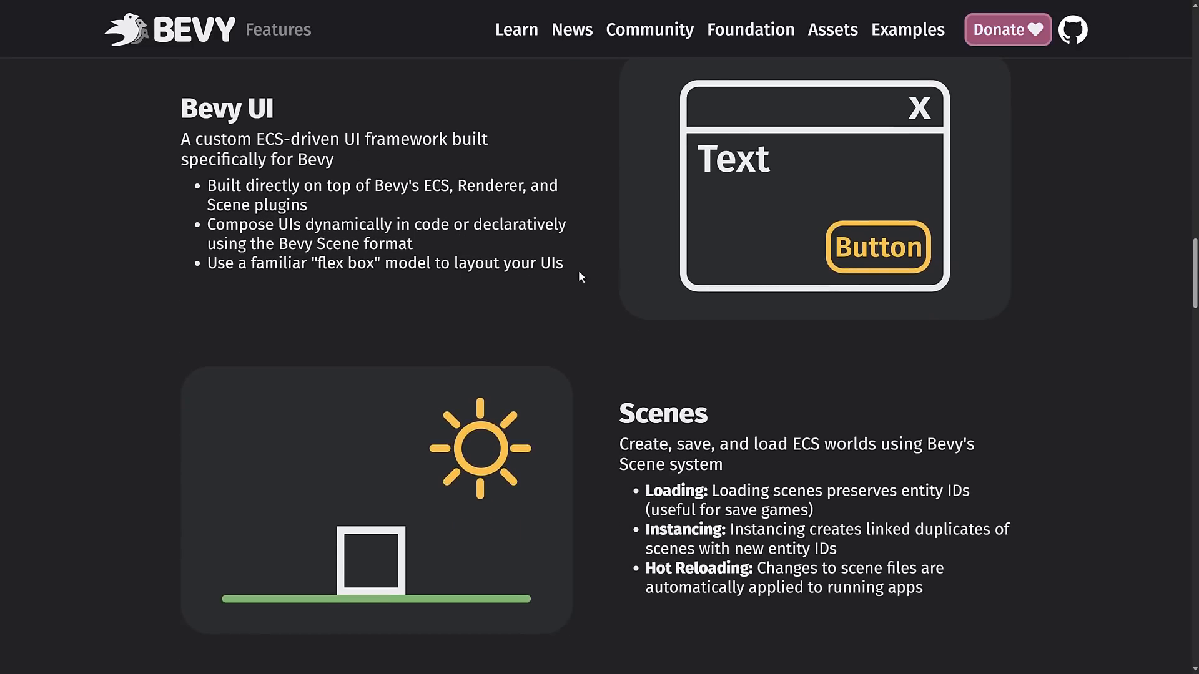
scroll("down", 3)
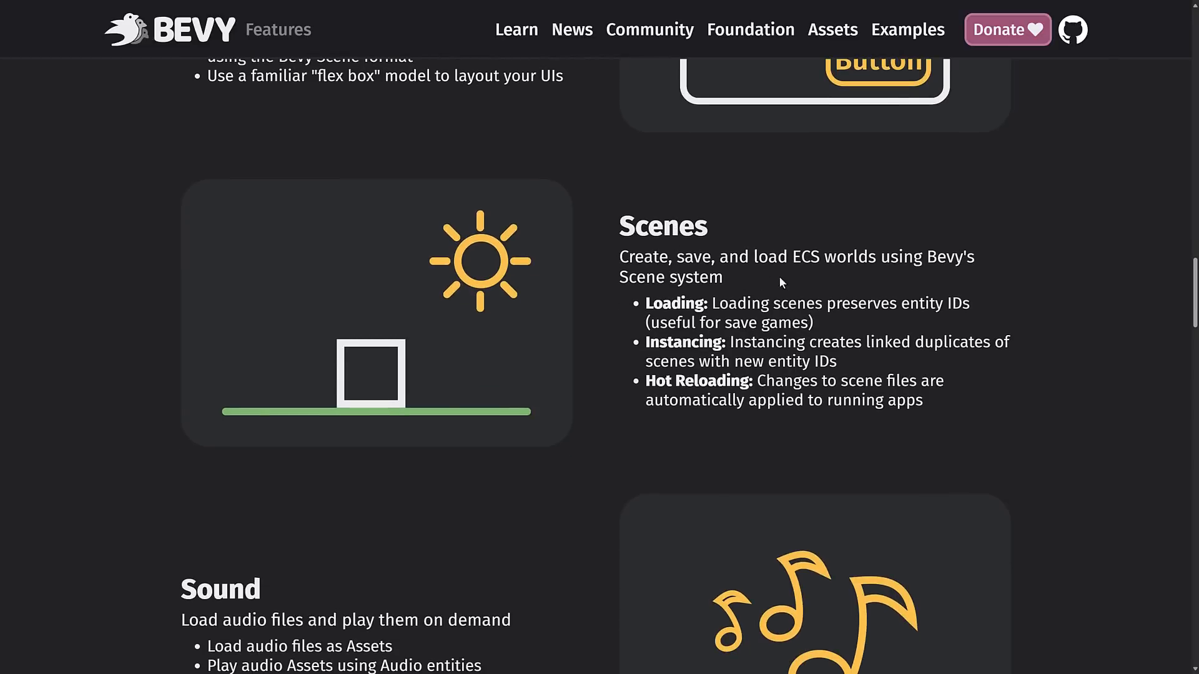
scroll("down", 3)
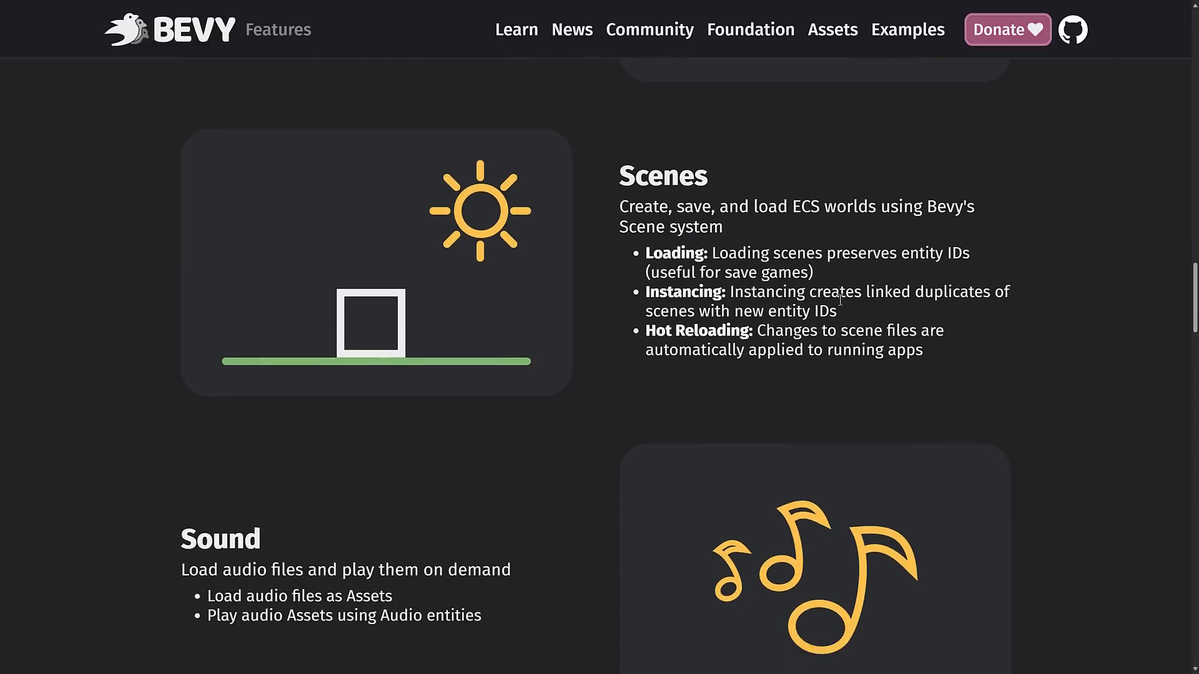
scroll("down", 3)
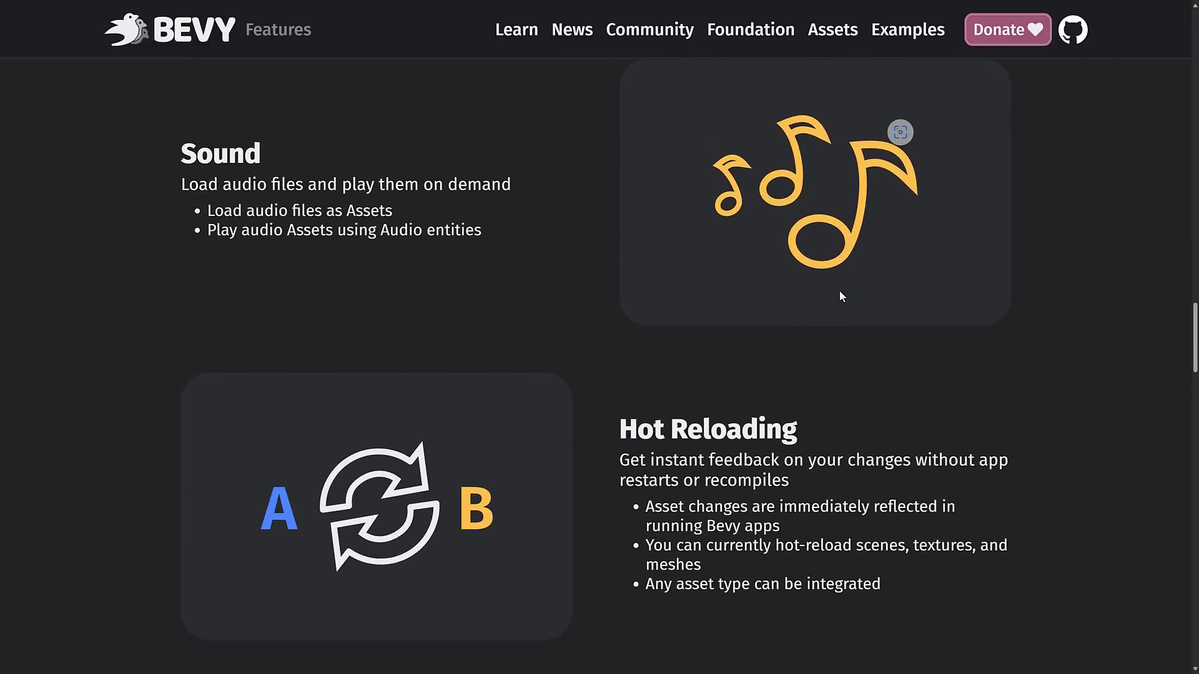
scroll("down", 3)
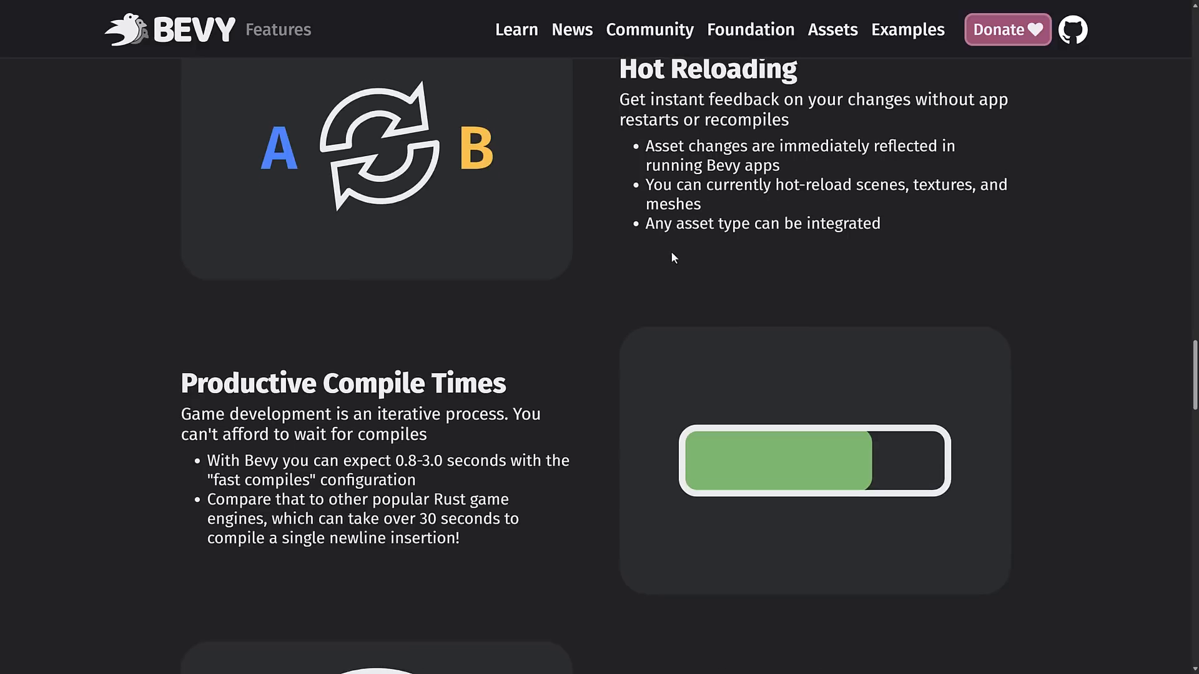
scroll("down", 3)
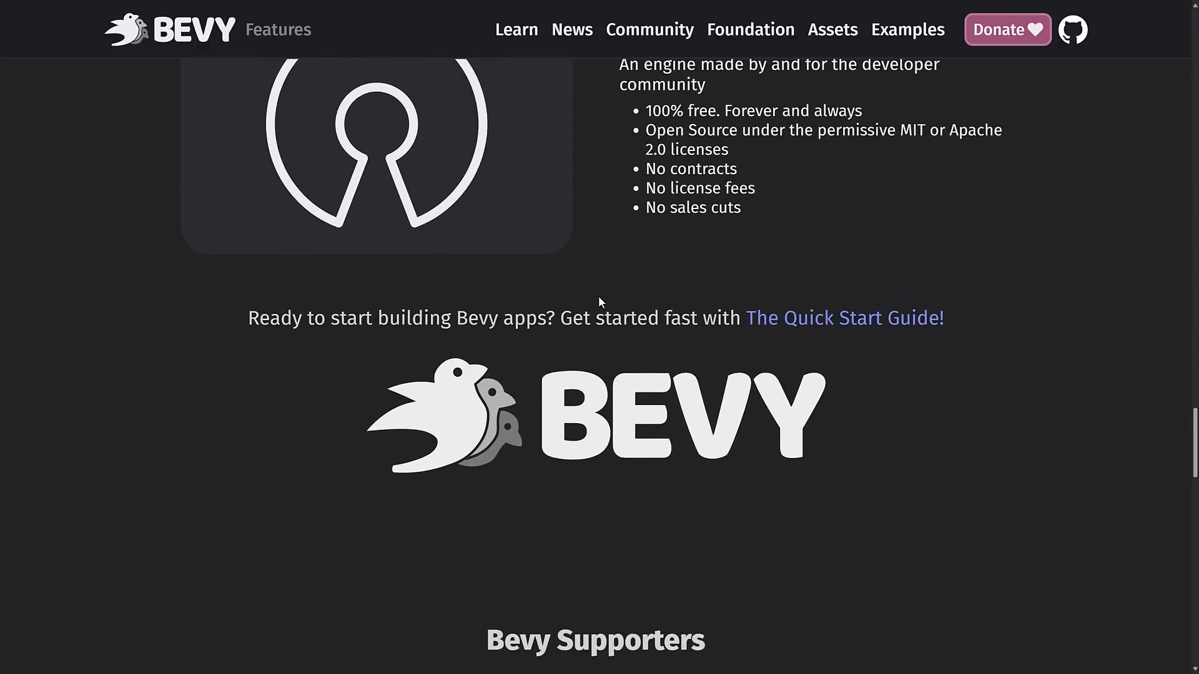
Open the Bevy 0.15 release post, dated November 29, 2024, from the News listing.
scroll("down", 3)
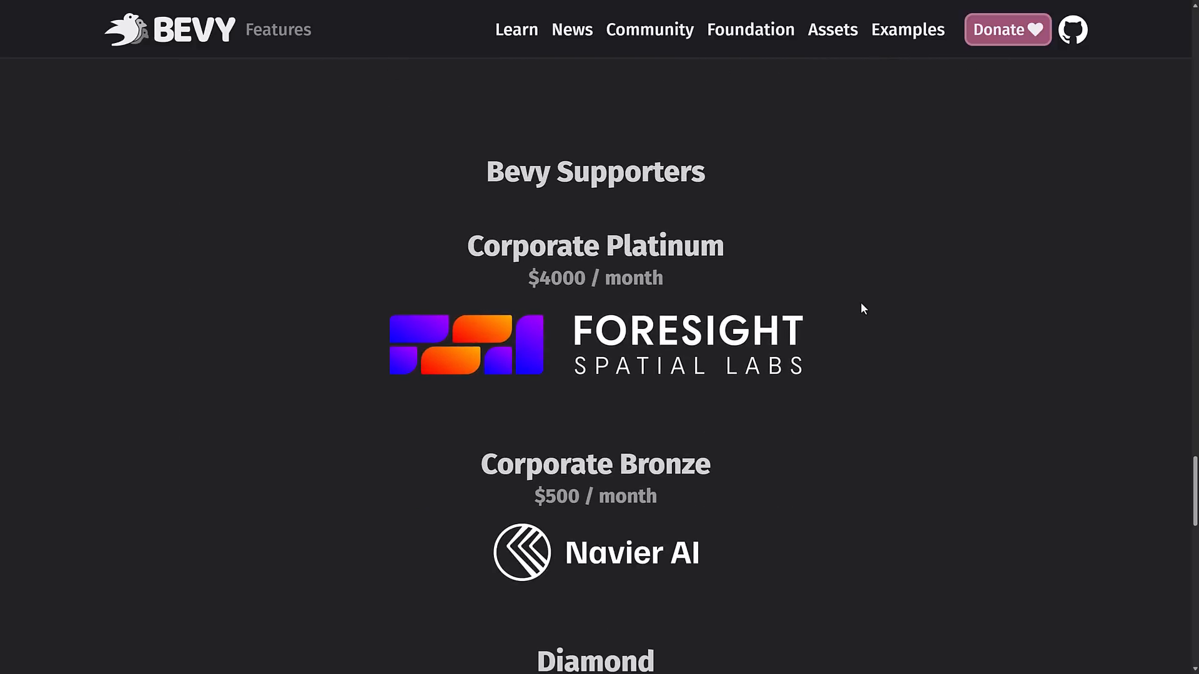
left_click(572, 29)
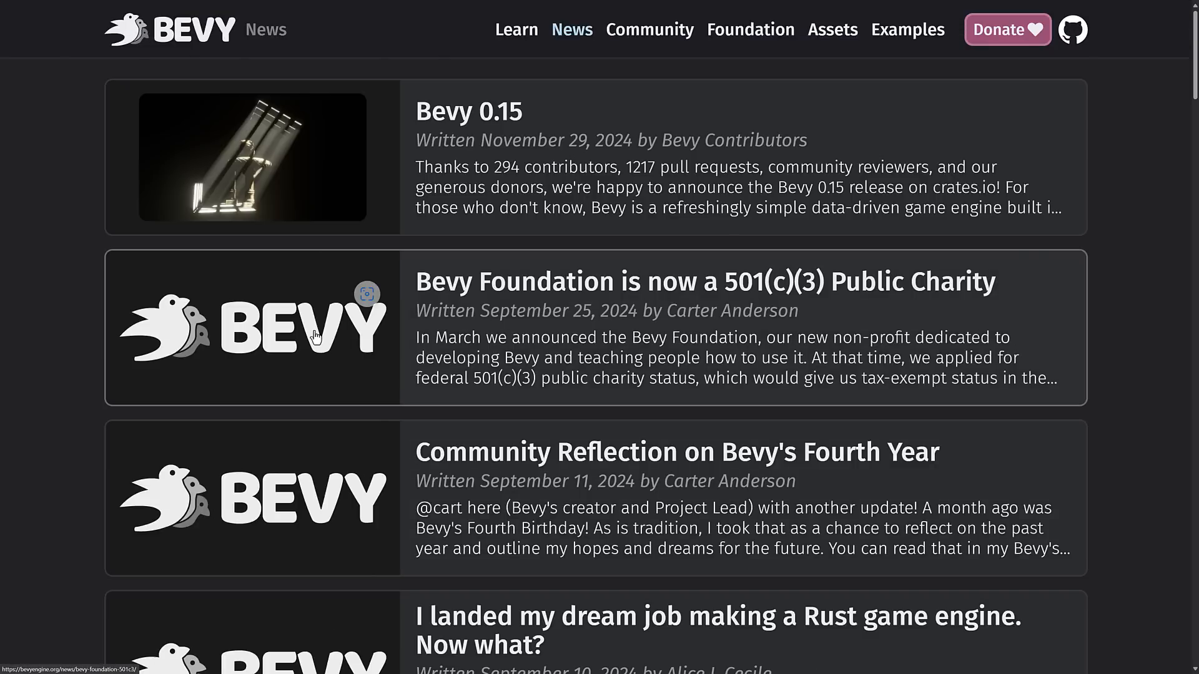
mouse_move(490, 138)
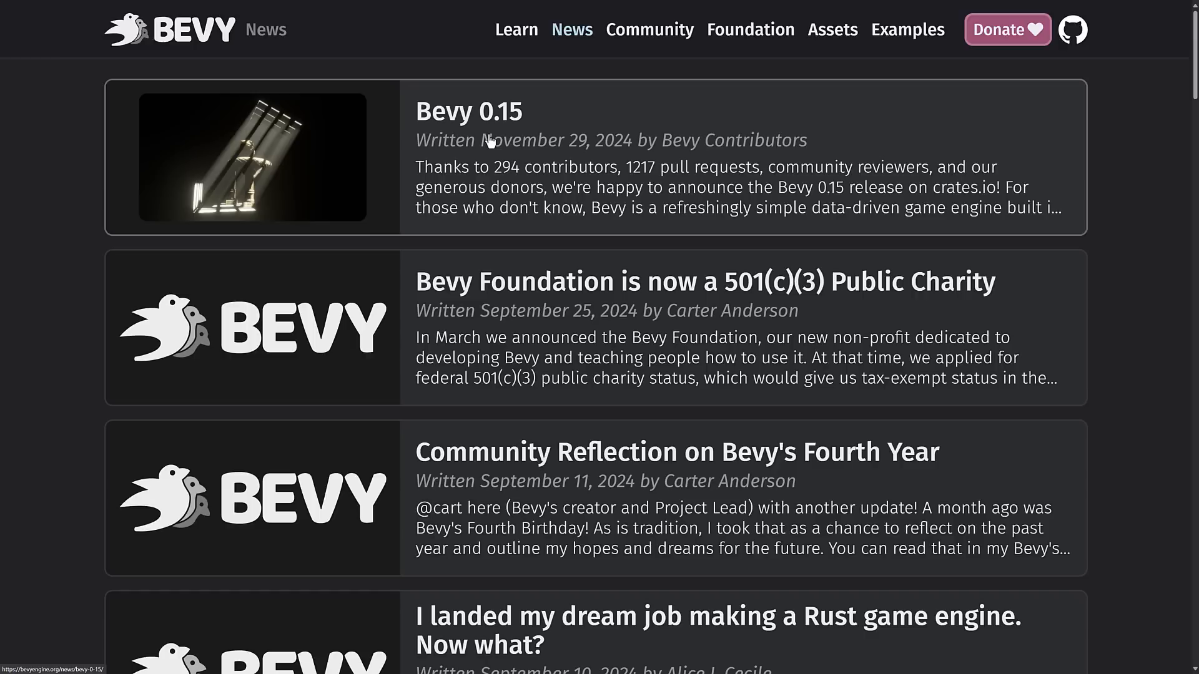
mouse_move(419, 113)
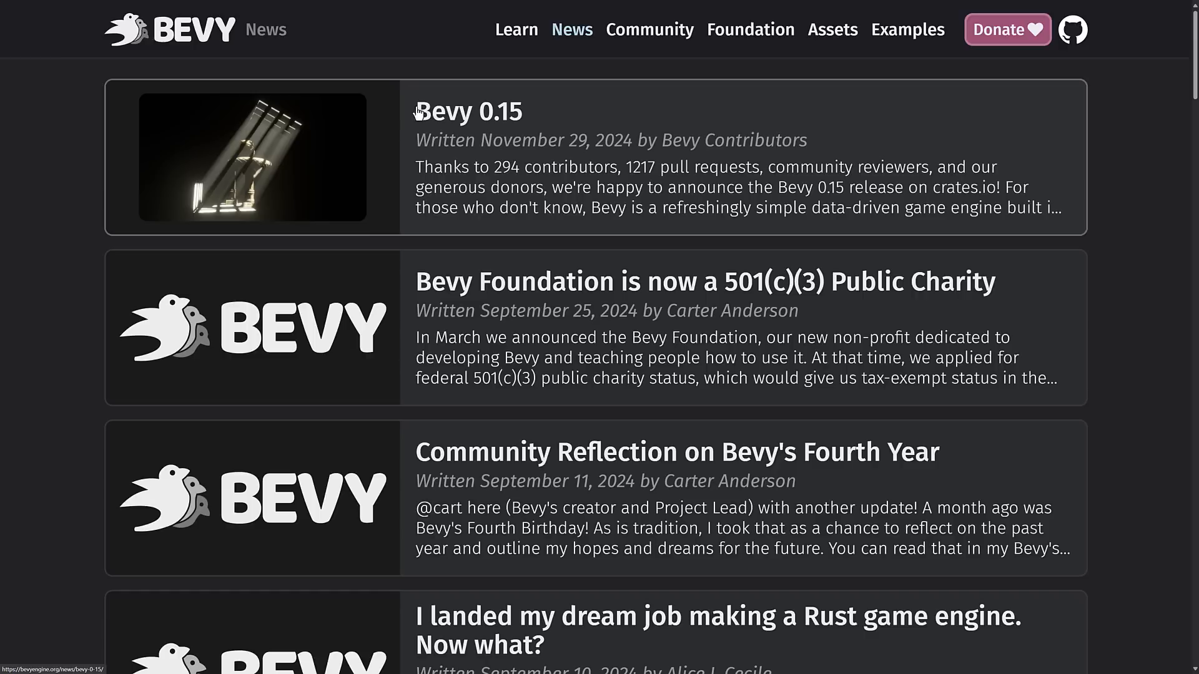
left_click(468, 111)
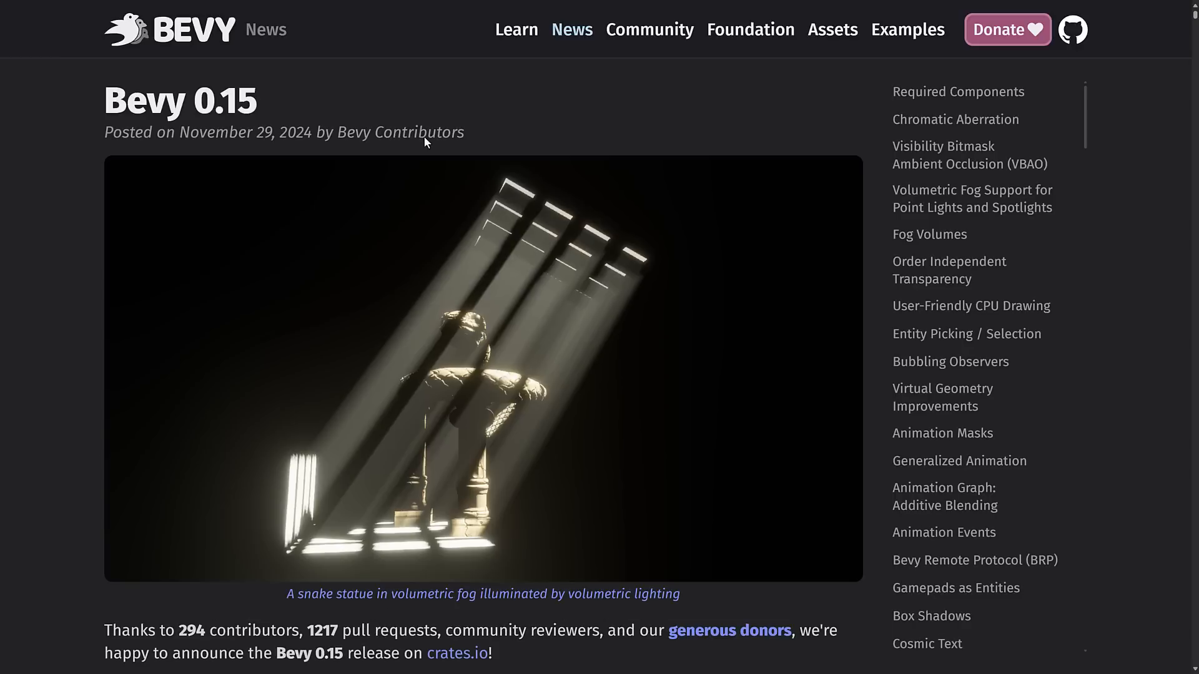
mouse_move(425, 141)
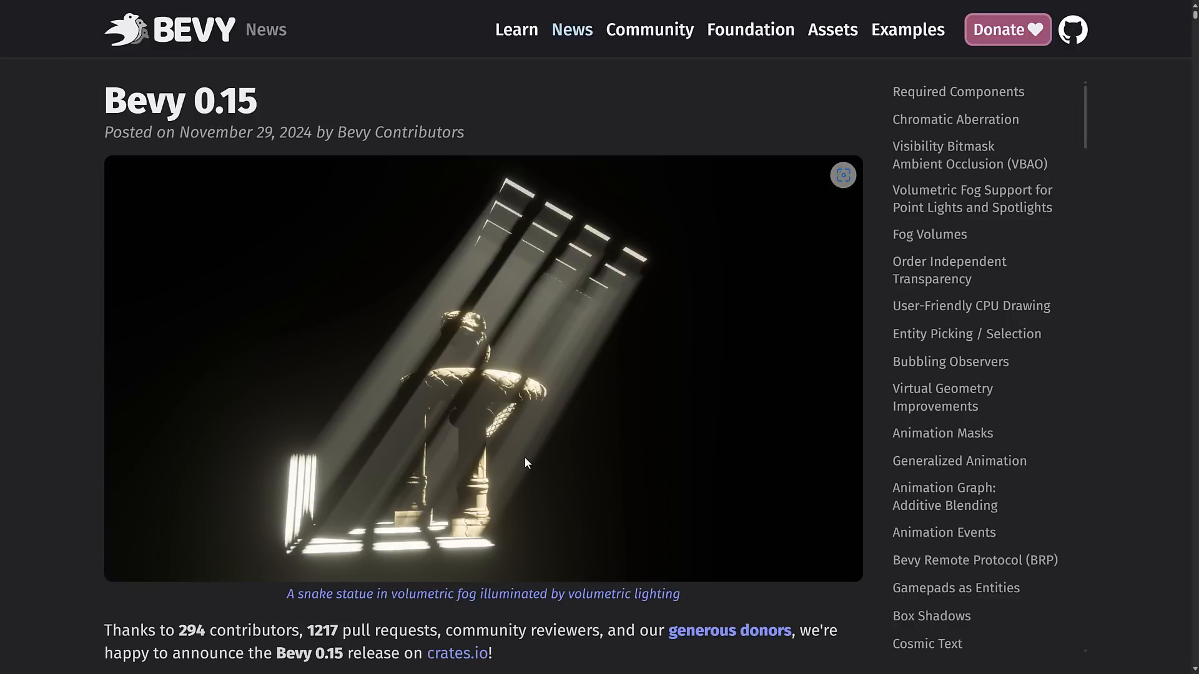
Read down the Bevy 0.15 highlights bullet list to the release candidate paragraph.
scroll("down", 3)
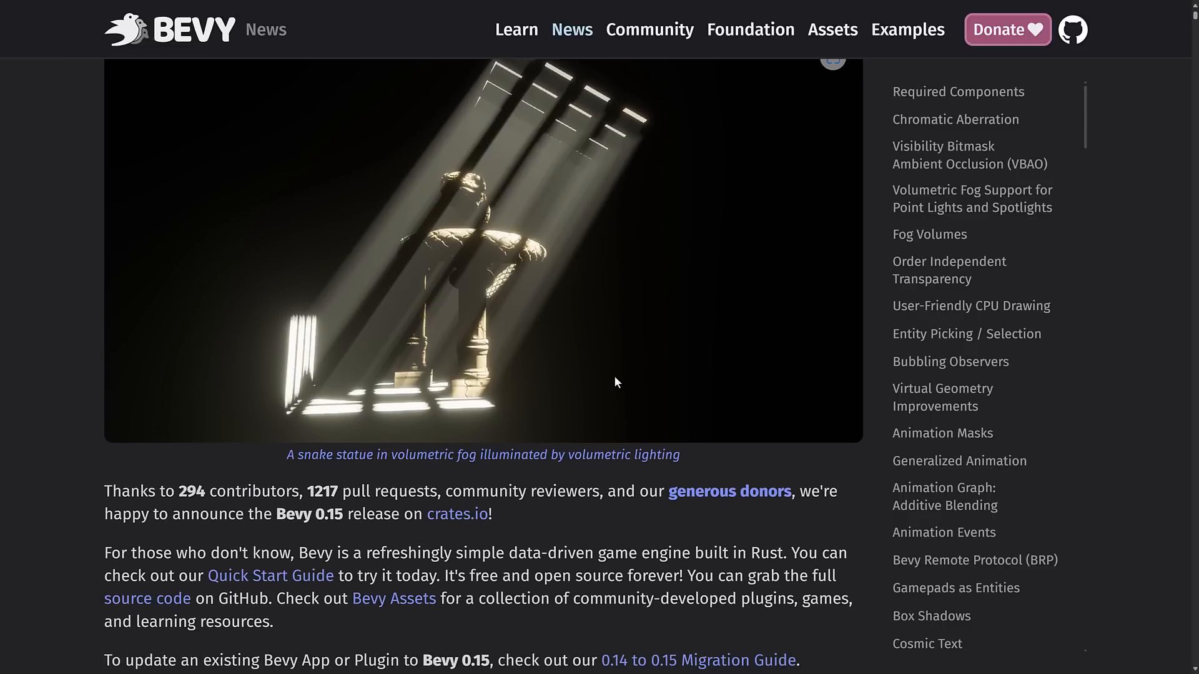
scroll("down", 3)
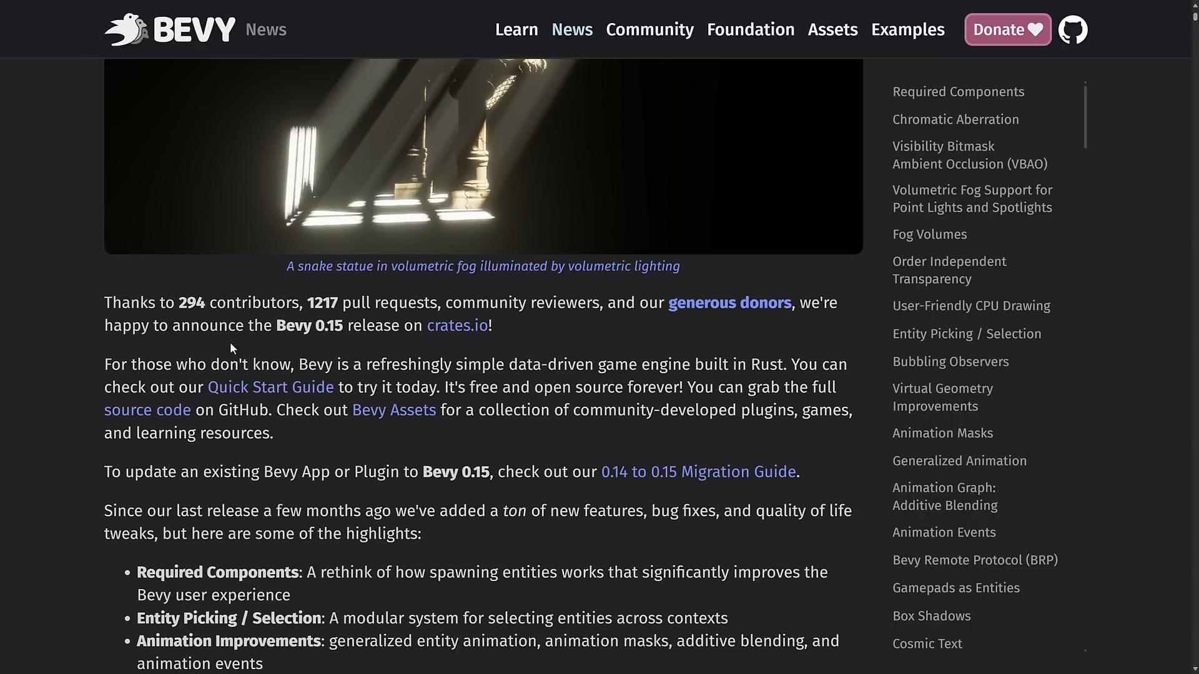
left_click_drag(246, 325, 406, 325)
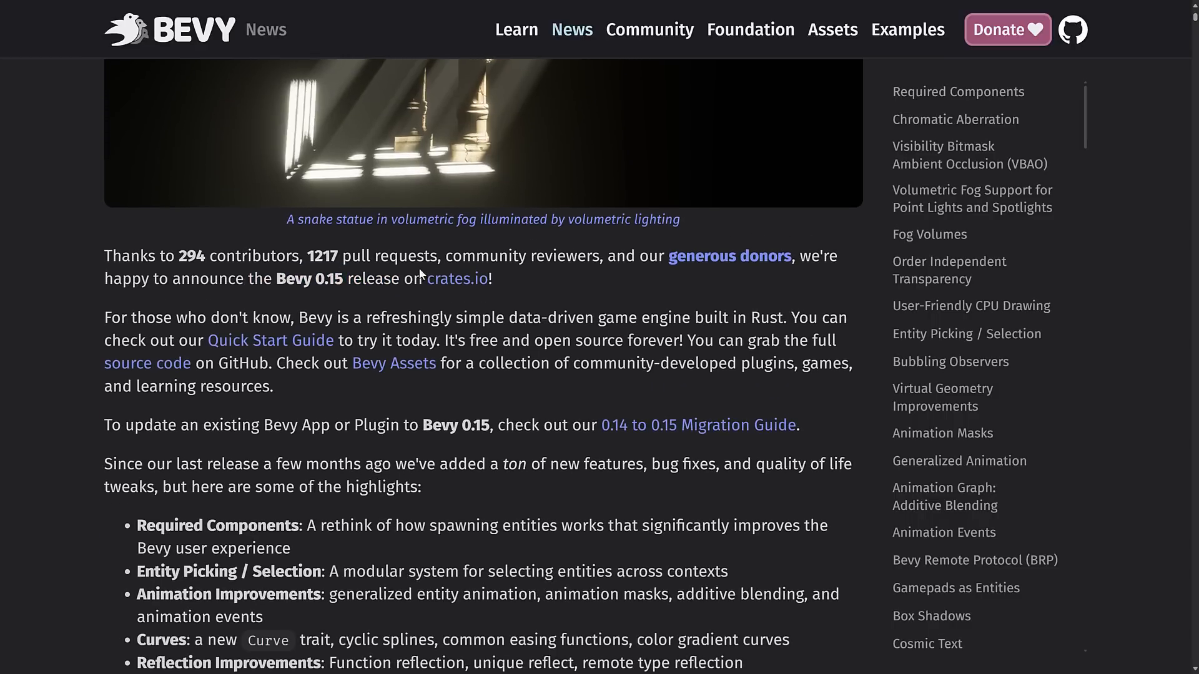
scroll("down", 3)
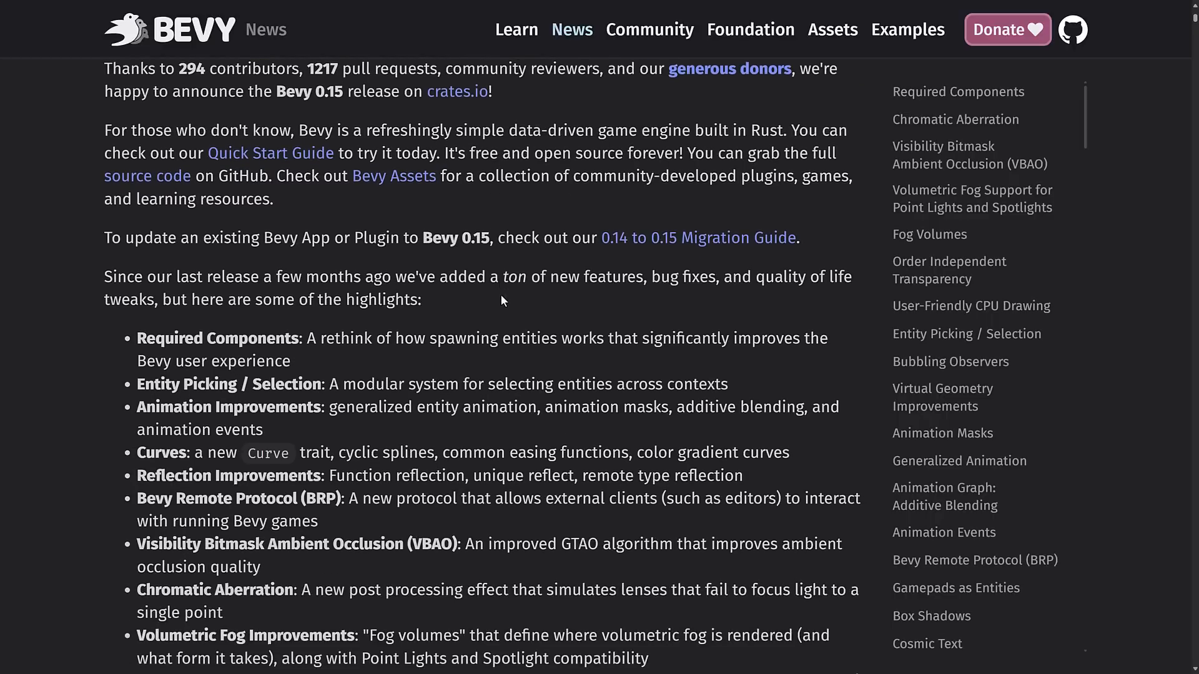
scroll("down", 3)
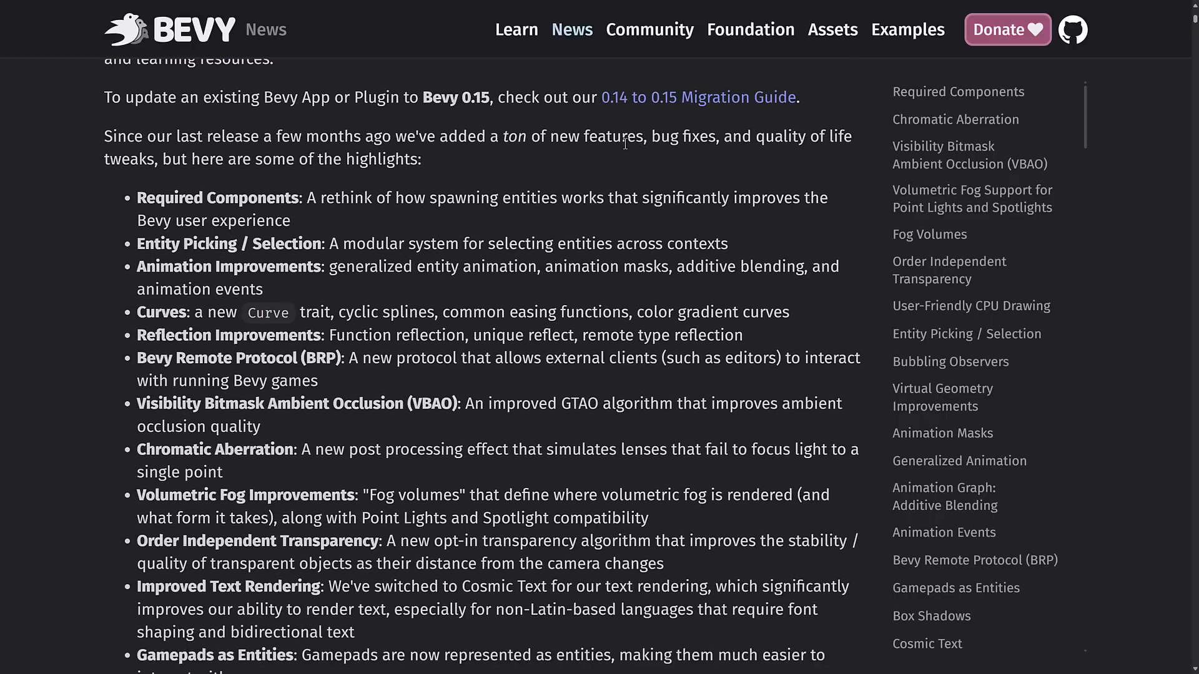
mouse_move(496, 174)
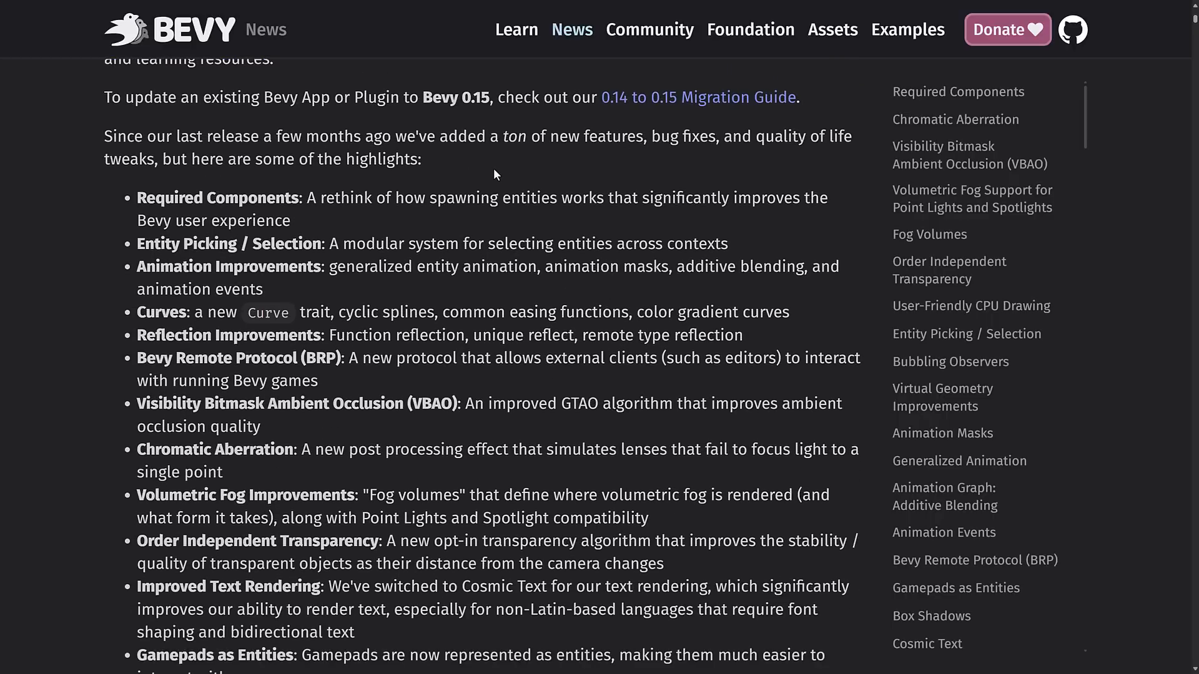
scroll("down", 3)
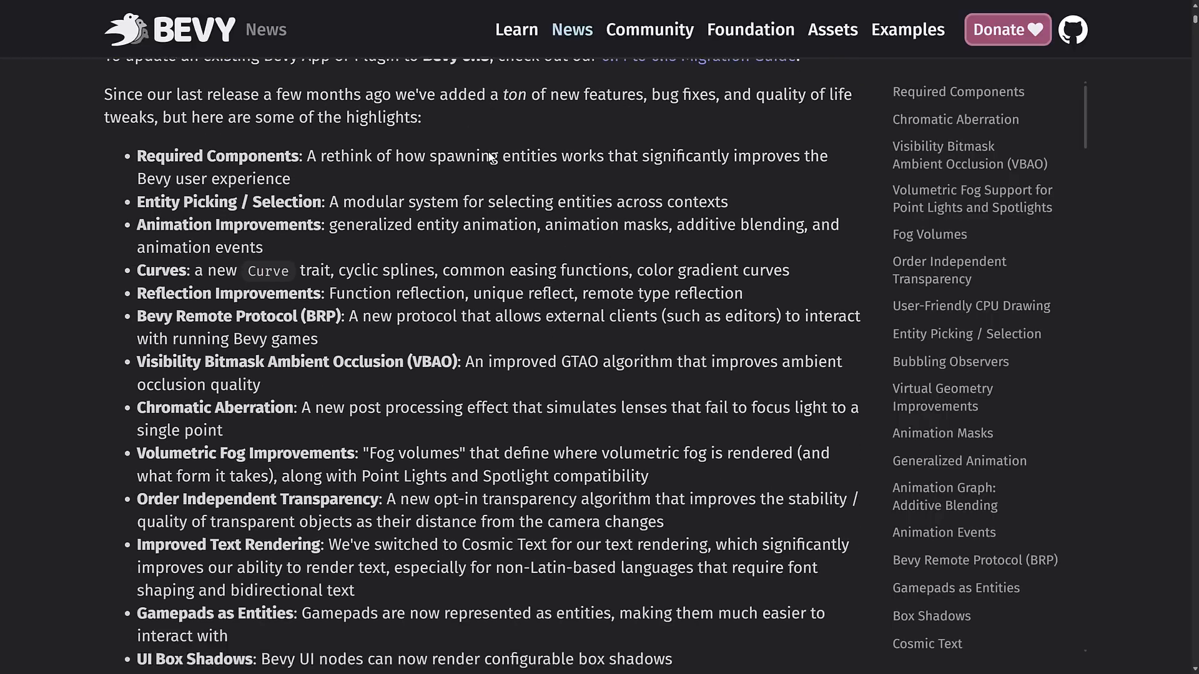
scroll("down", 3)
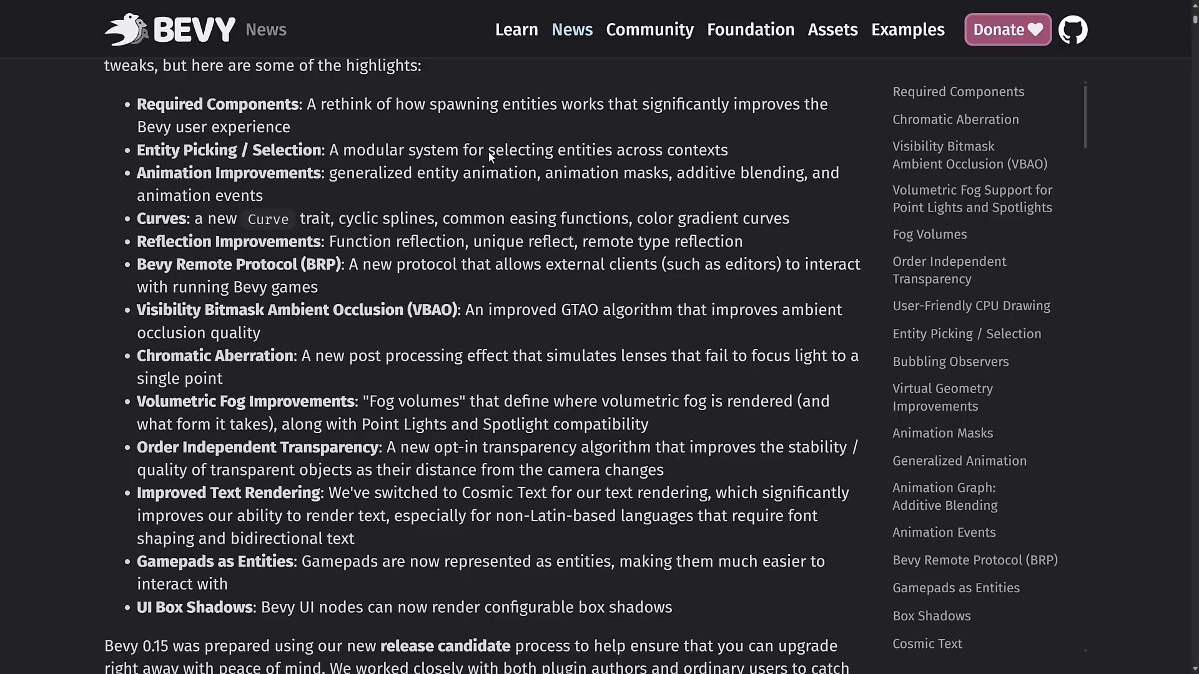
scroll("down", 3)
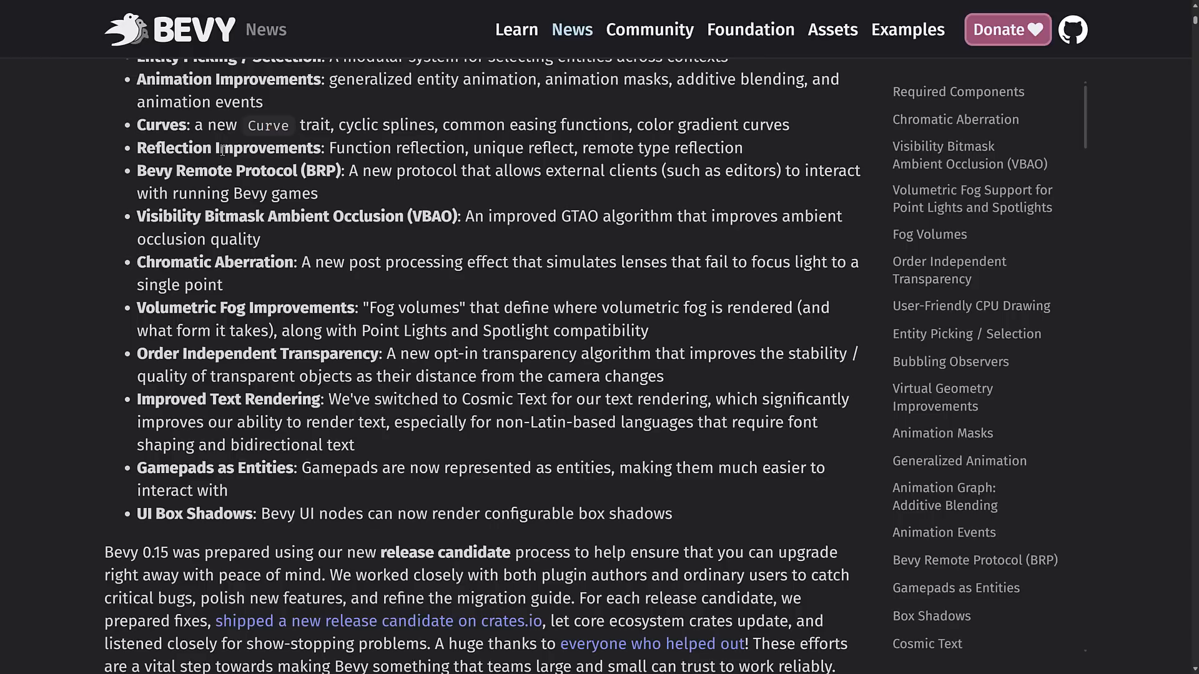
Highlight then deselect the VBAO bullet, and reach the Required Components heading and Sprite/Transform diagram.
left_click_drag(136, 216, 260, 239)
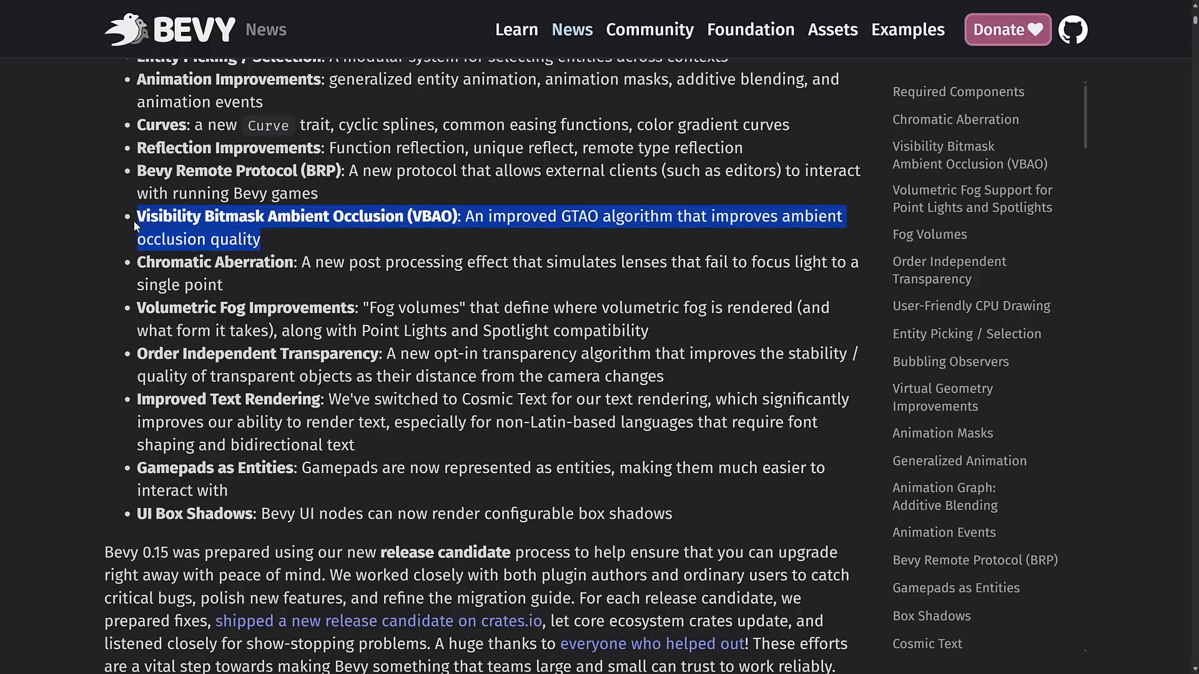
left_click(404, 237)
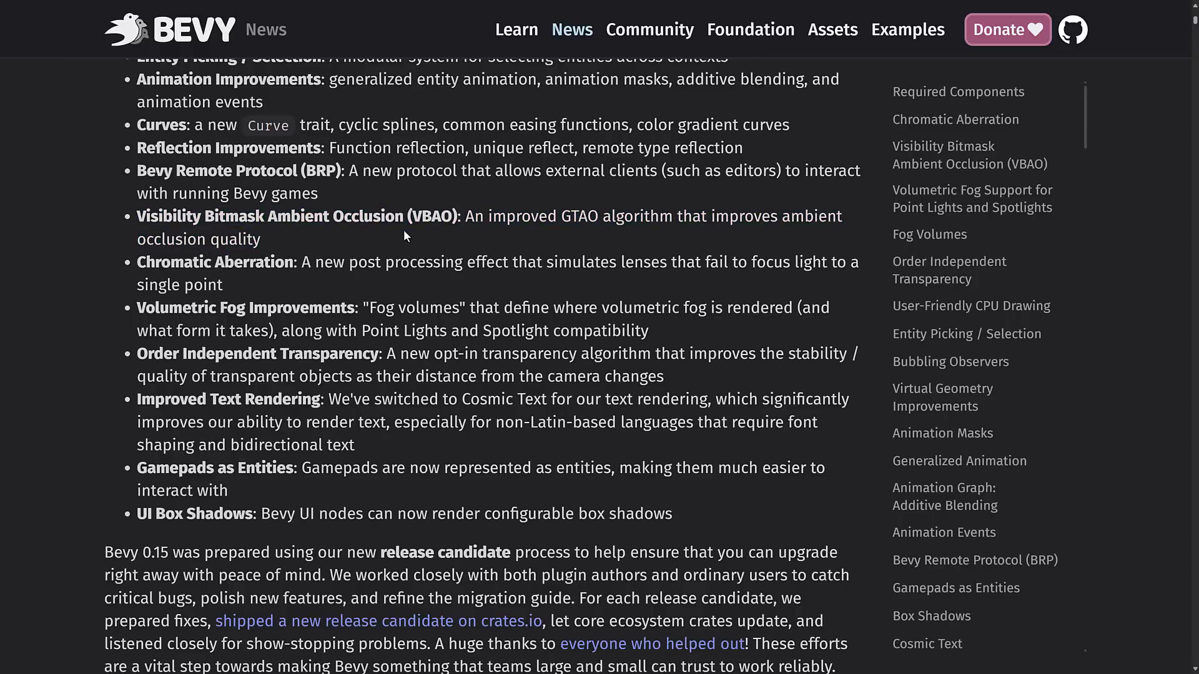
scroll("down", 3)
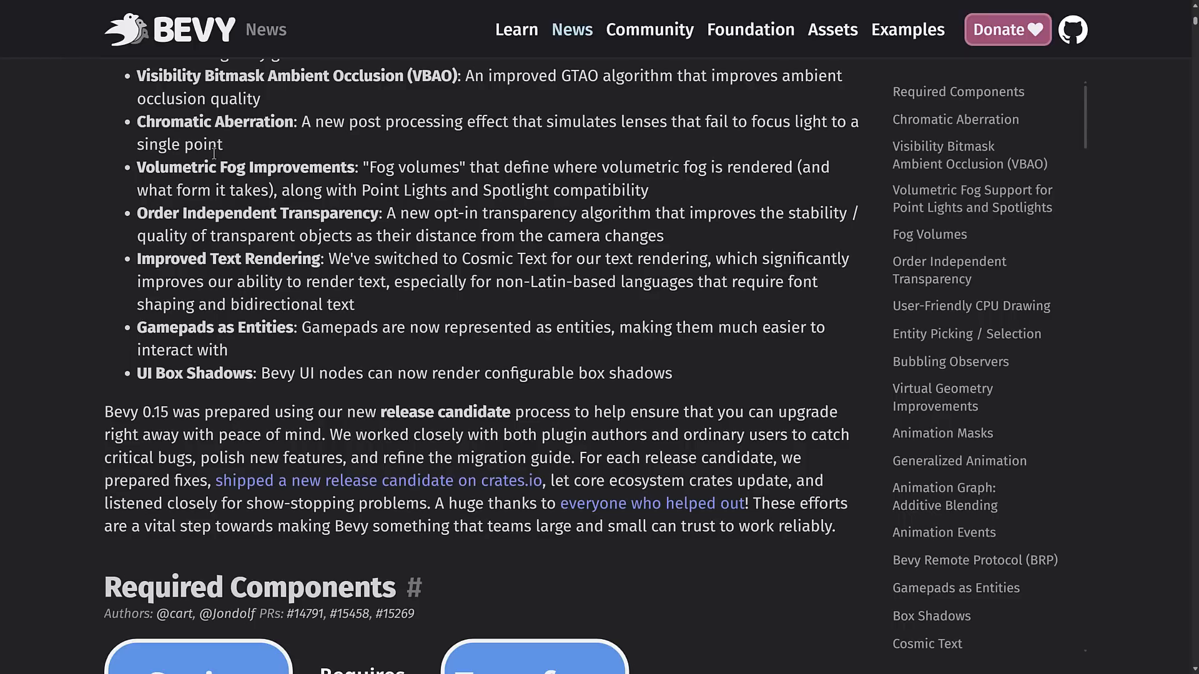
scroll("down", 3)
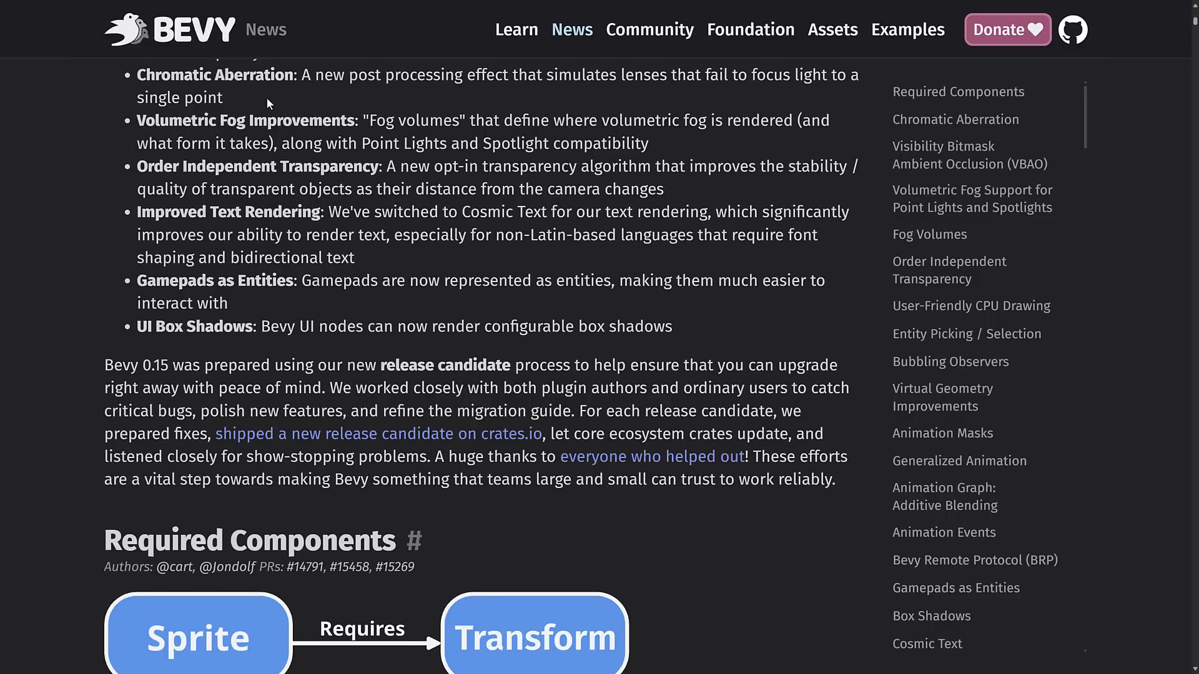
mouse_move(456, 130)
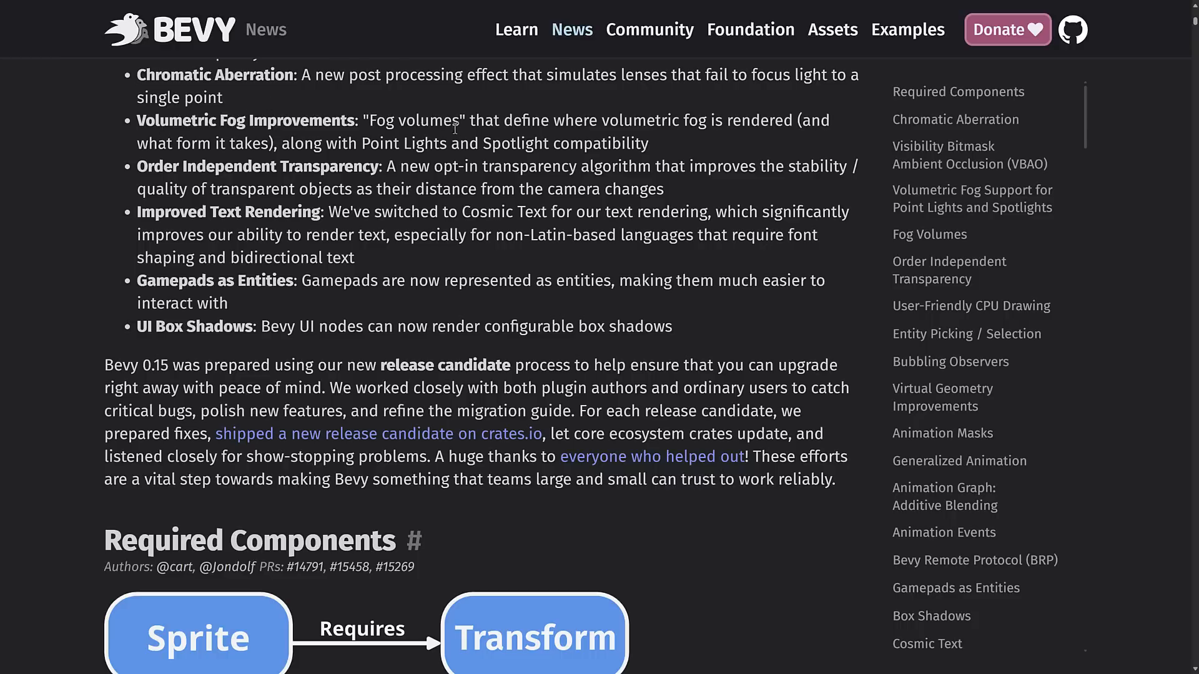
mouse_move(462, 118)
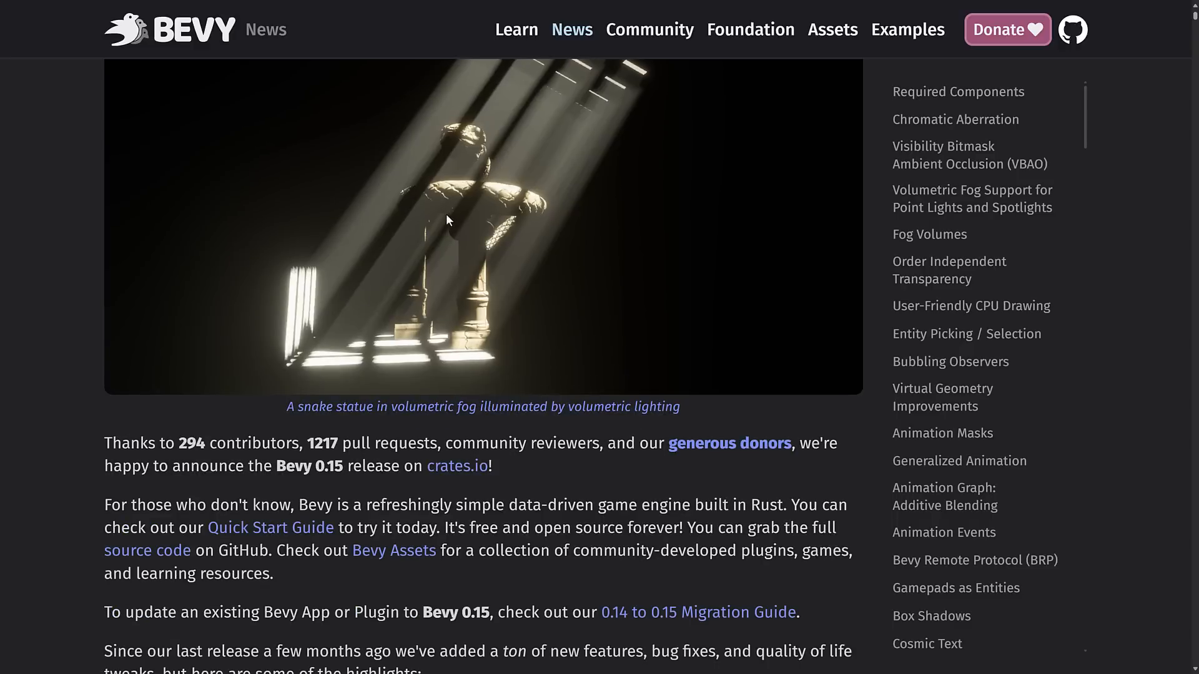
scroll("down", 3)
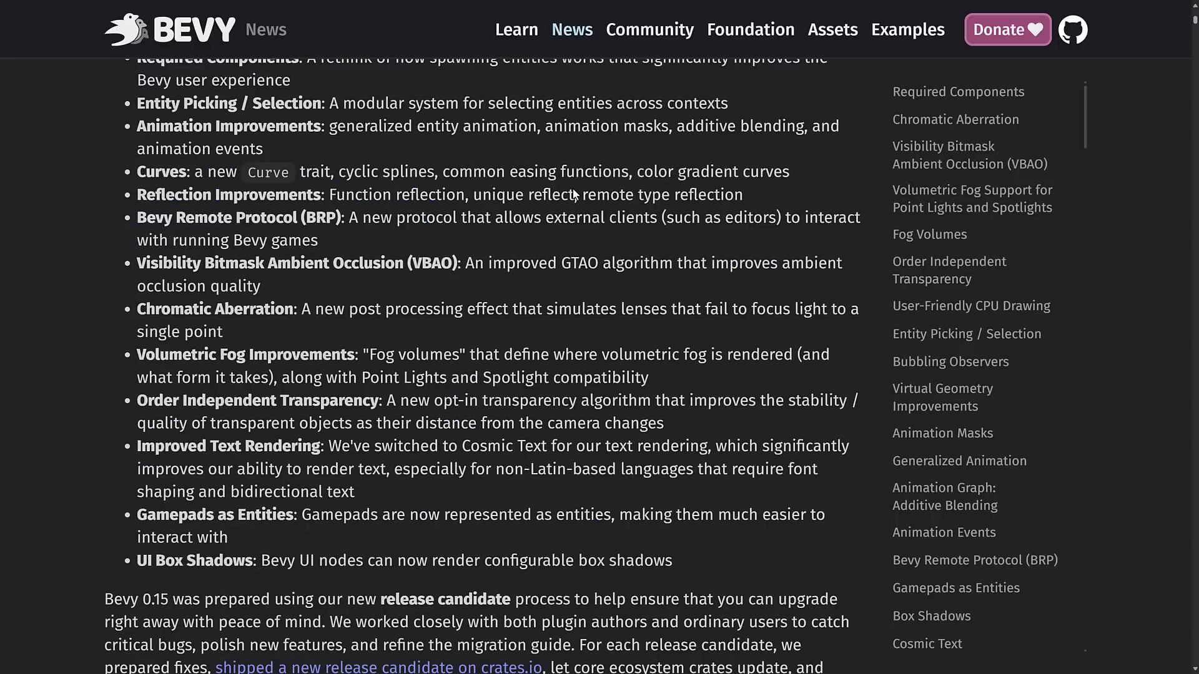
scroll("down", 3)
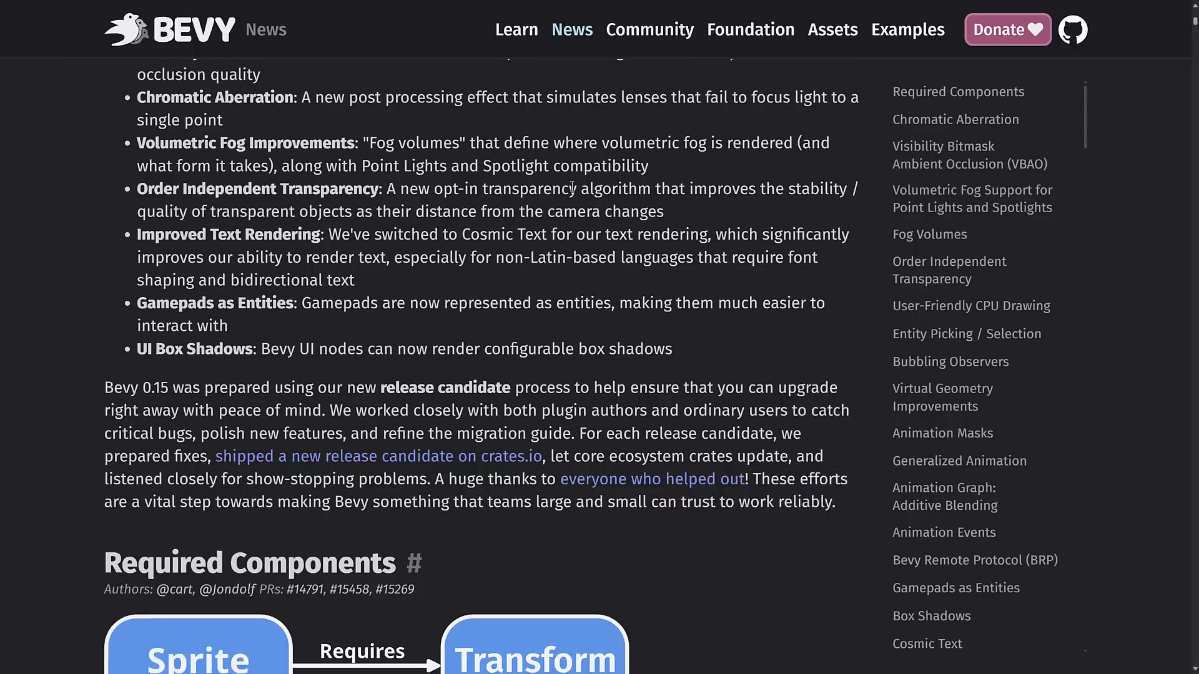
Read on to the Transforms, Visibility and Cameras porting subsections of Required Components.
scroll("down", 3)
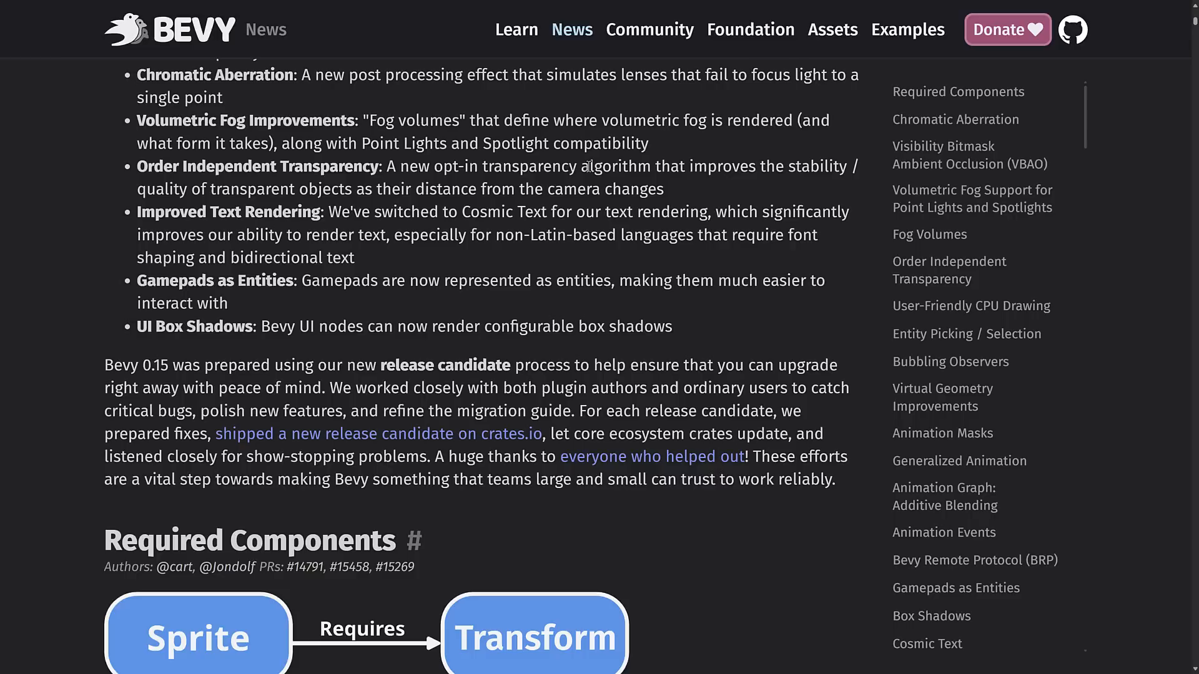
mouse_move(430, 168)
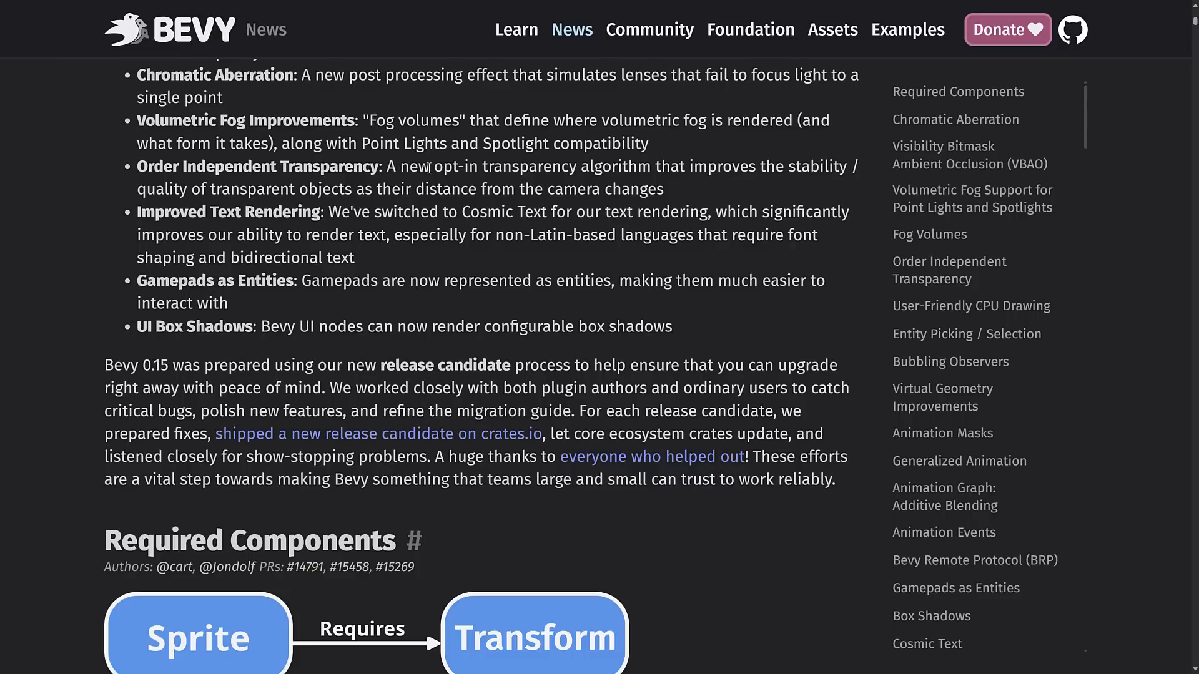
mouse_move(393, 185)
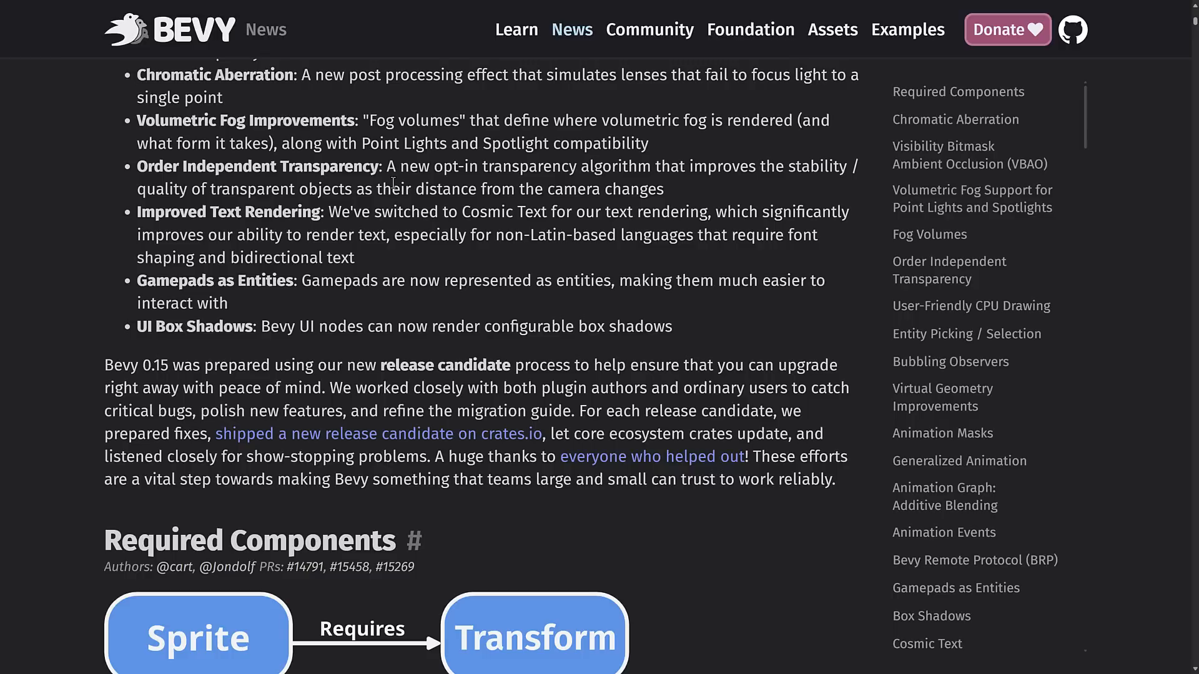
scroll("down", 3)
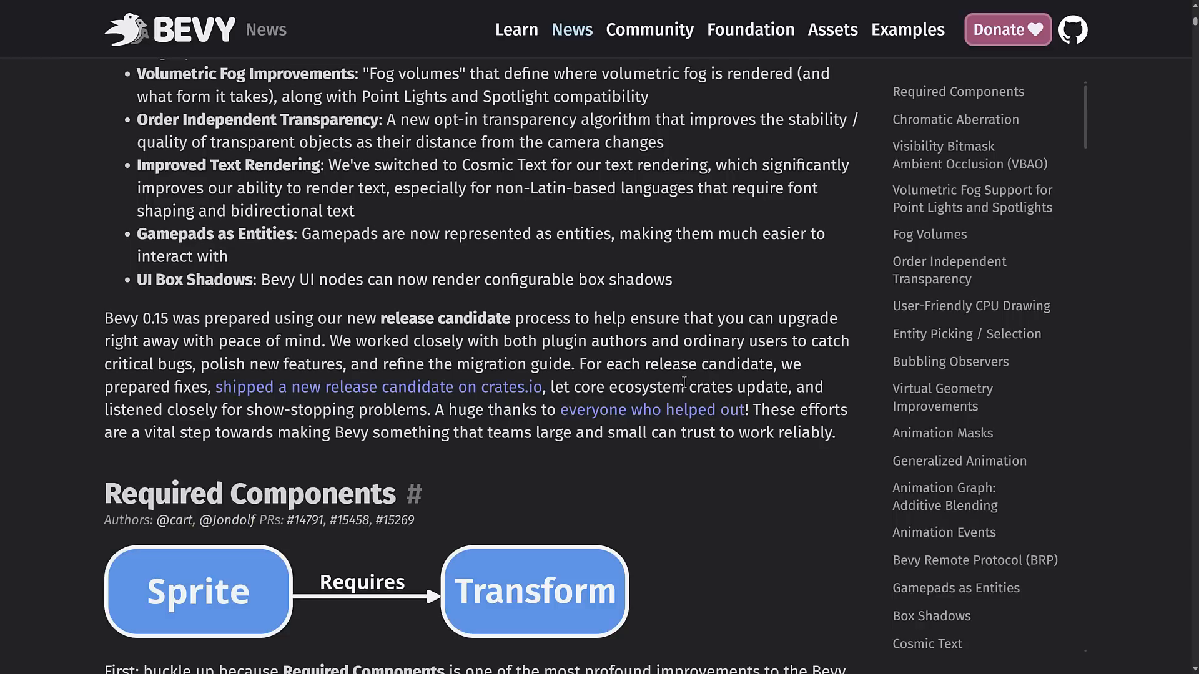
scroll("down", 3)
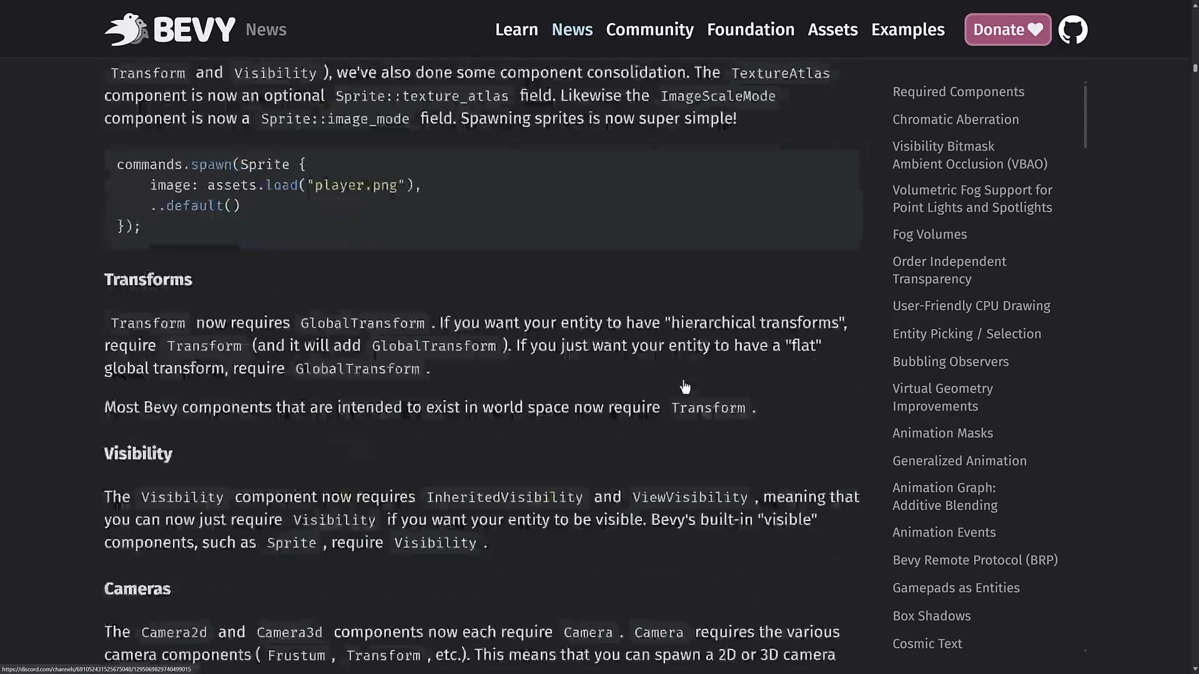
Skim later sections, then return to 'What are they?' with the Player example.
scroll("down", 3)
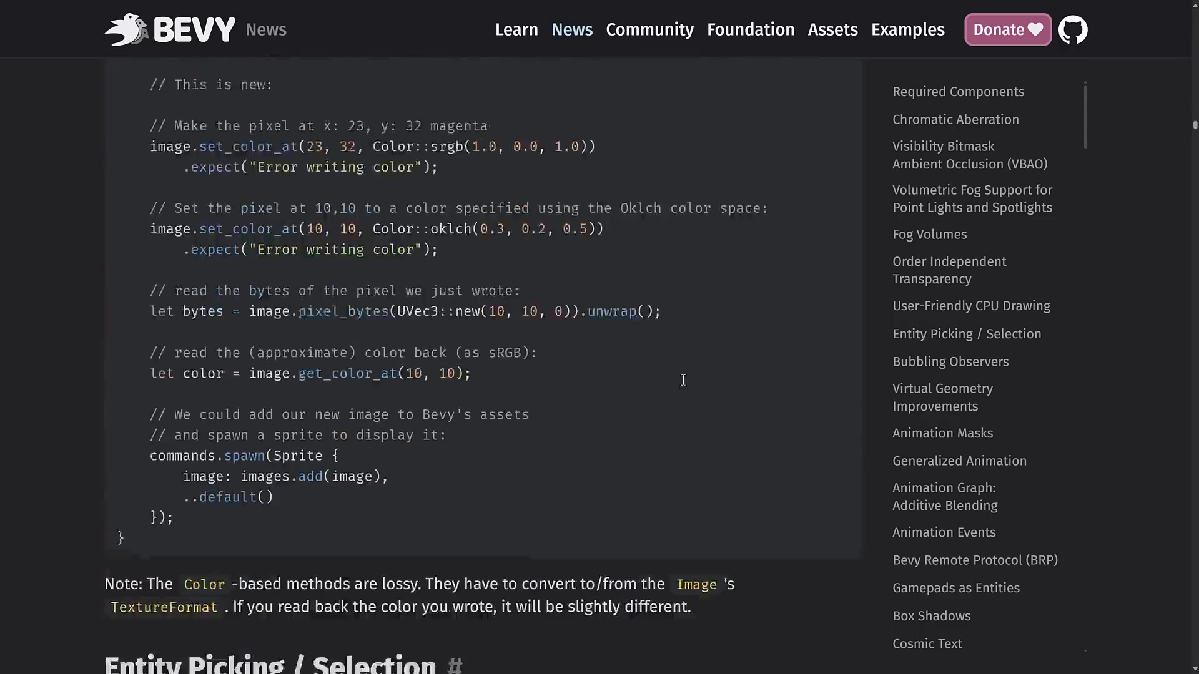
left_click(944, 496)
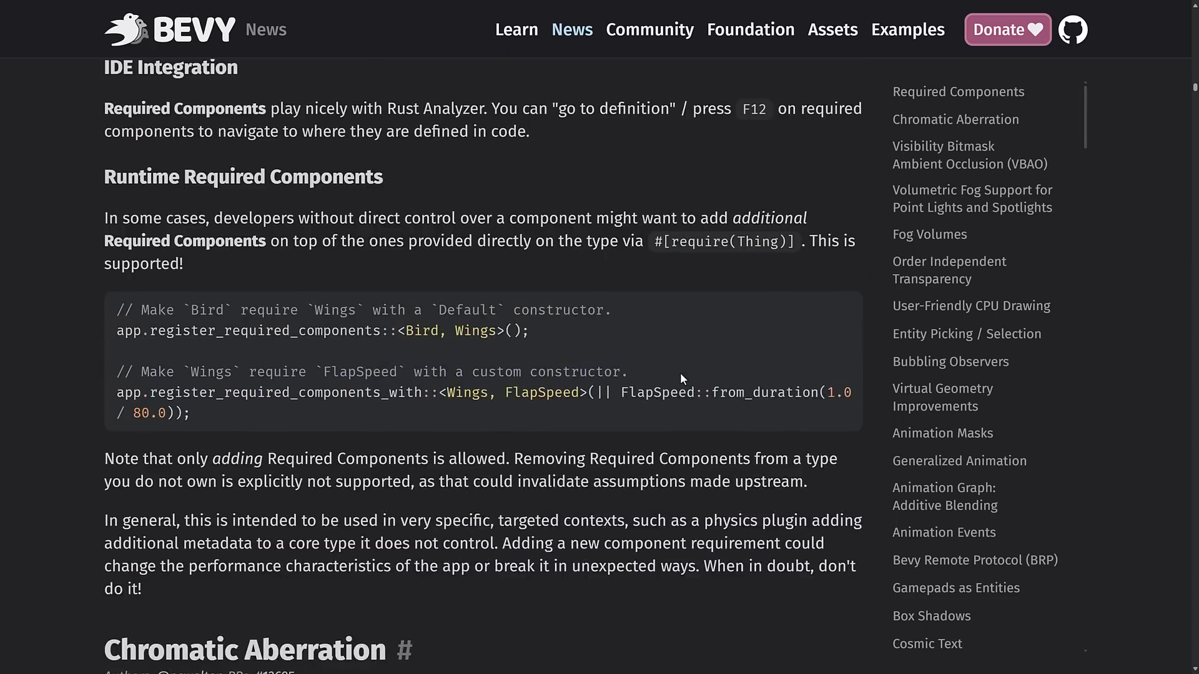
scroll("down", 3)
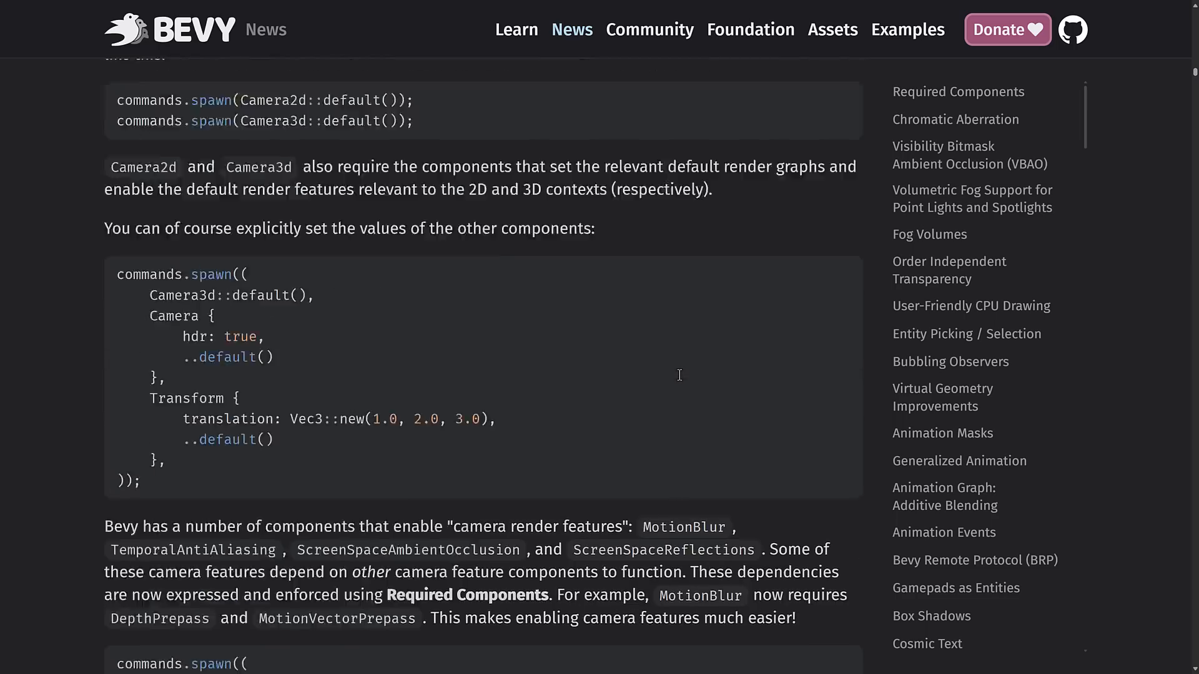
scroll("down", 3)
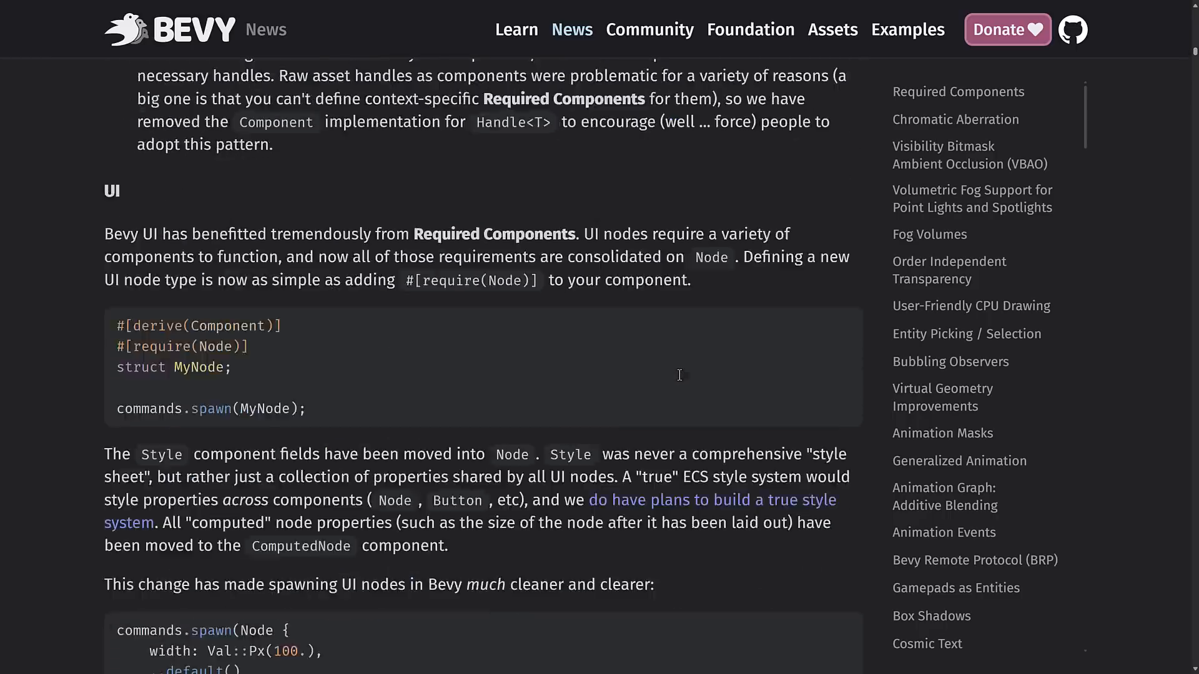
scroll("down", 3)
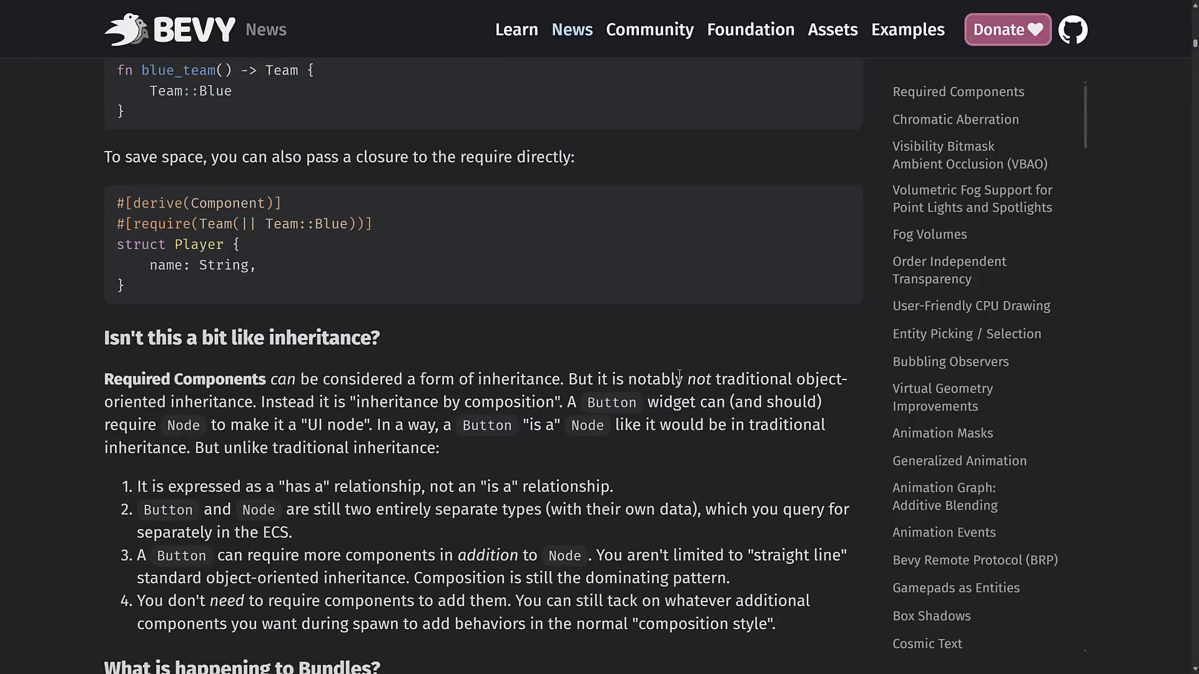
scroll("down", 3)
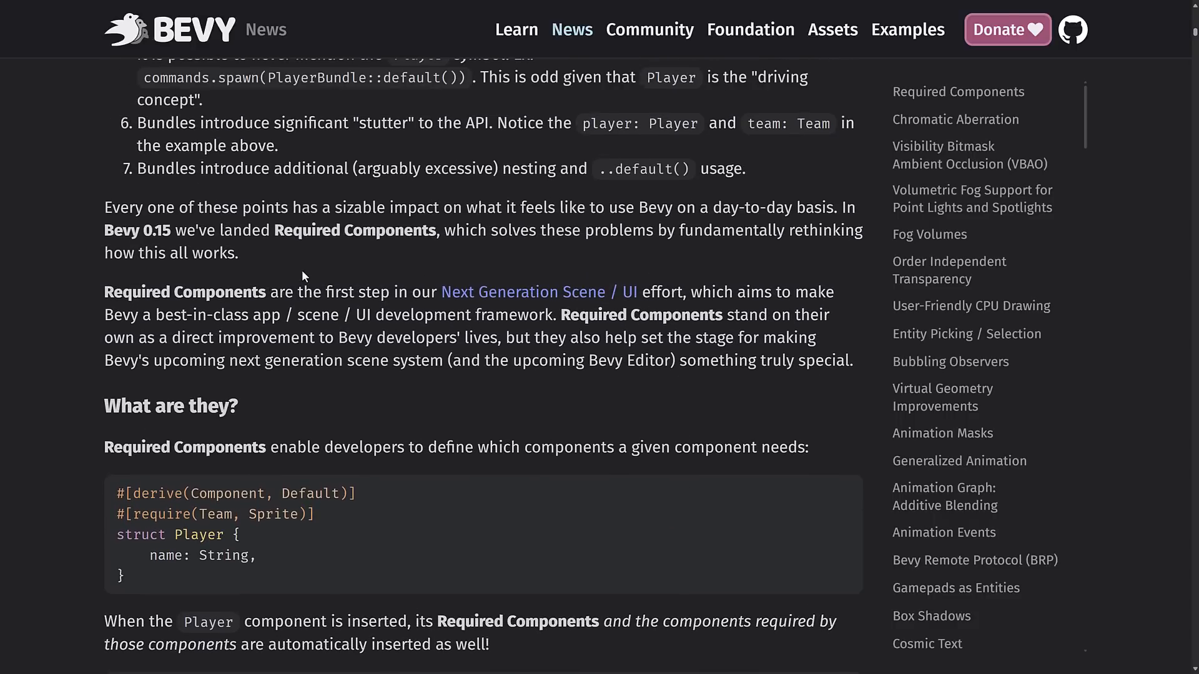
mouse_move(614, 299)
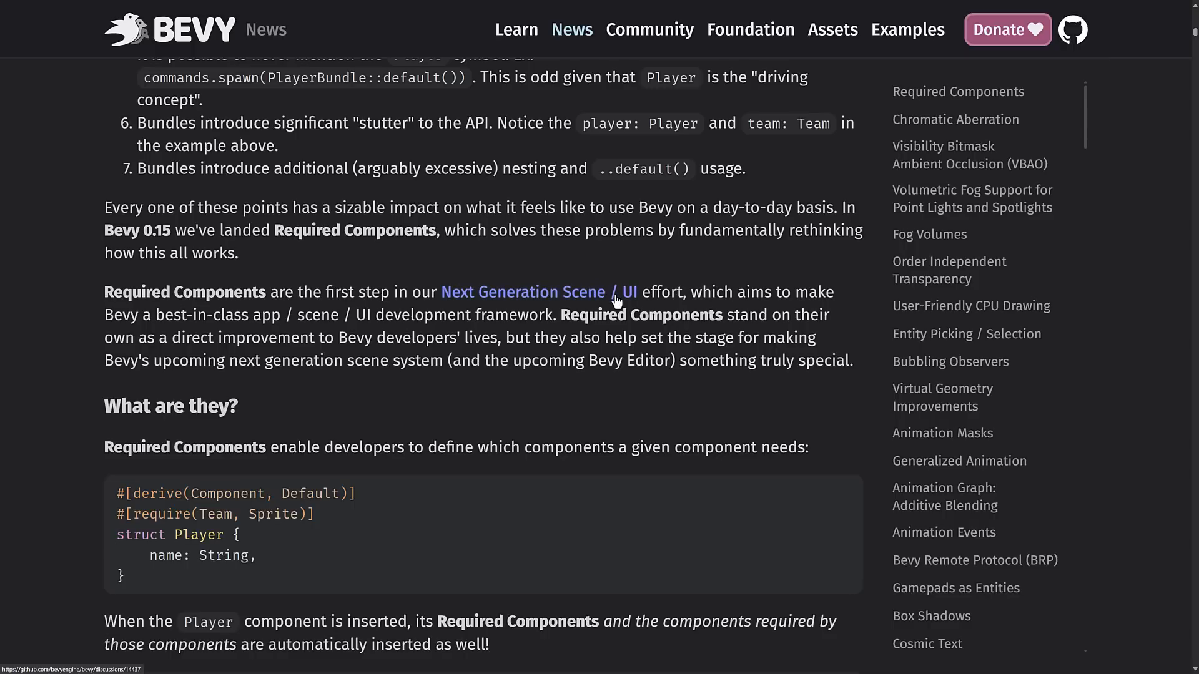
mouse_move(627, 301)
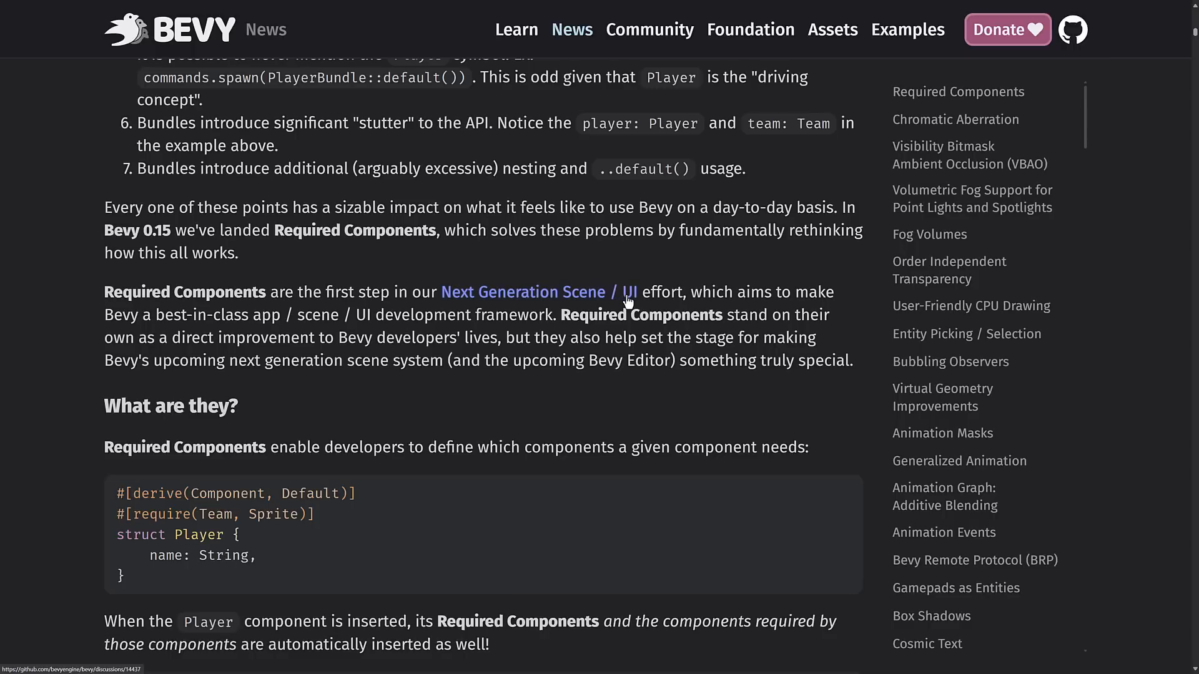
mouse_move(782, 289)
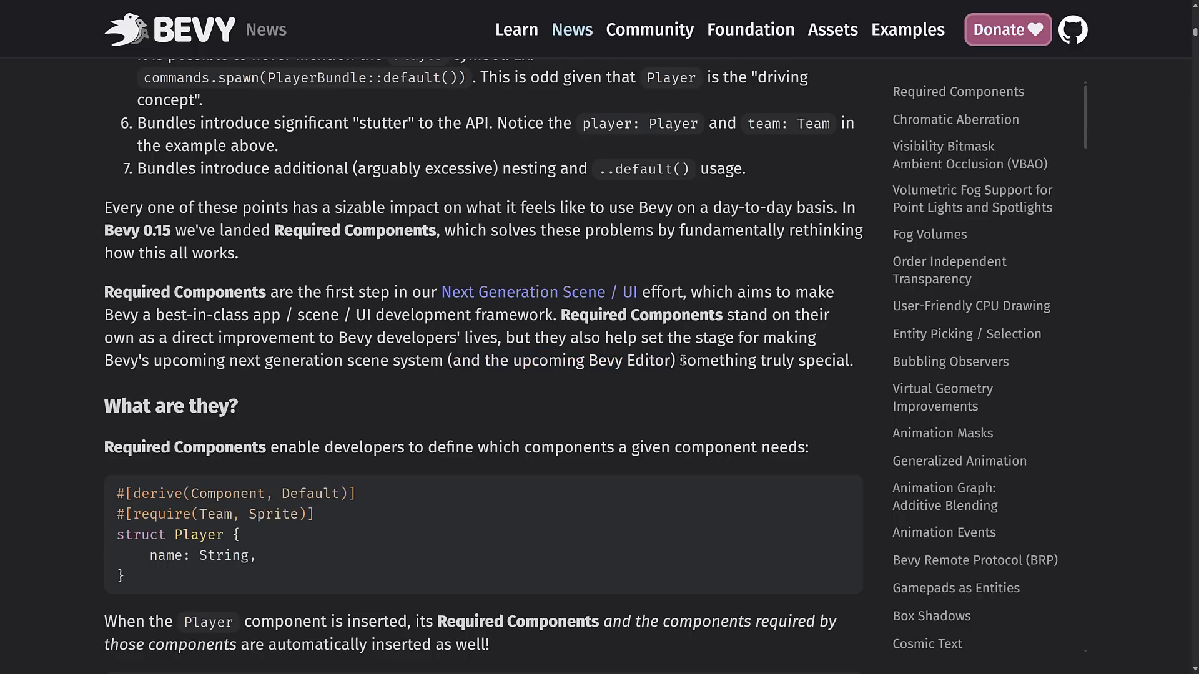
Read the 'What are they?' code and PlayerBundle comparison down to the Efficiency list.
scroll("down", 3)
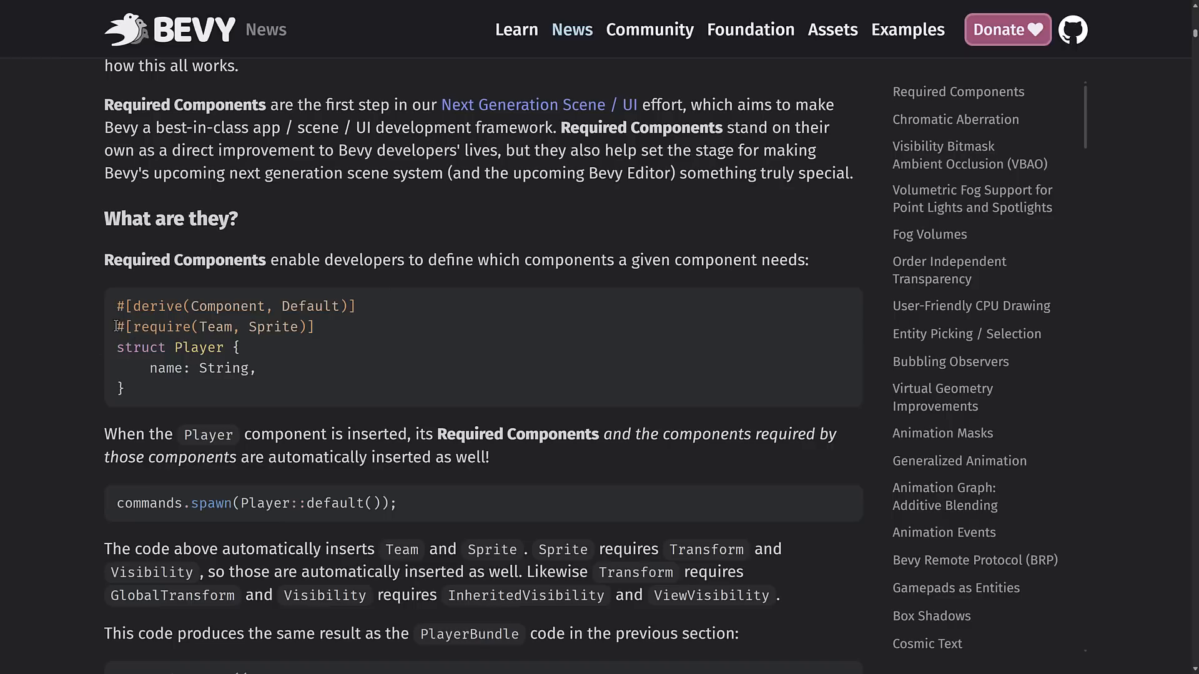
mouse_move(259, 239)
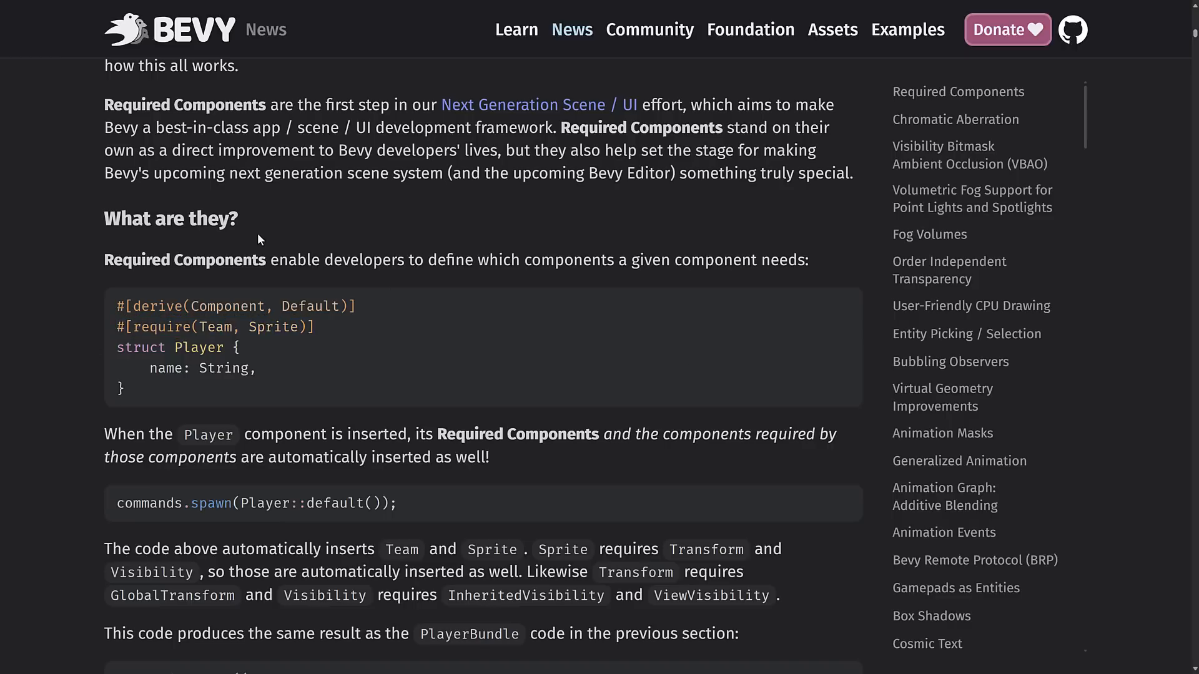
mouse_move(622, 265)
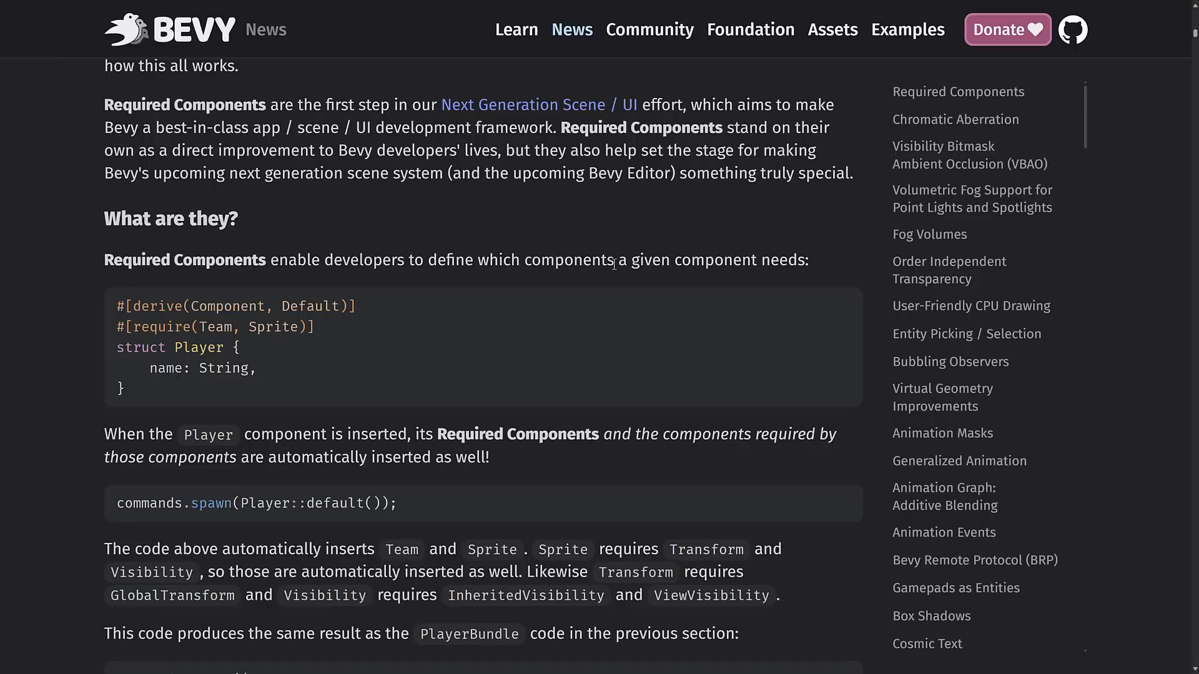
scroll("down", 3)
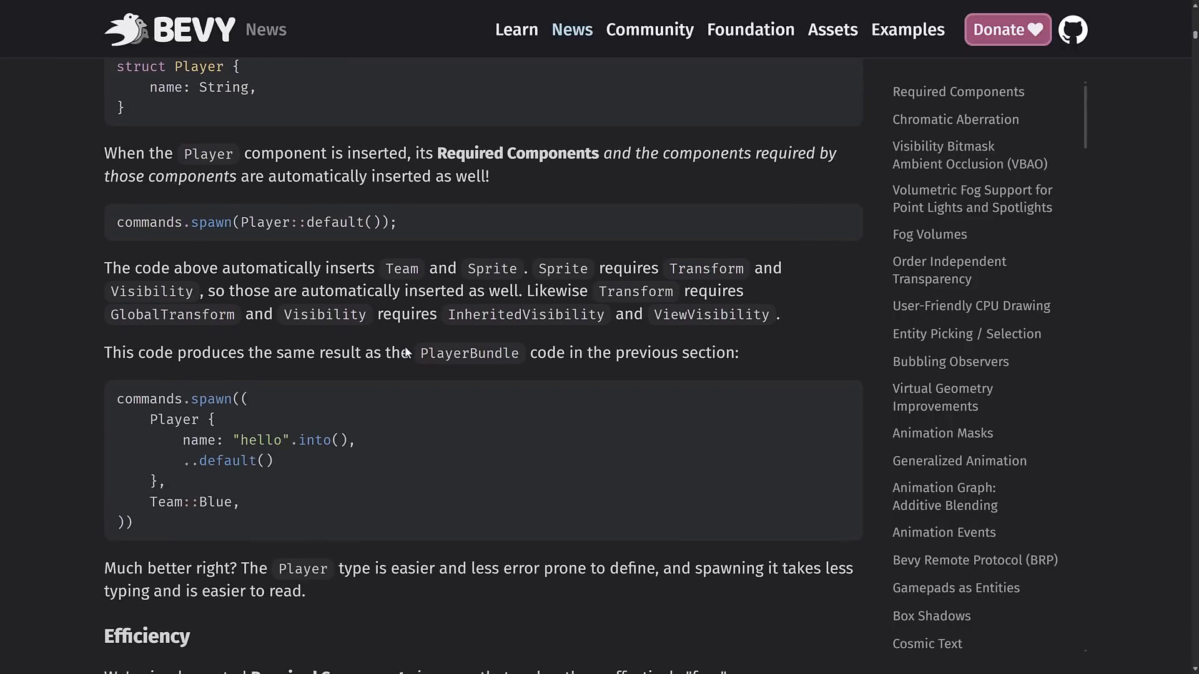
scroll("down", 3)
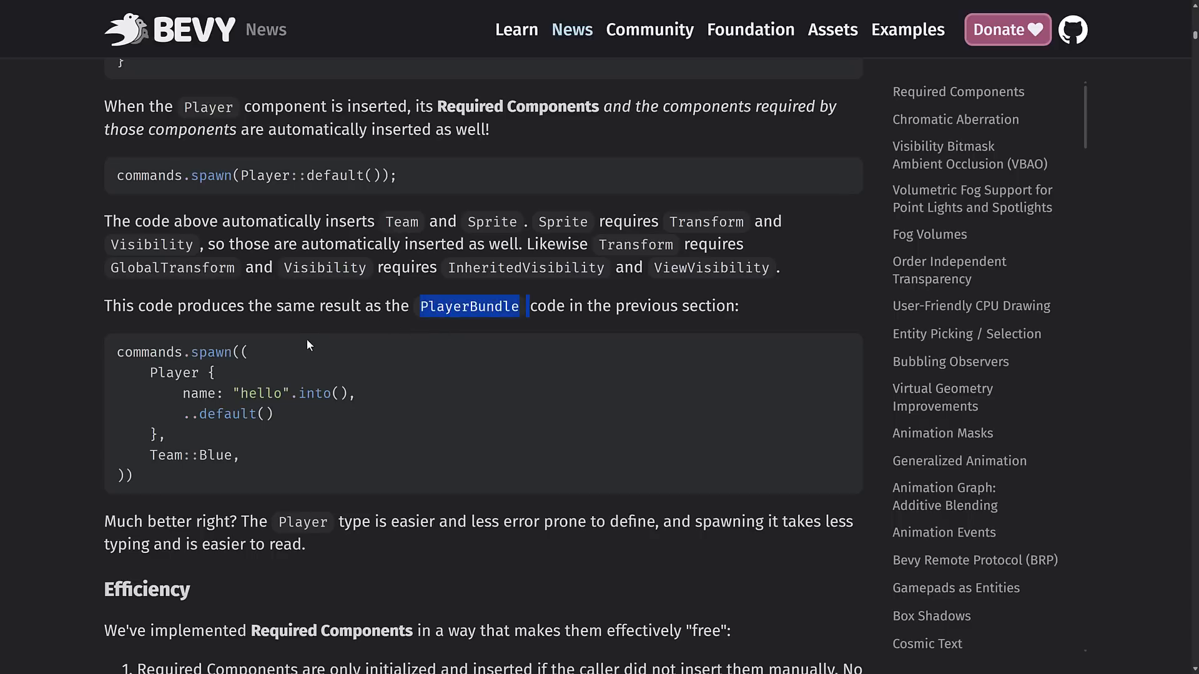
scroll("up", 3)
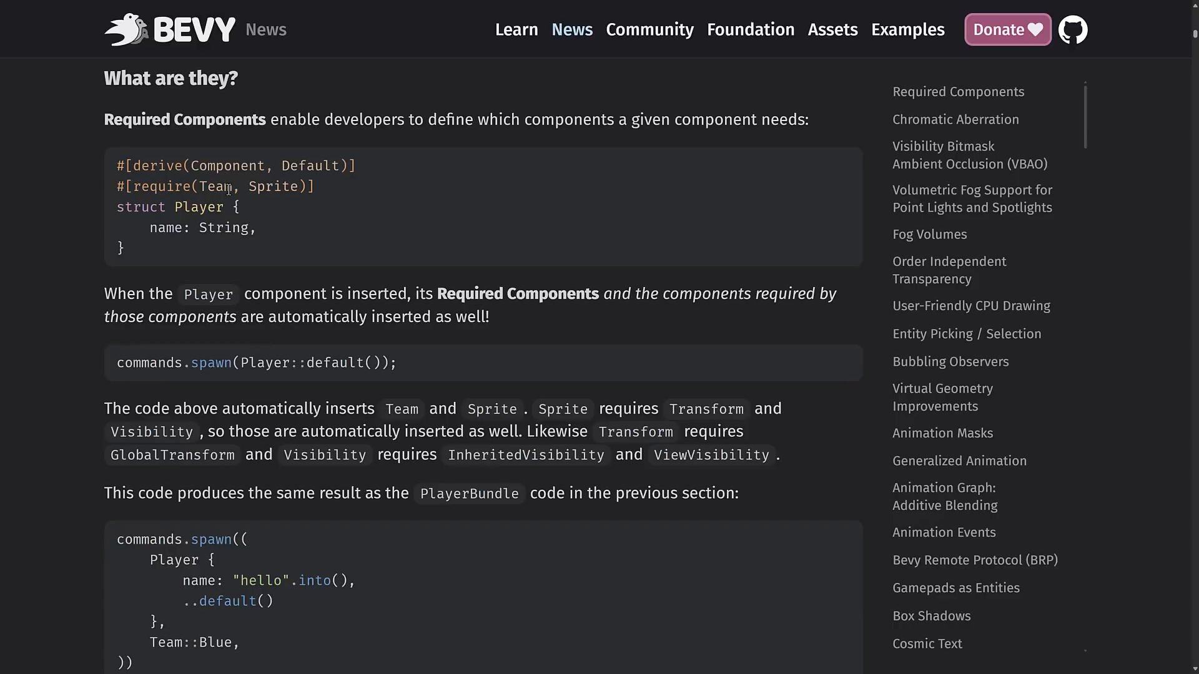
mouse_move(251, 151)
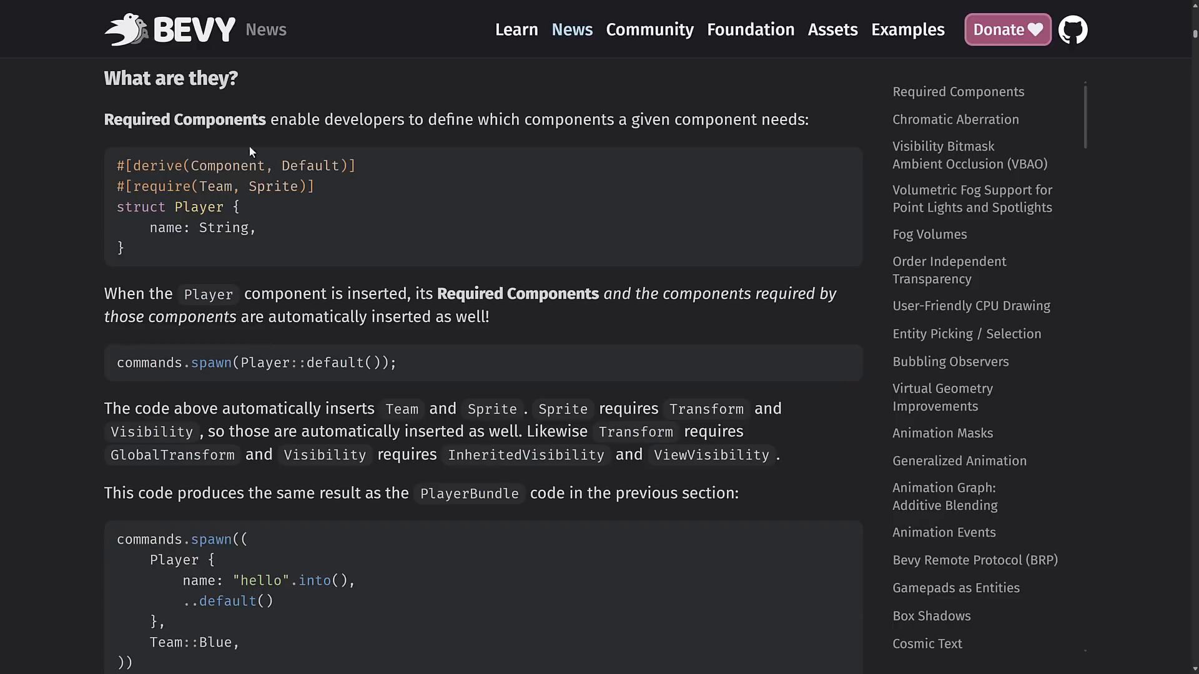
scroll("down", 3)
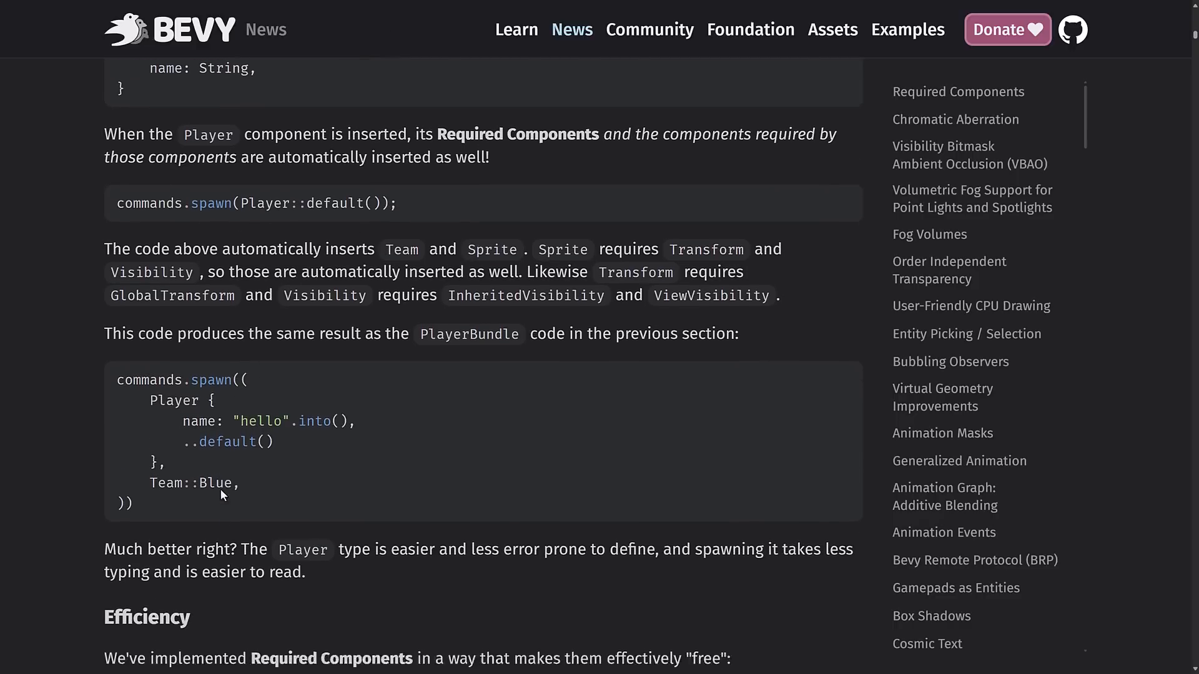
scroll("down", 3)
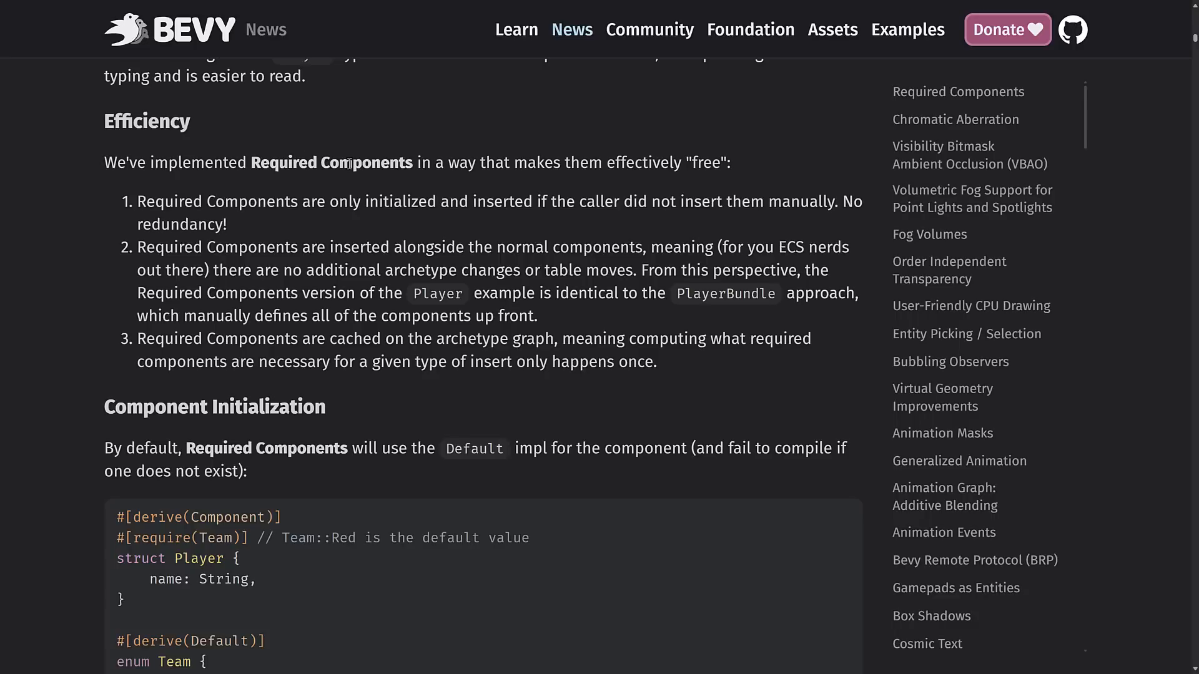
mouse_move(666, 169)
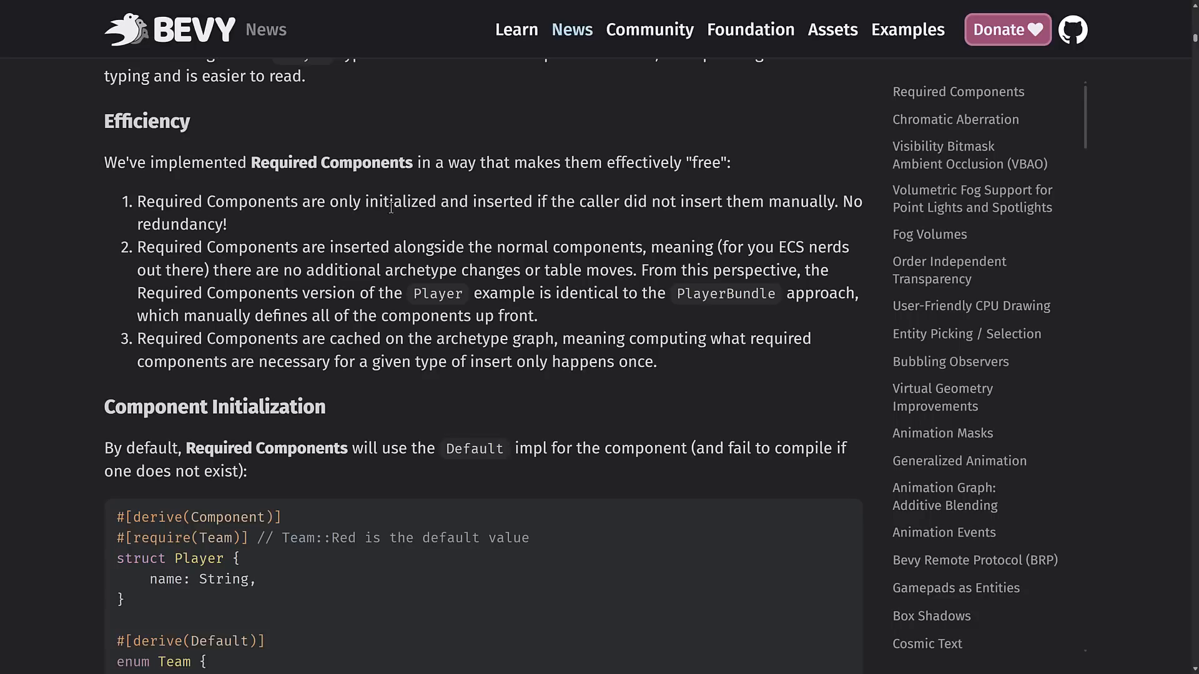
mouse_move(561, 204)
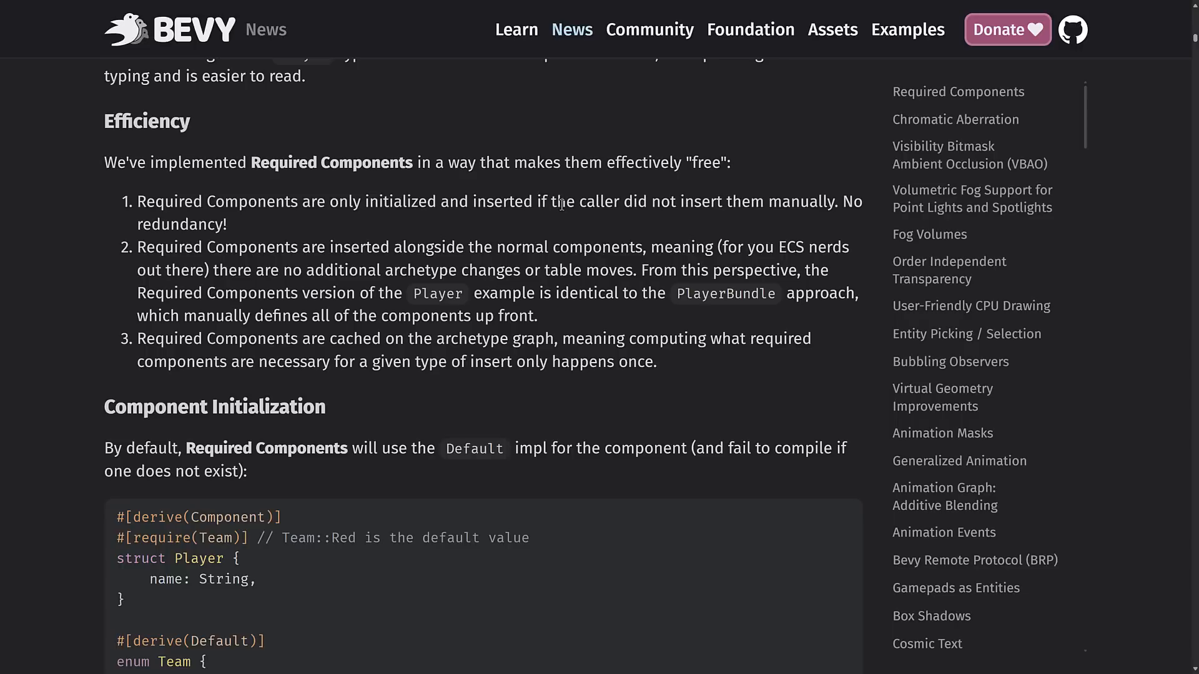
Read the Component Initialization Team enum example, where Team::Red is the default.
scroll("down", 3)
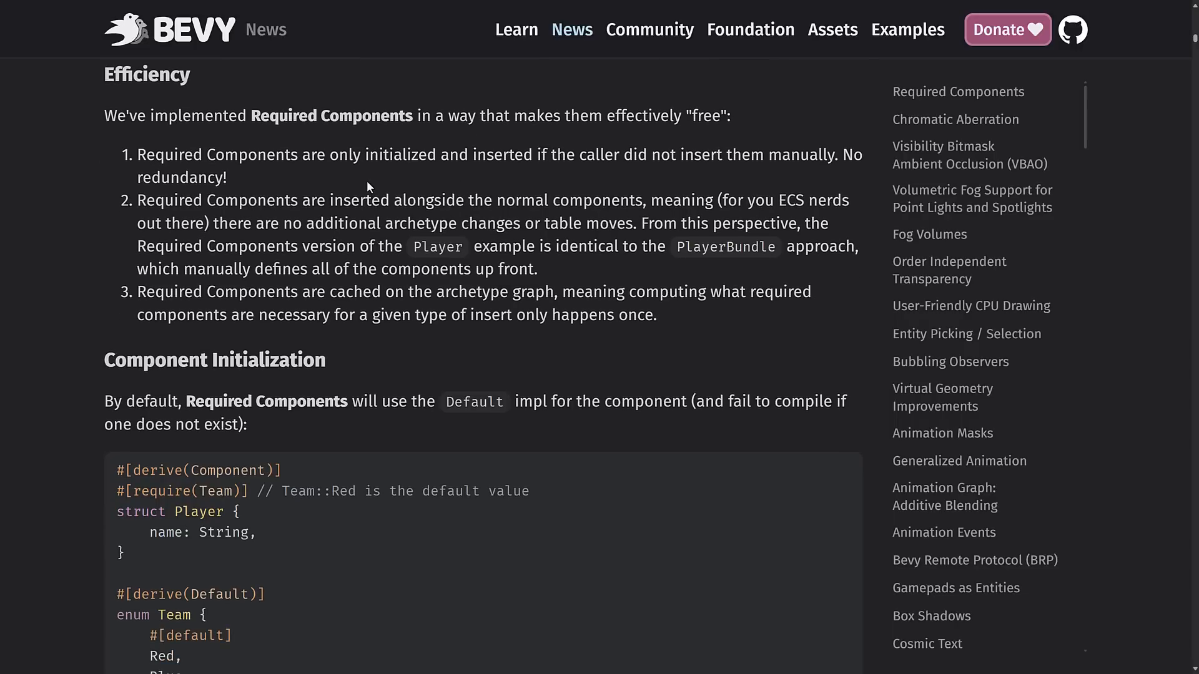
mouse_move(446, 190)
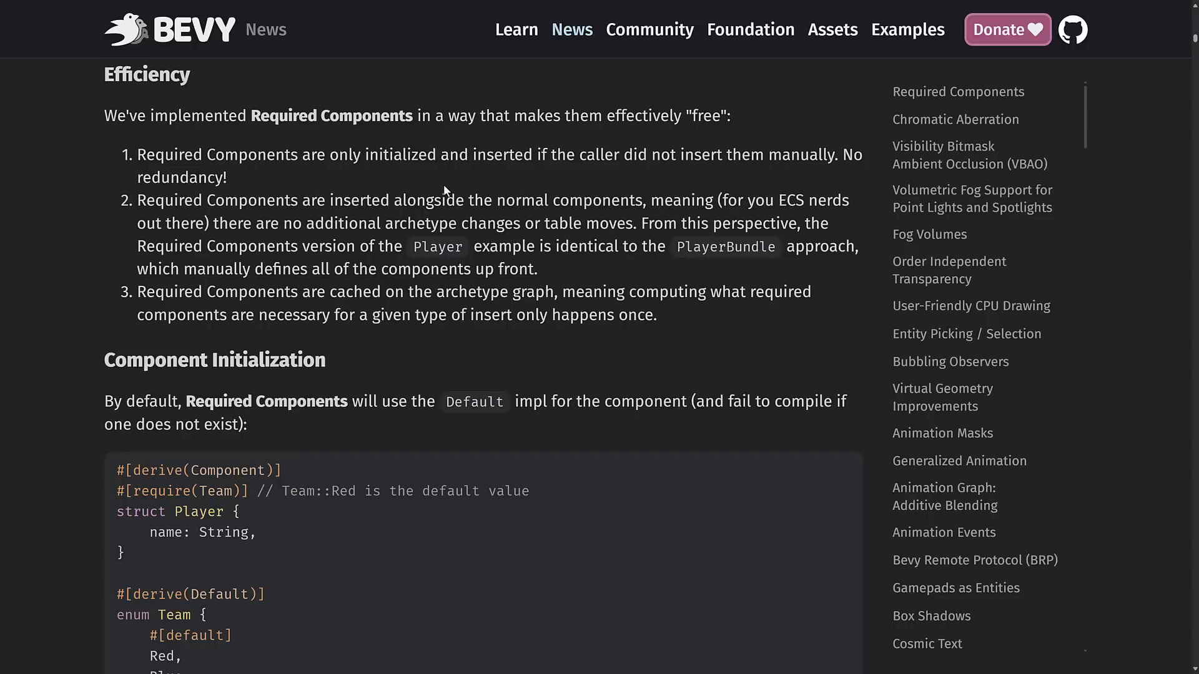
mouse_move(493, 291)
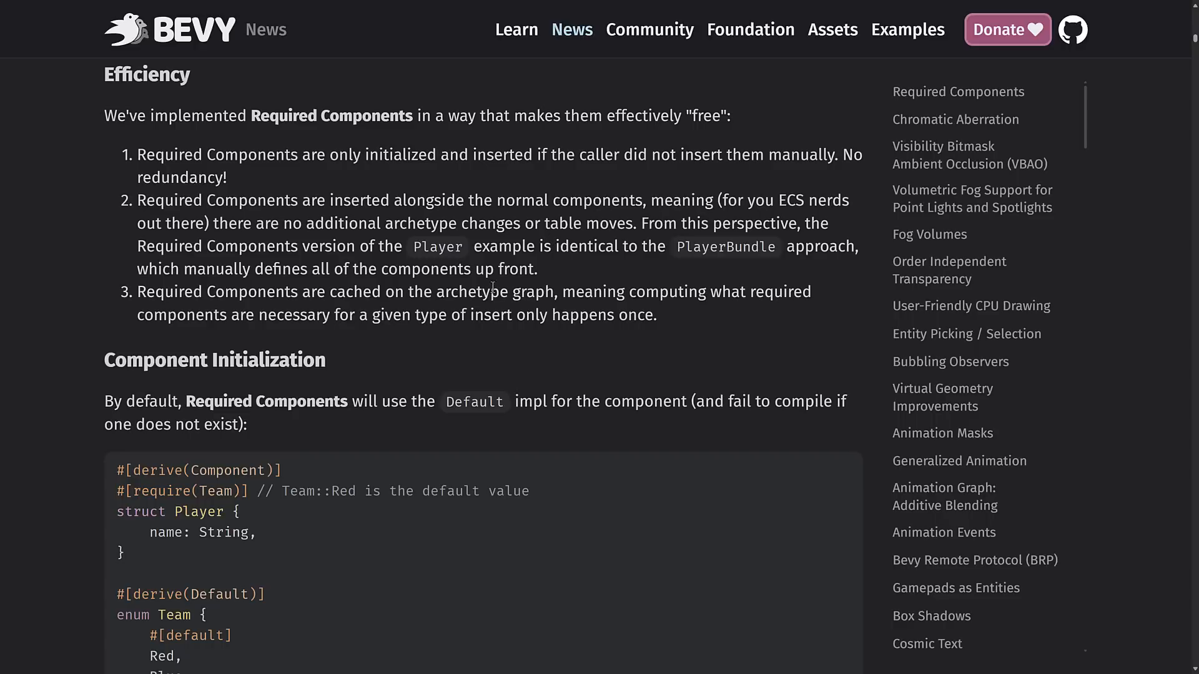
double_click(726, 247)
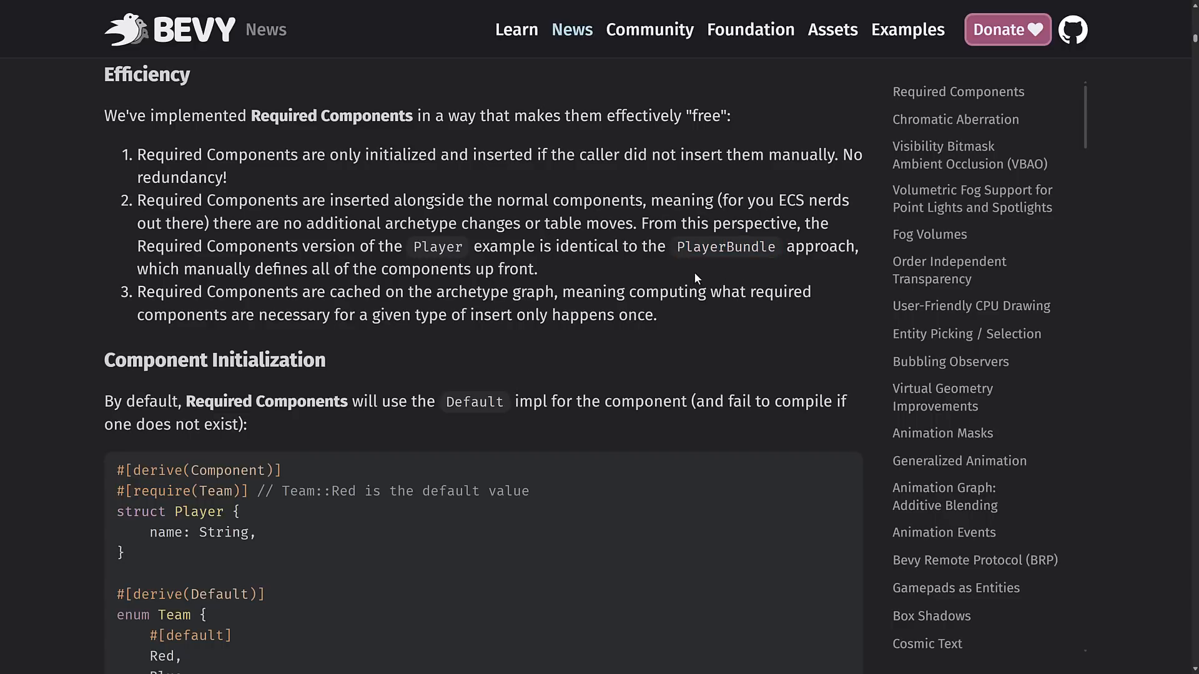
scroll("down", 3)
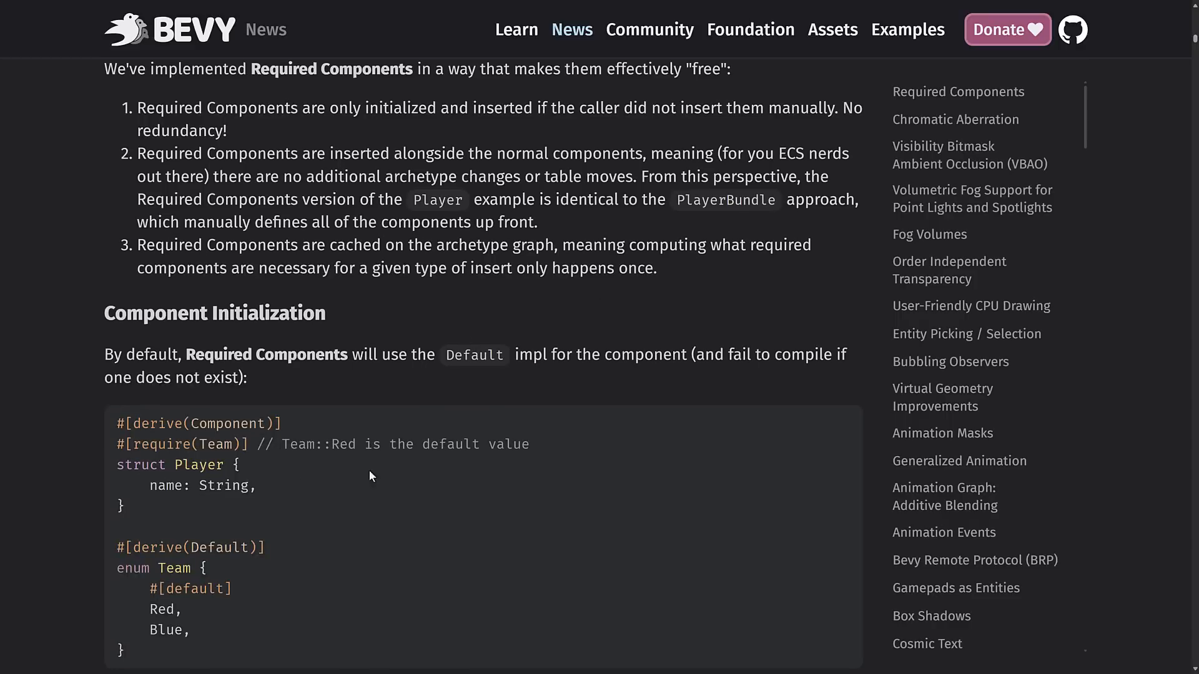
scroll("down", 3)
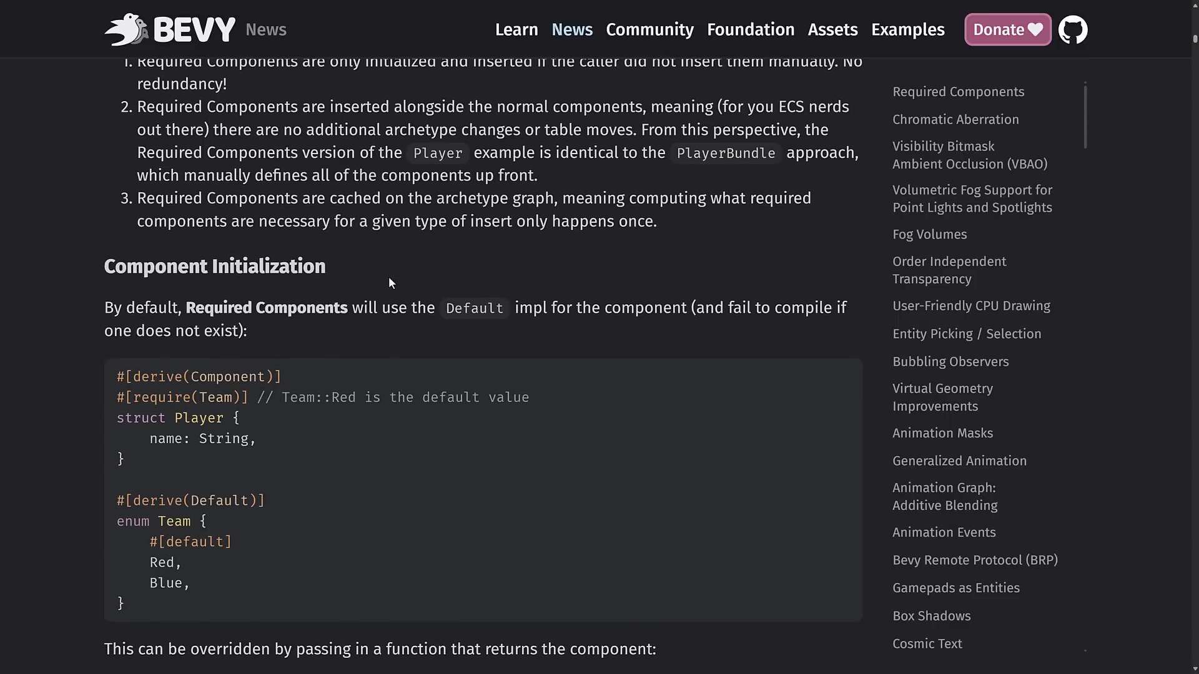
mouse_move(295, 190)
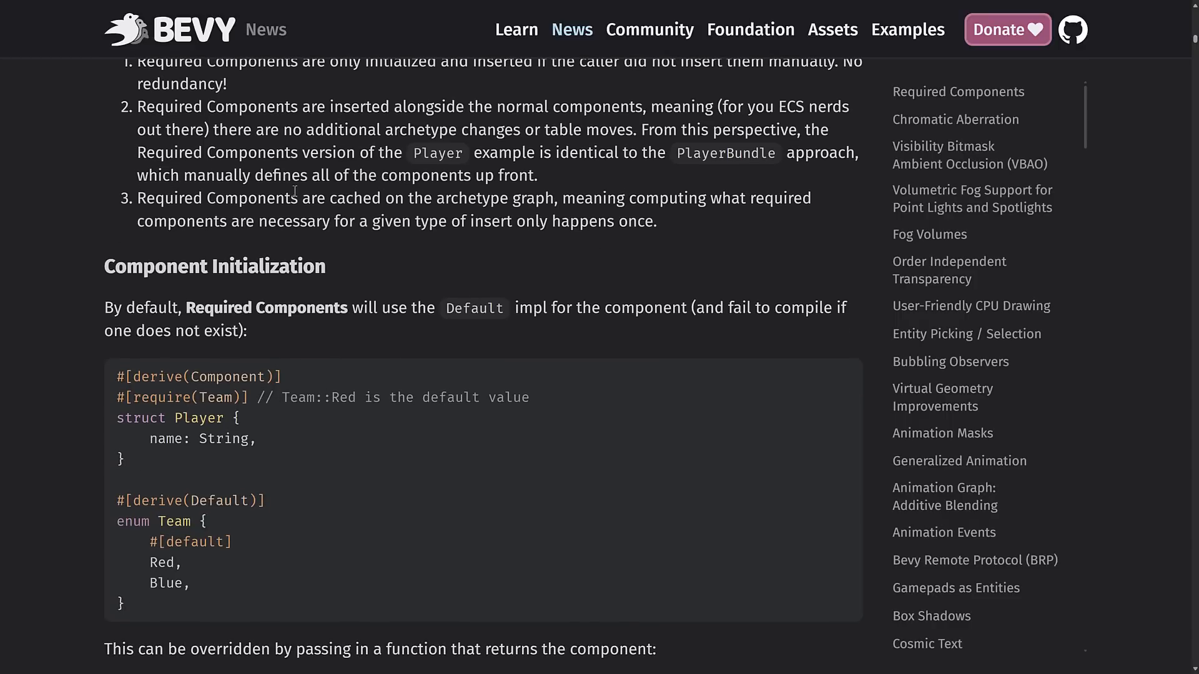
mouse_move(631, 201)
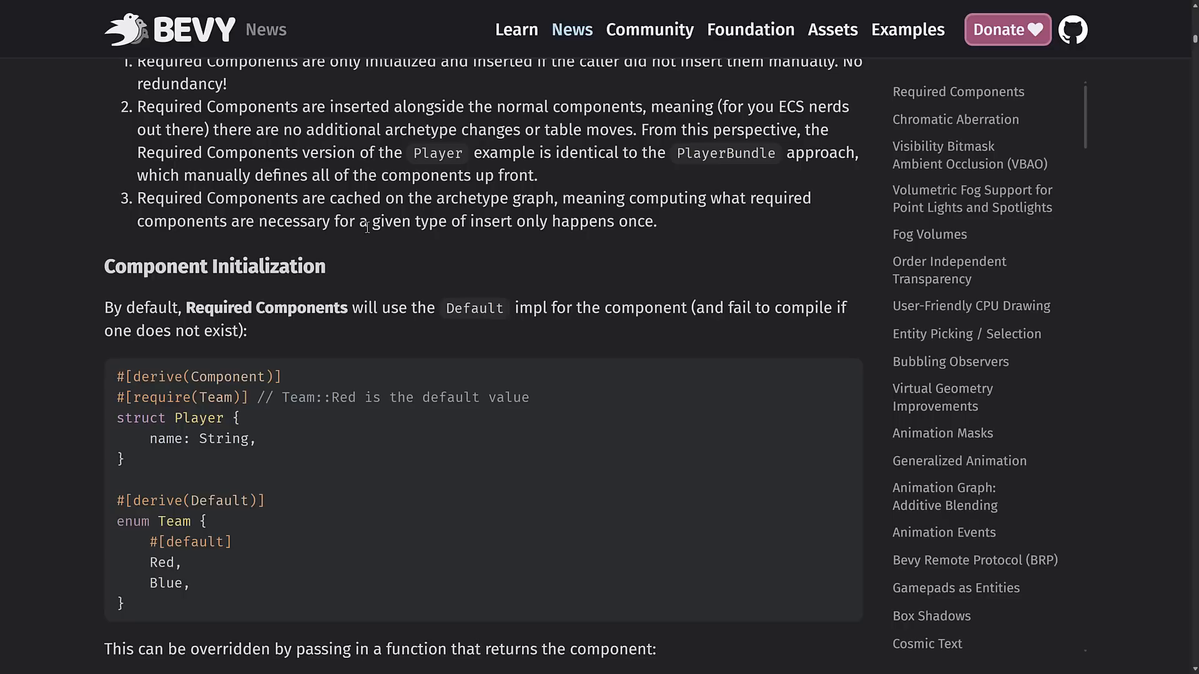
Read the blue_team function and closure examples down to 'Isn't this a bit like inheritance?'.
scroll("down", 3)
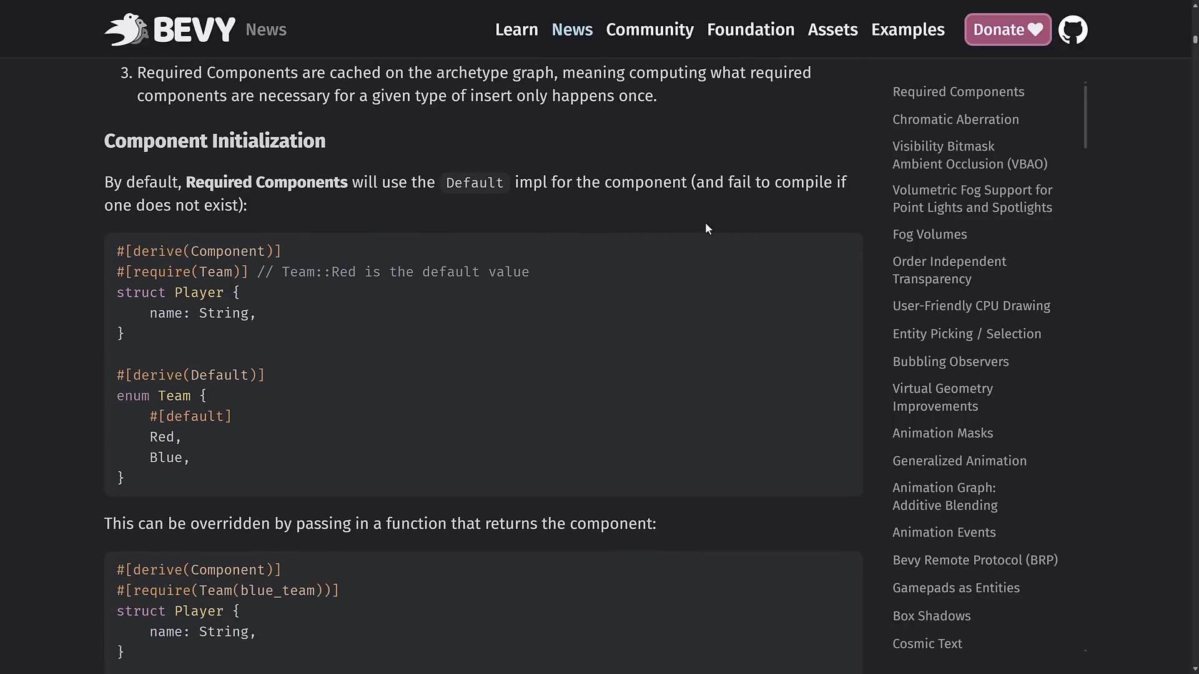
scroll("down", 3)
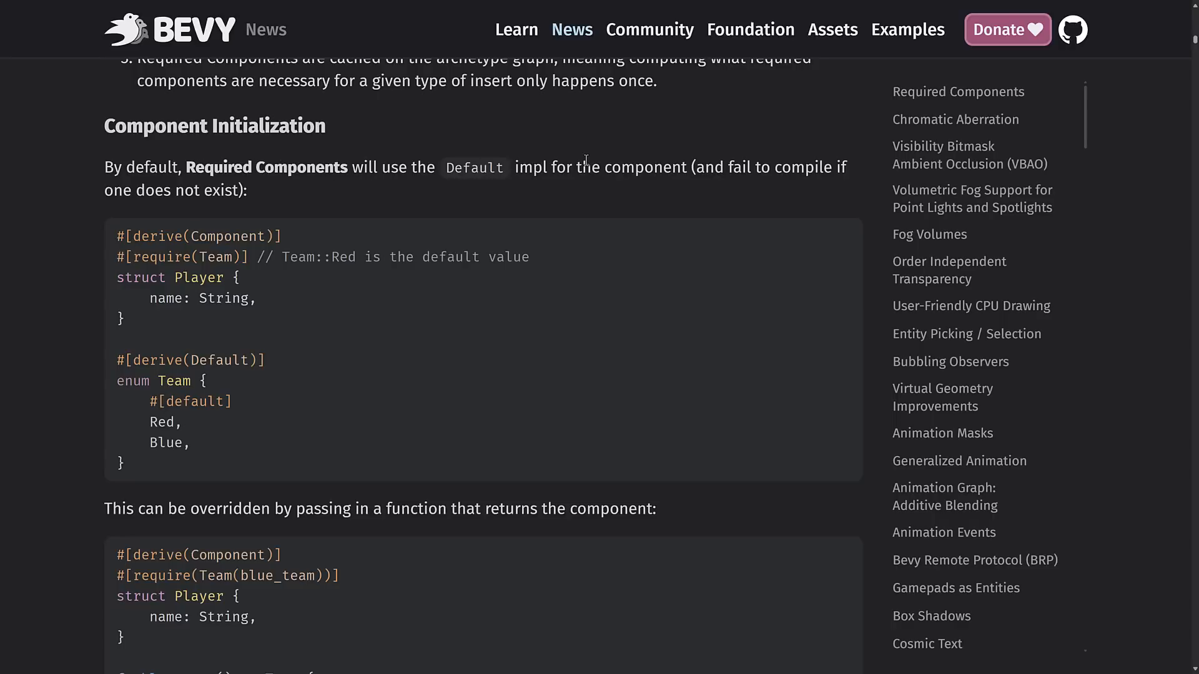
mouse_move(650, 186)
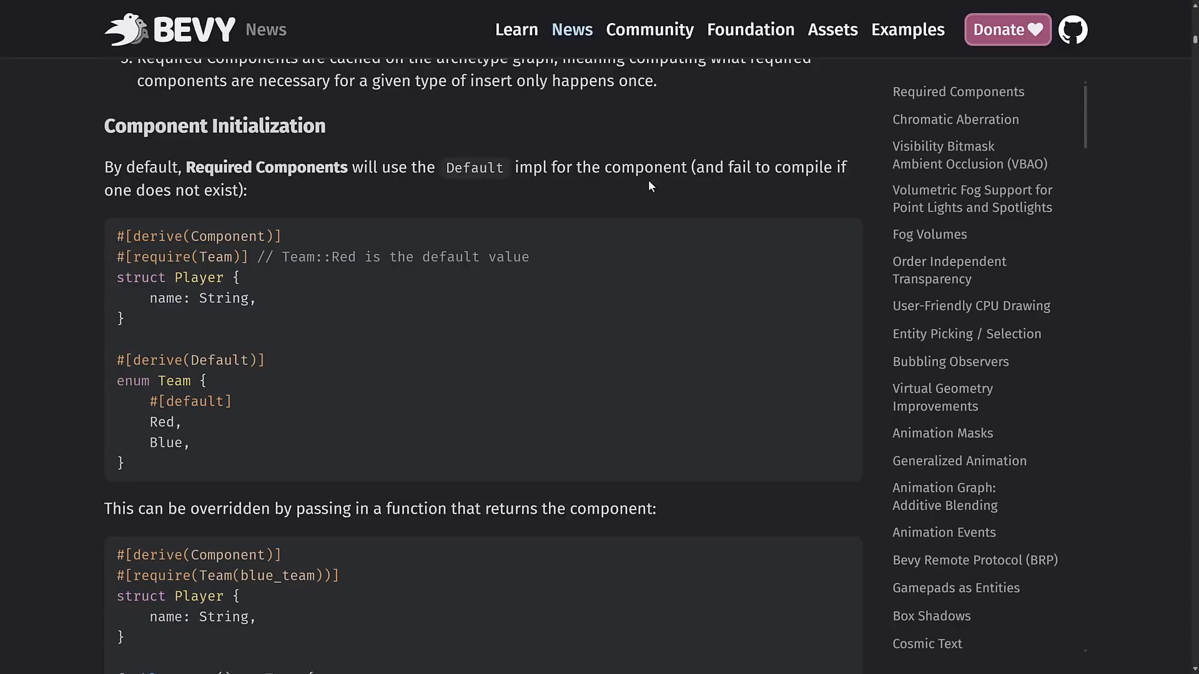
mouse_move(360, 199)
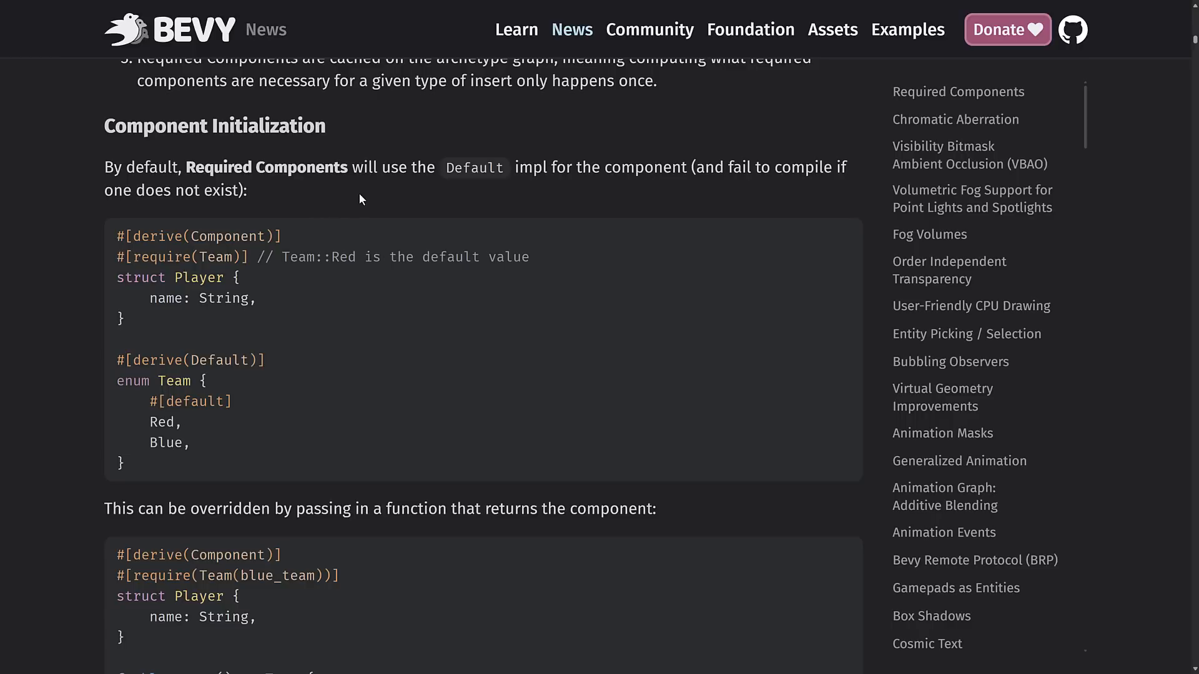
scroll("down", 3)
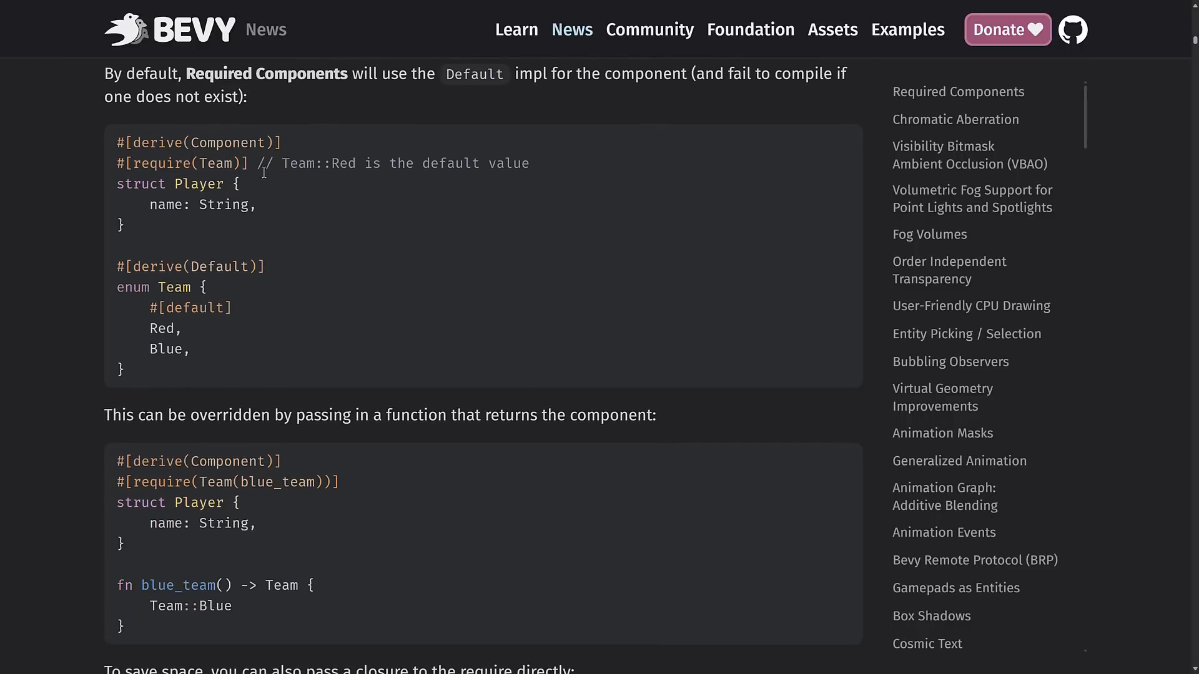
mouse_move(368, 164)
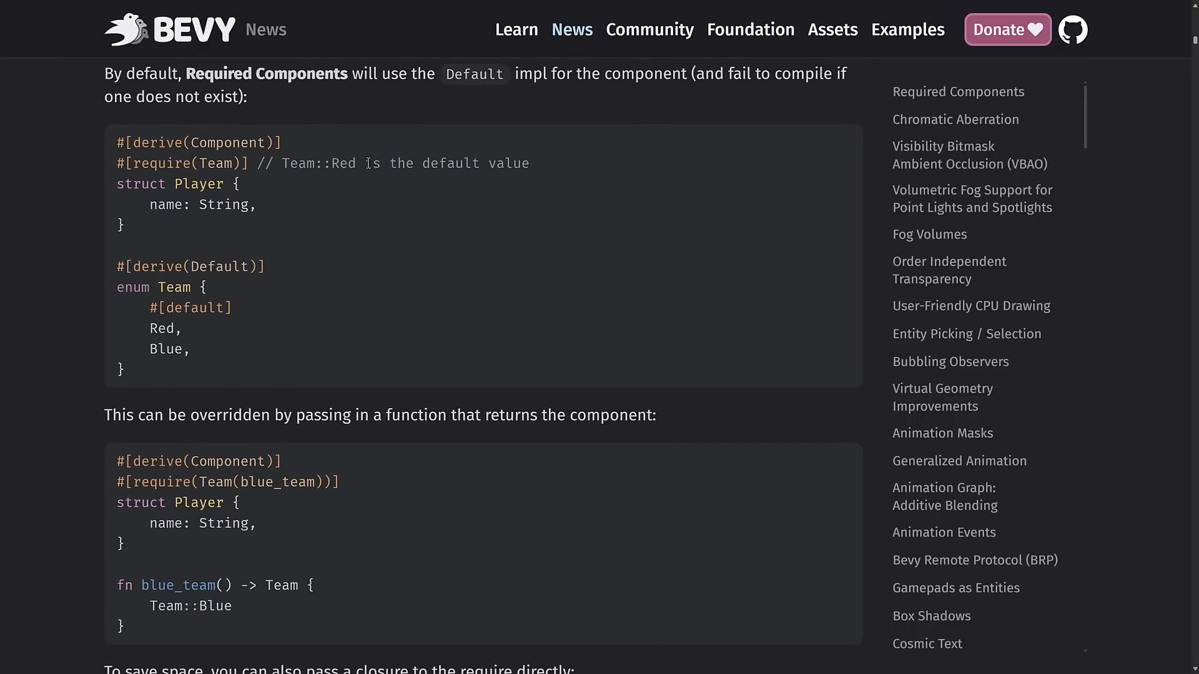
mouse_move(216, 178)
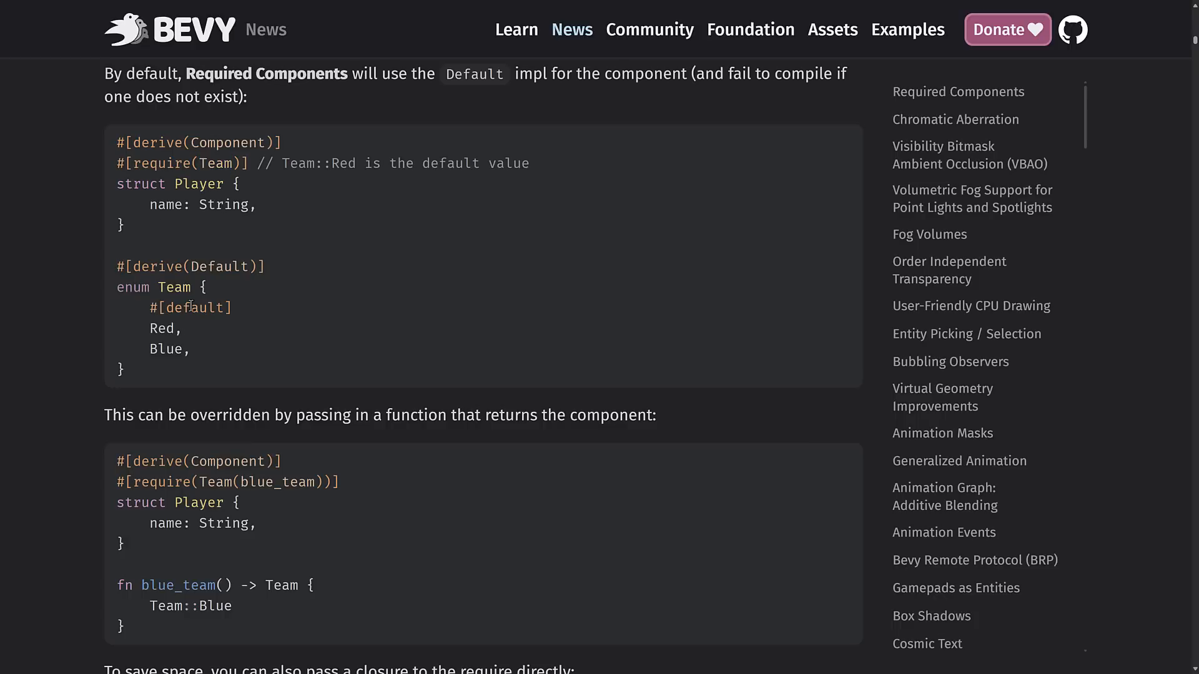
mouse_move(155, 331)
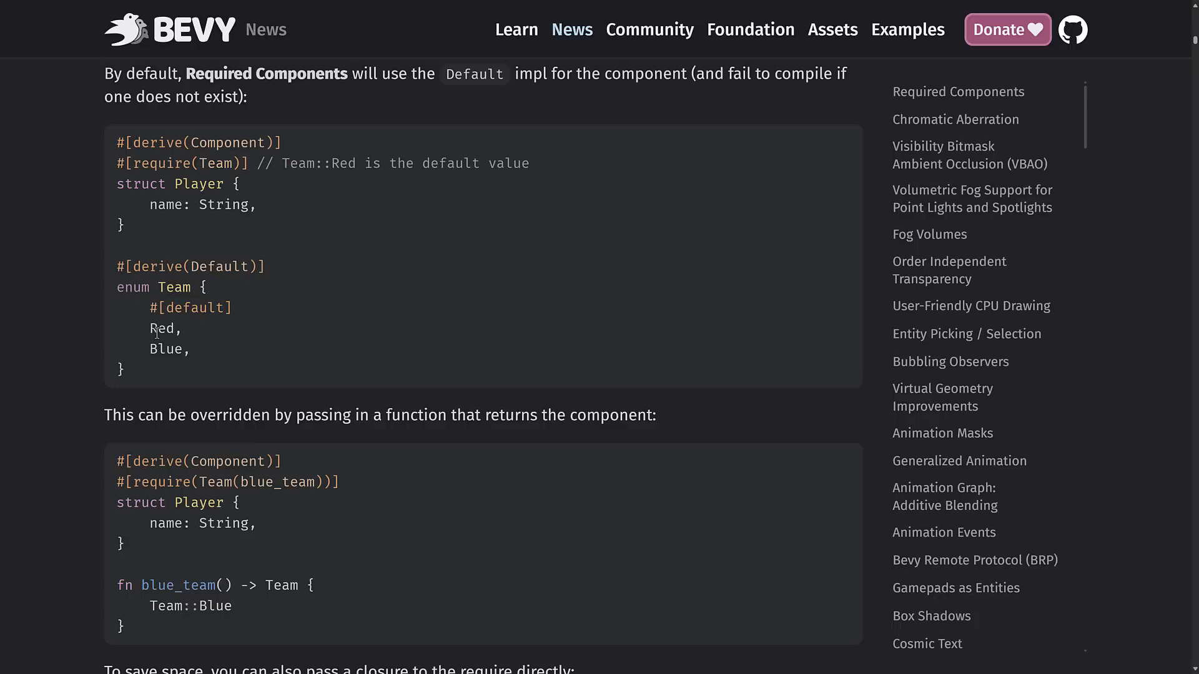
scroll("down", 3)
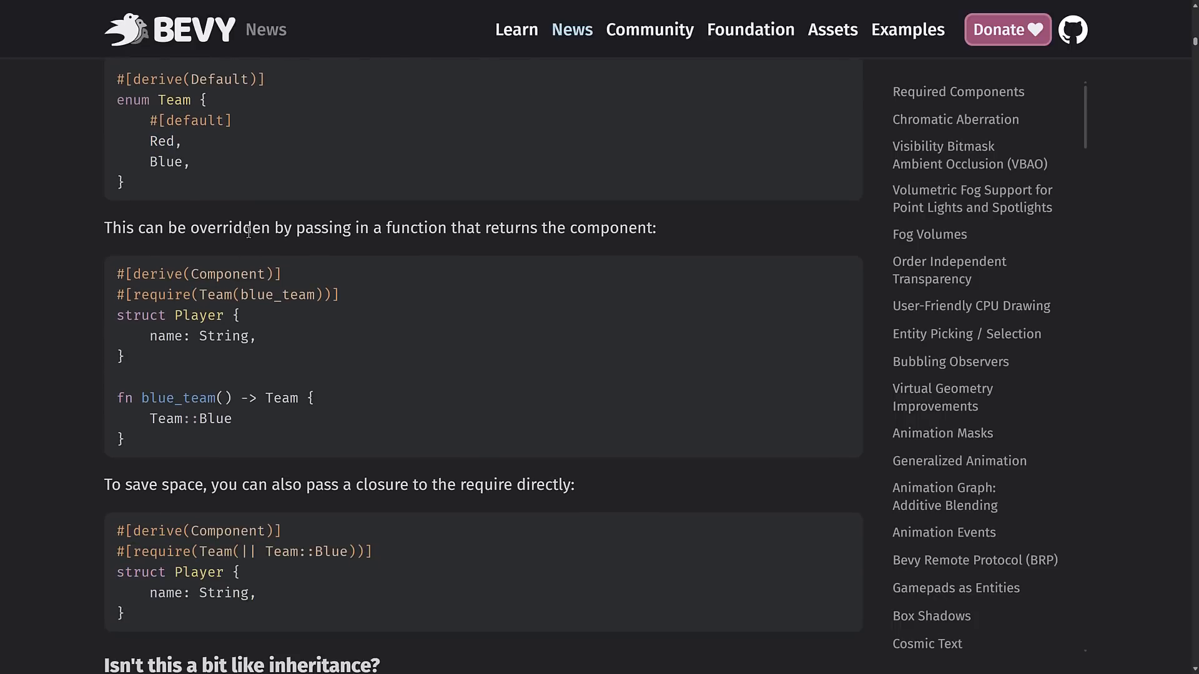
mouse_move(536, 255)
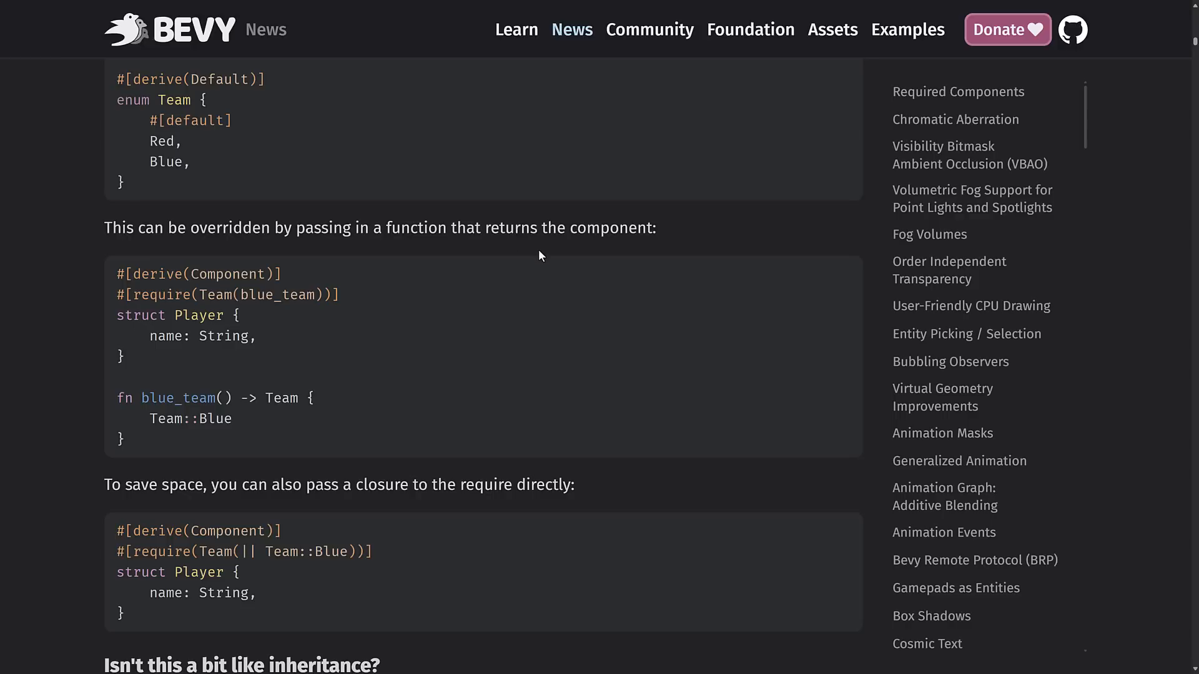
scroll("down", 3)
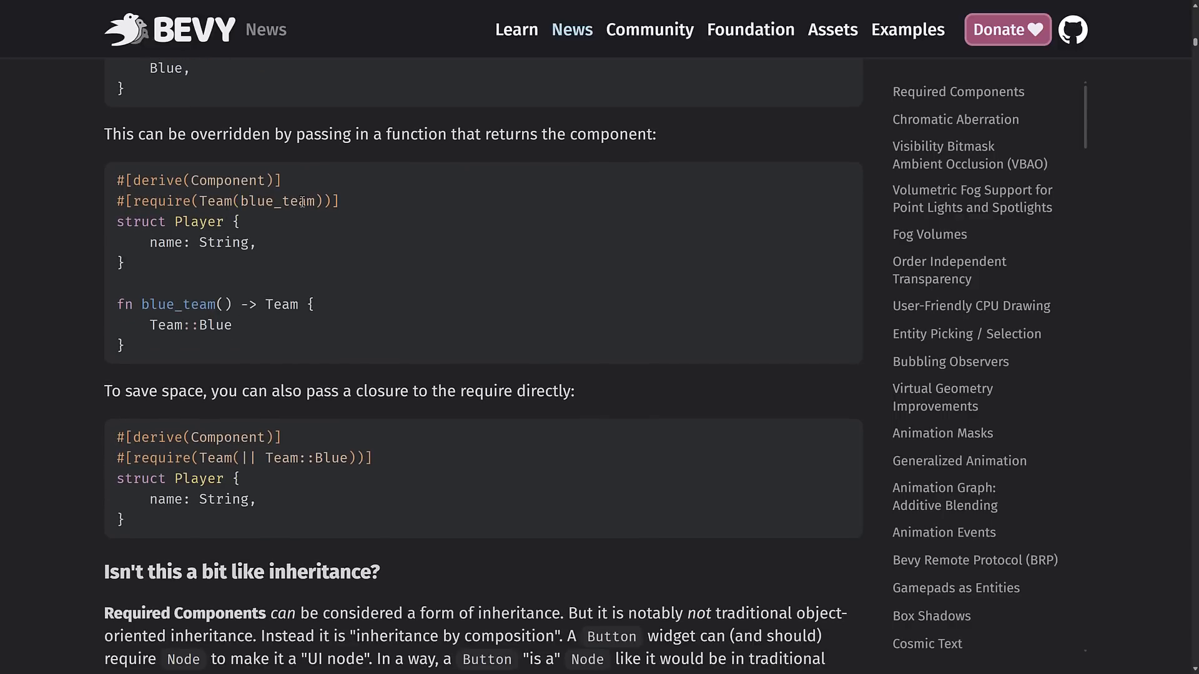
scroll("down", 3)
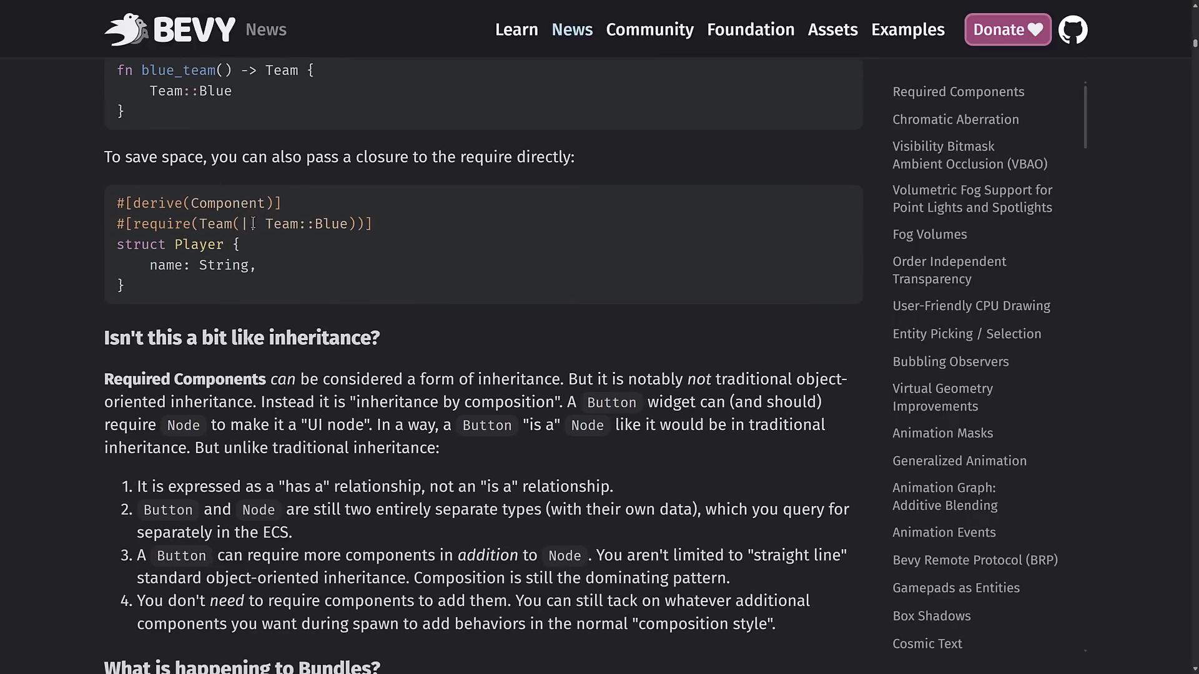
scroll("down", 3)
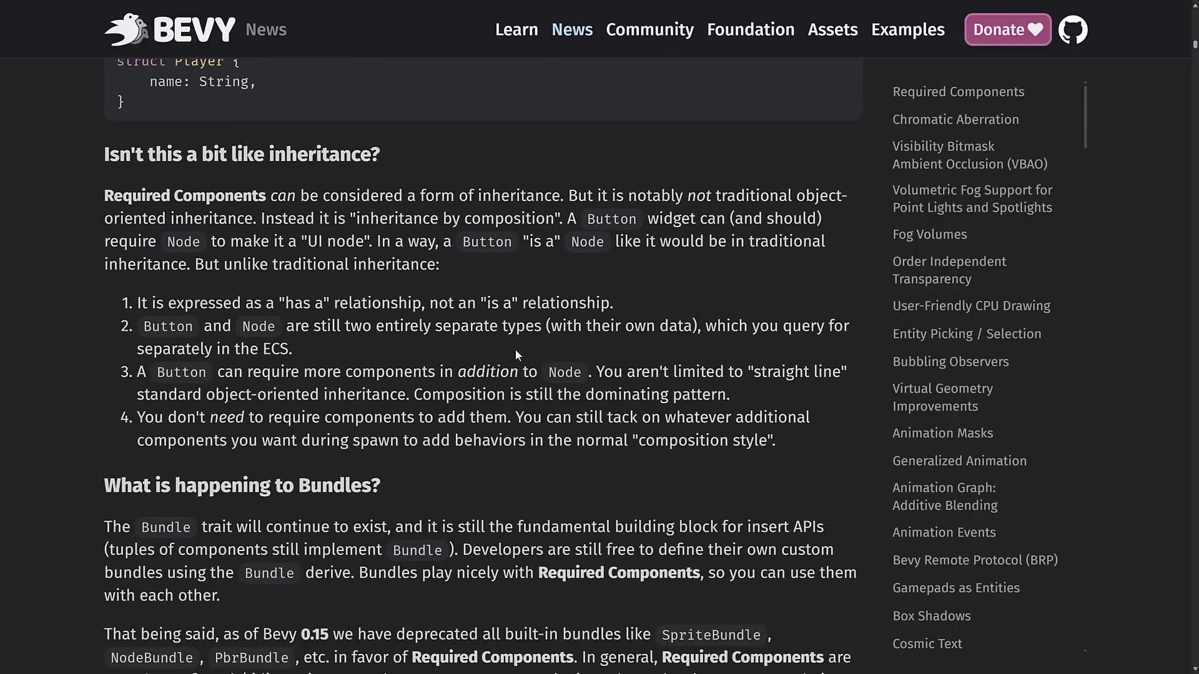
scroll("down", 3)
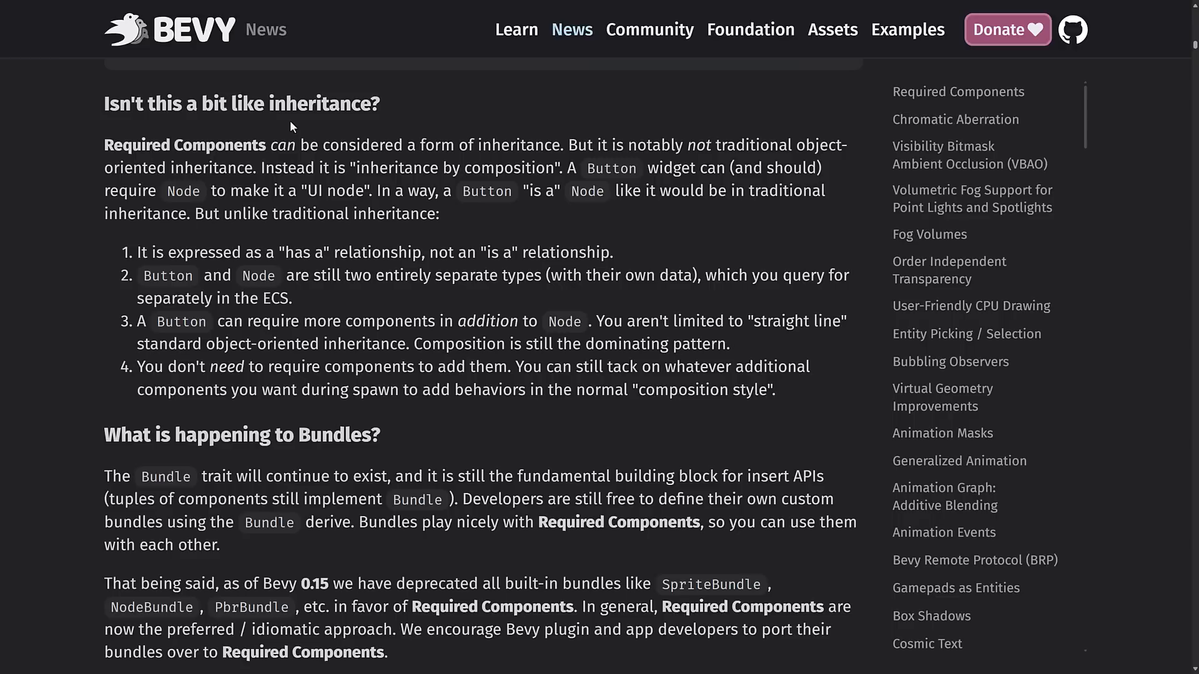
mouse_move(387, 169)
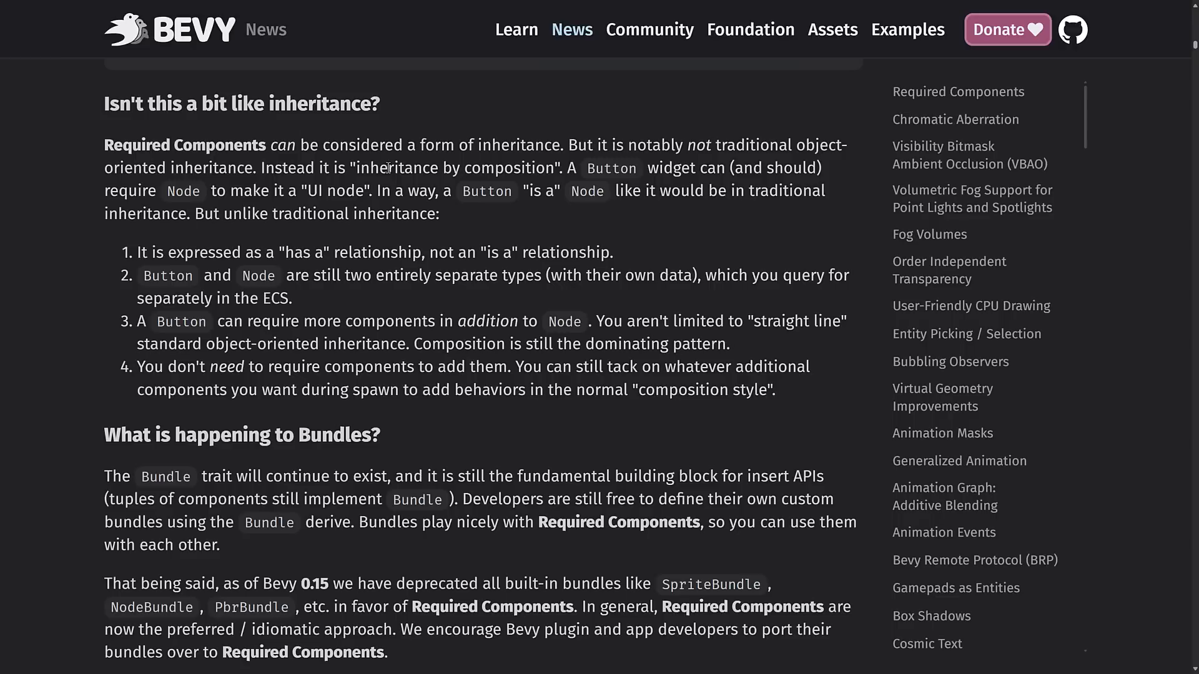
mouse_move(520, 192)
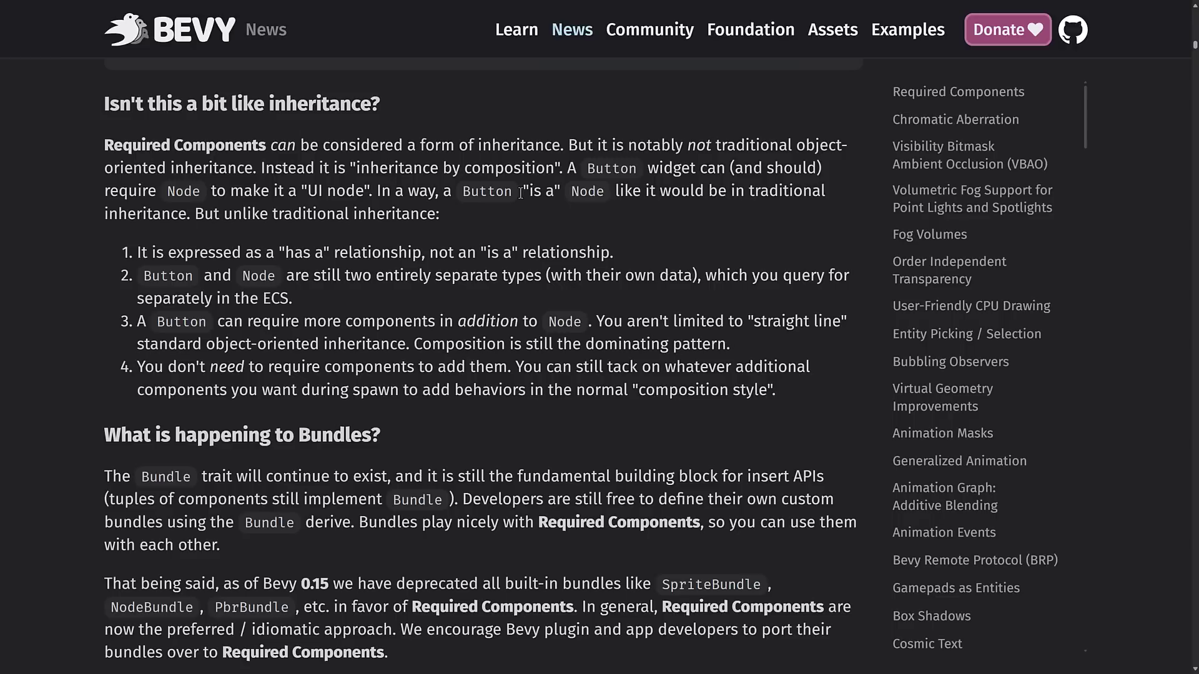
mouse_move(558, 200)
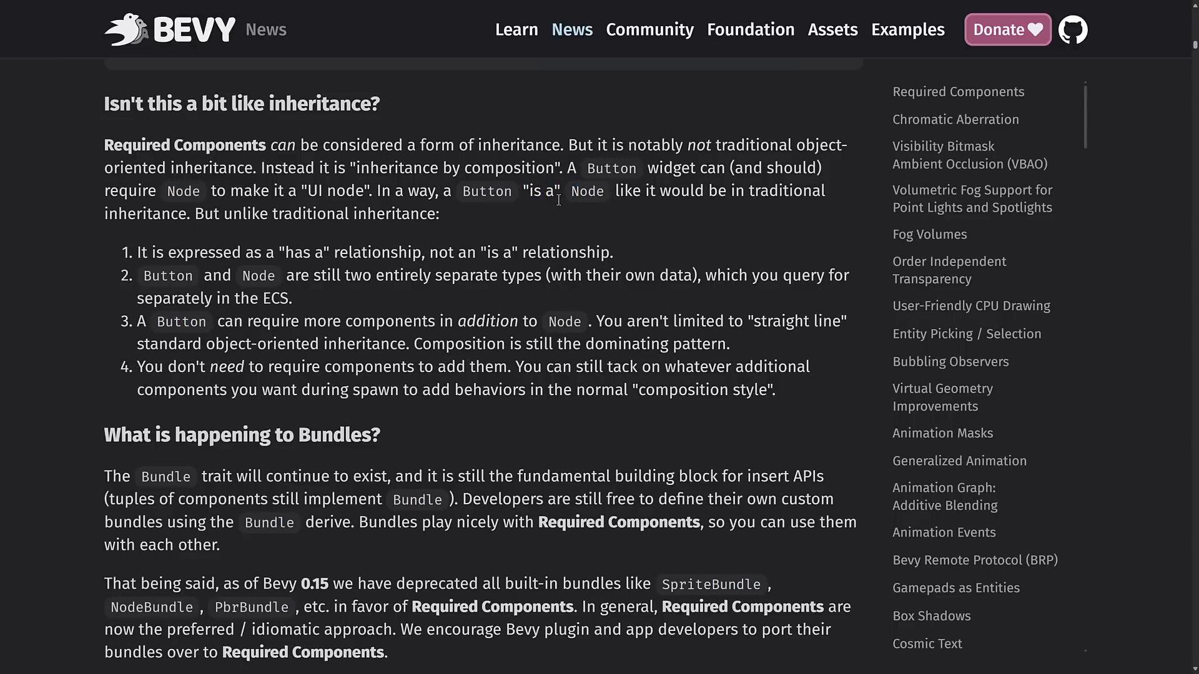
left_click_drag(139, 252, 331, 253)
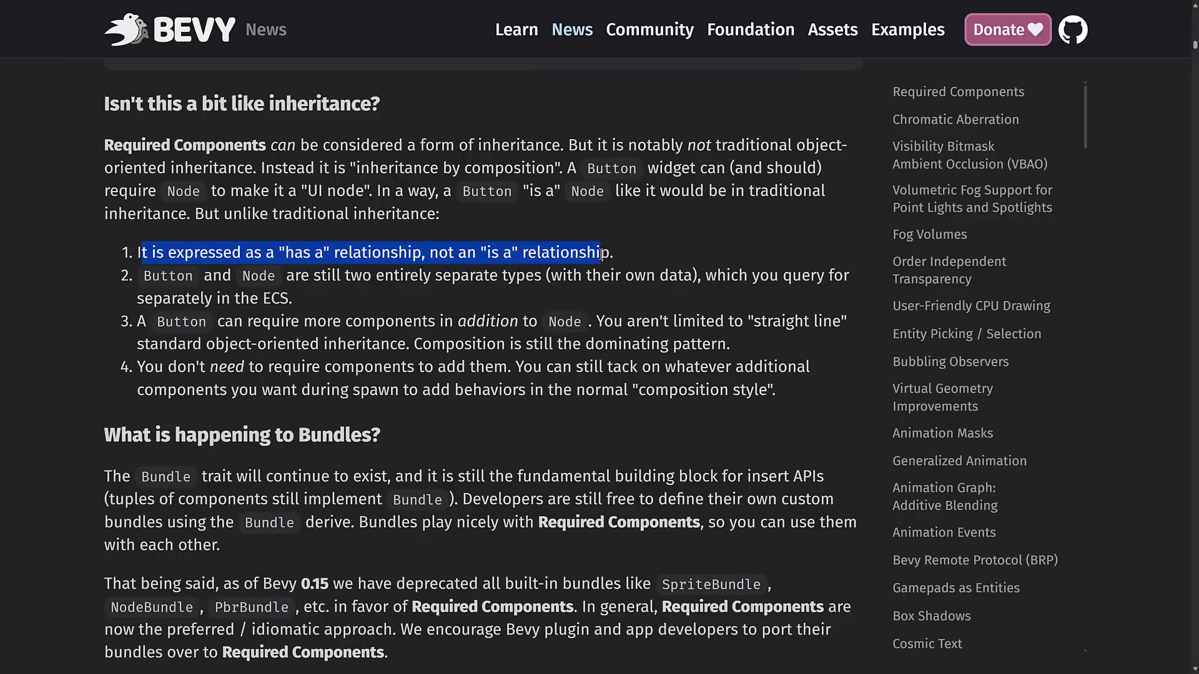
left_click(454, 244)
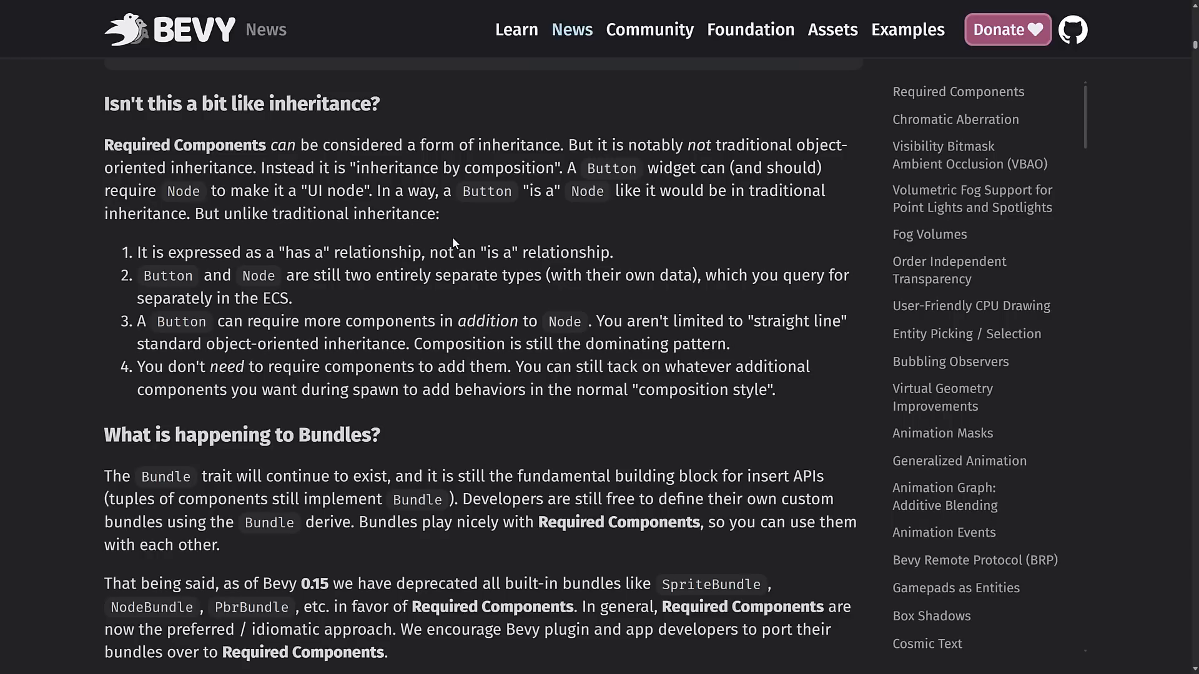
scroll("down", 3)
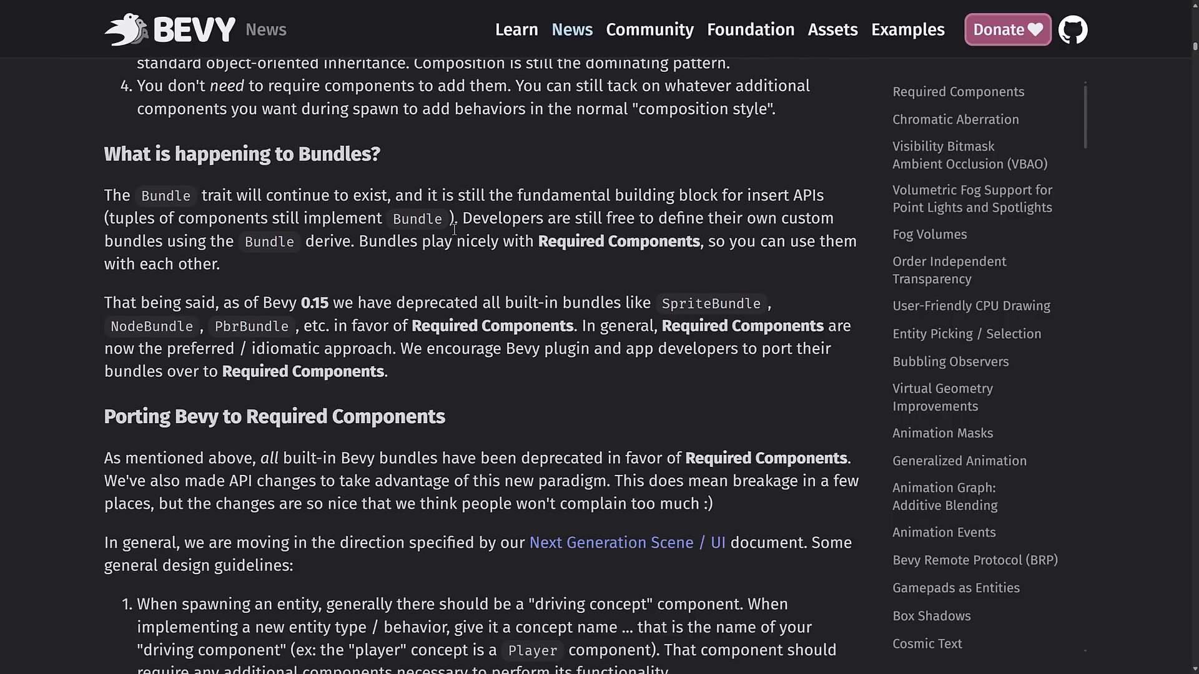
Read the Bundles, Porting, UI, Text, Sprites, Cameras, Audio and Runtime sections through Chromatic Aberration.
scroll("down", 3)
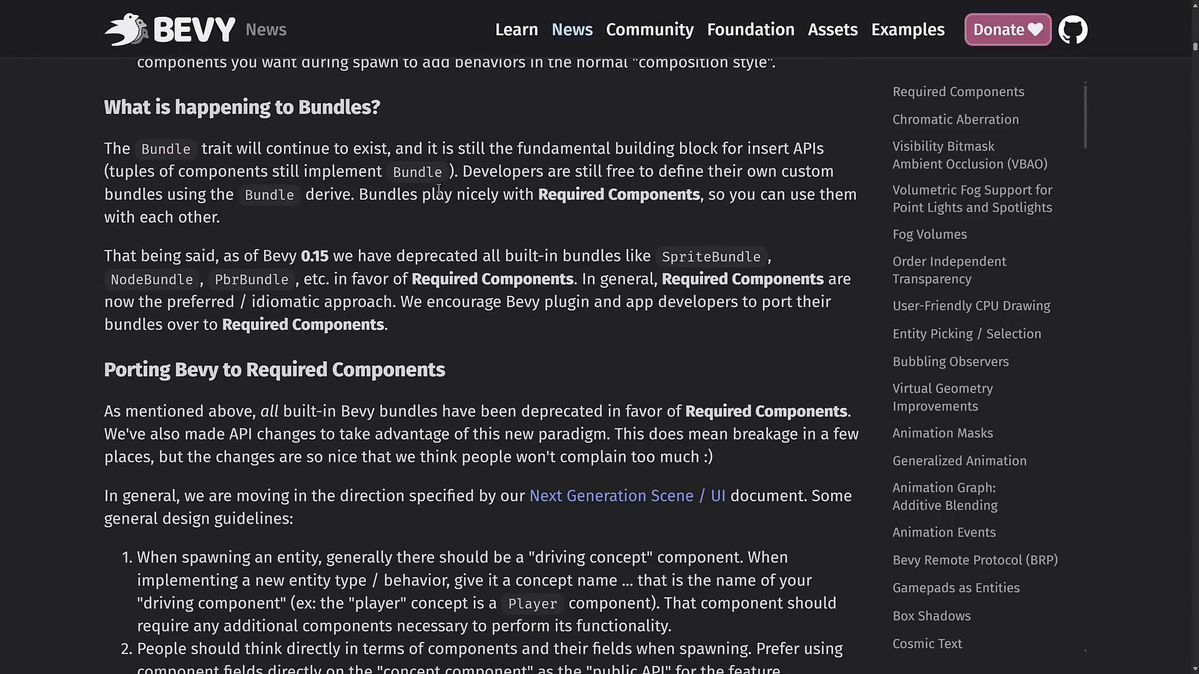
scroll("down", 3)
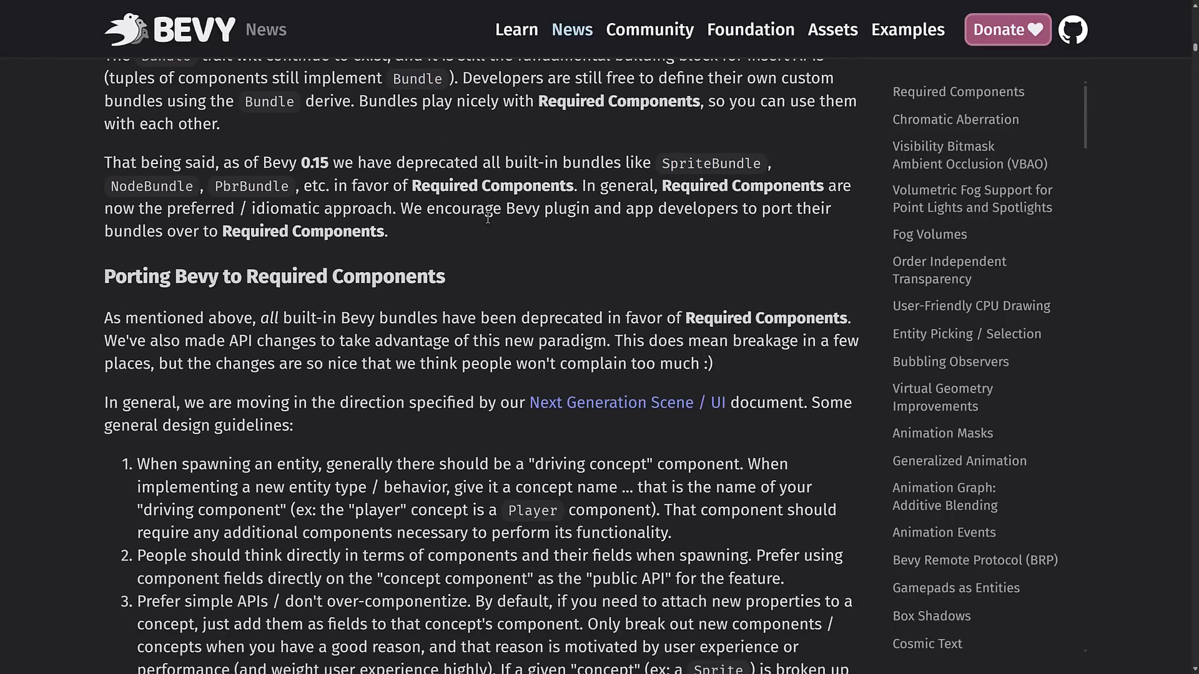
scroll("down", 3)
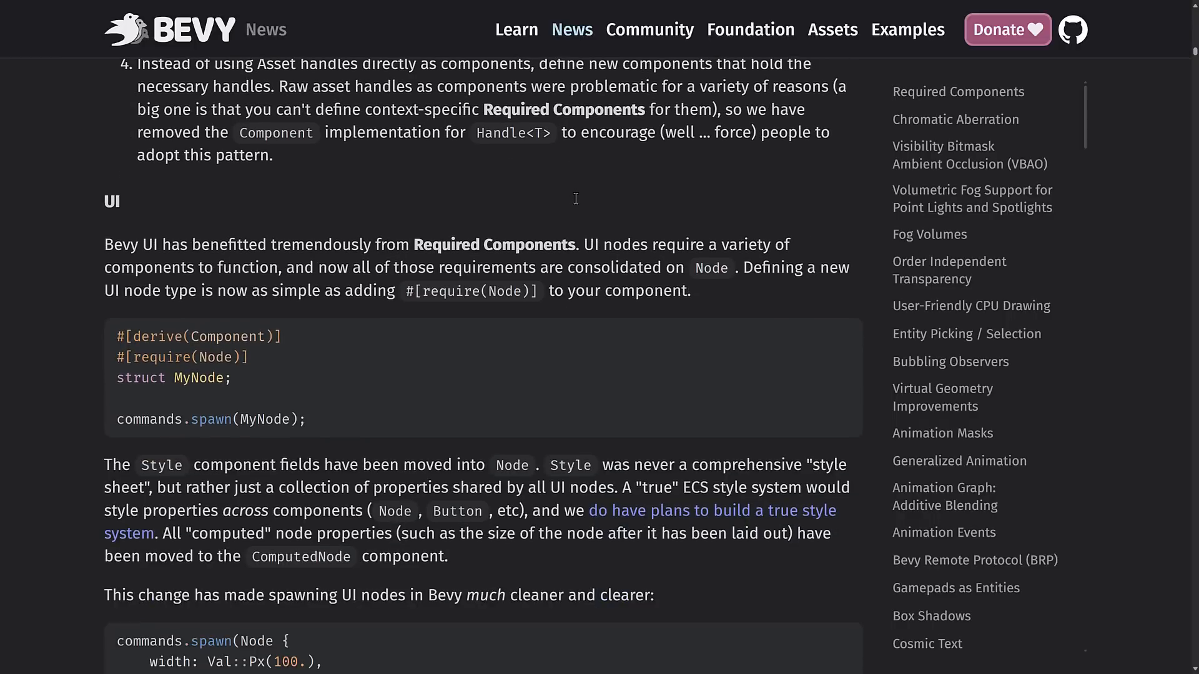
scroll("down", 3)
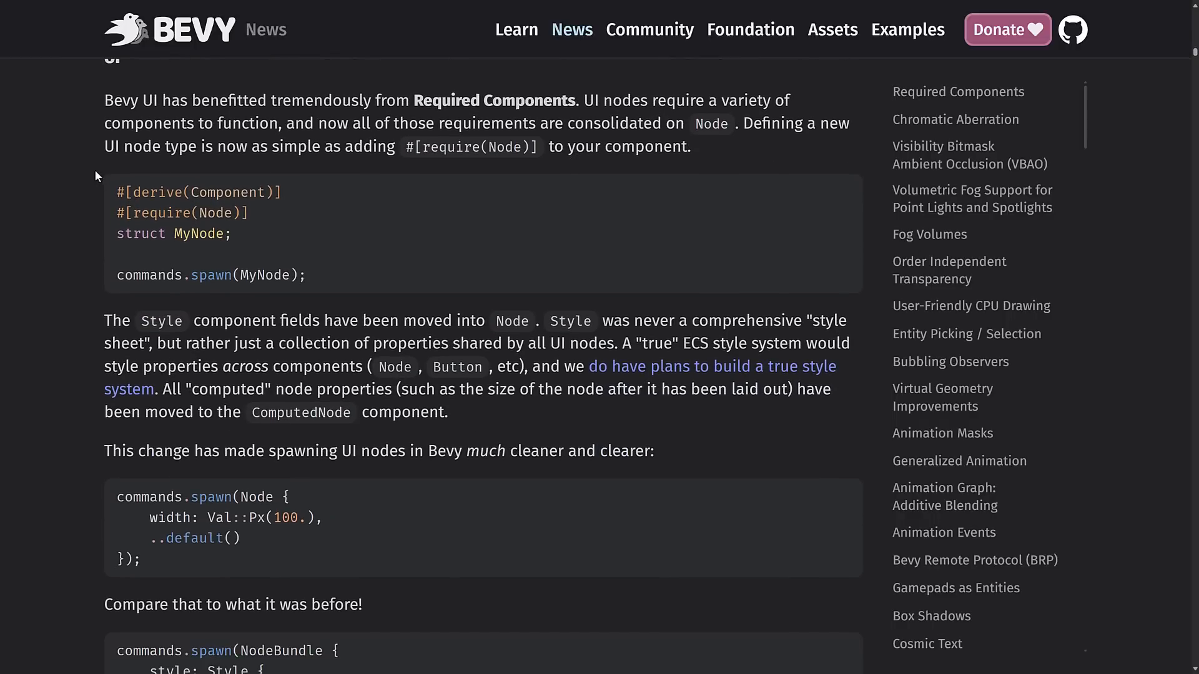
scroll("down", 3)
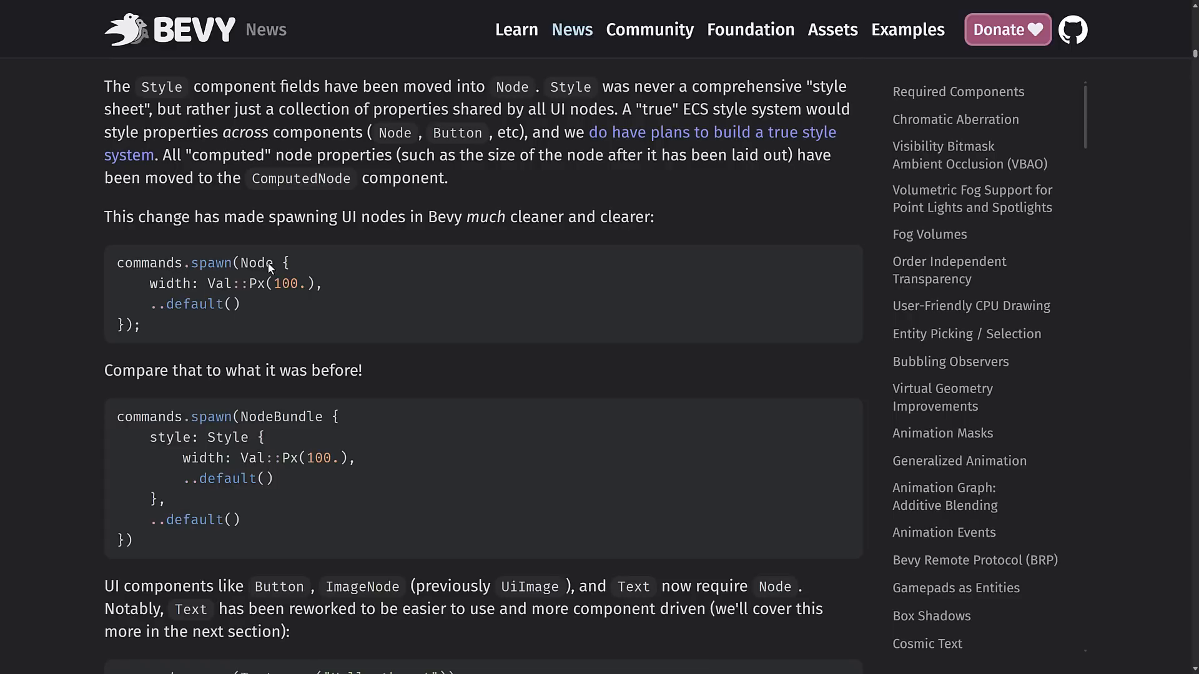
mouse_move(268, 263)
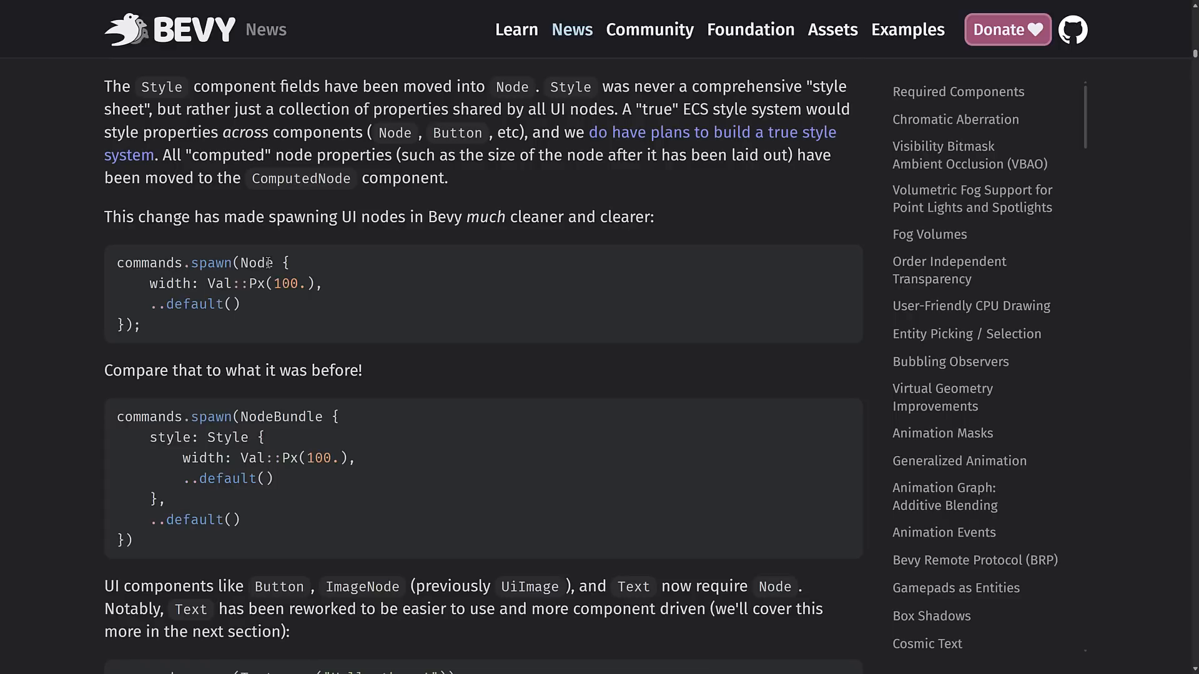
mouse_move(405, 270)
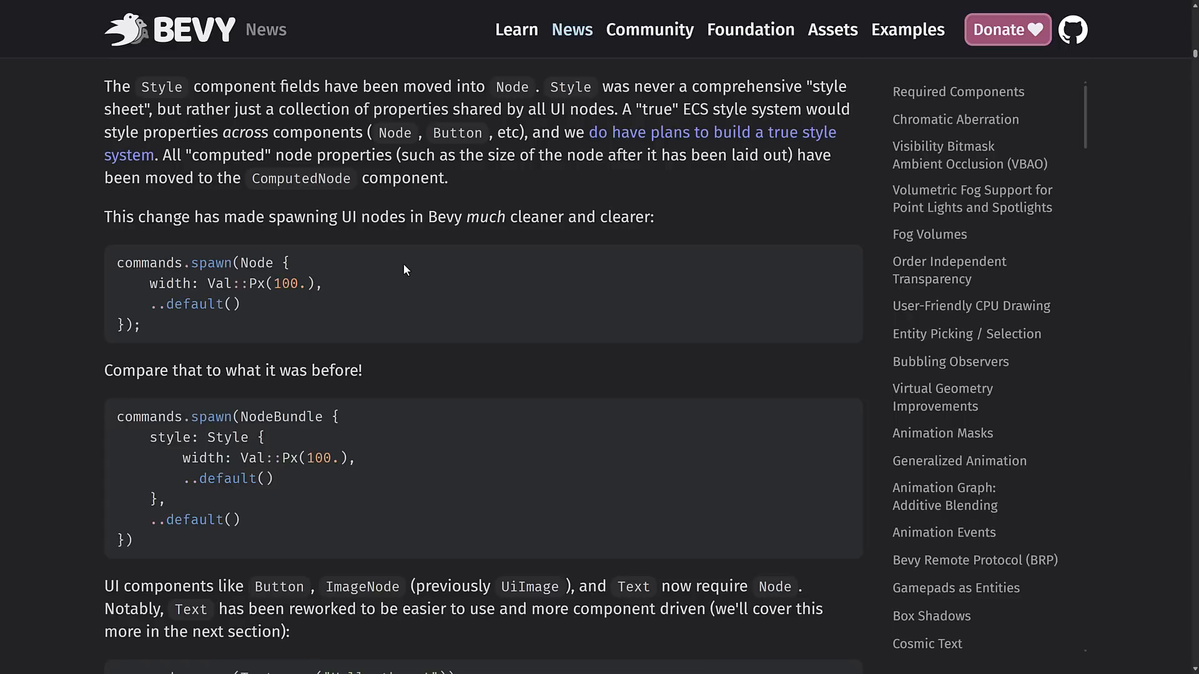
scroll("down", 3)
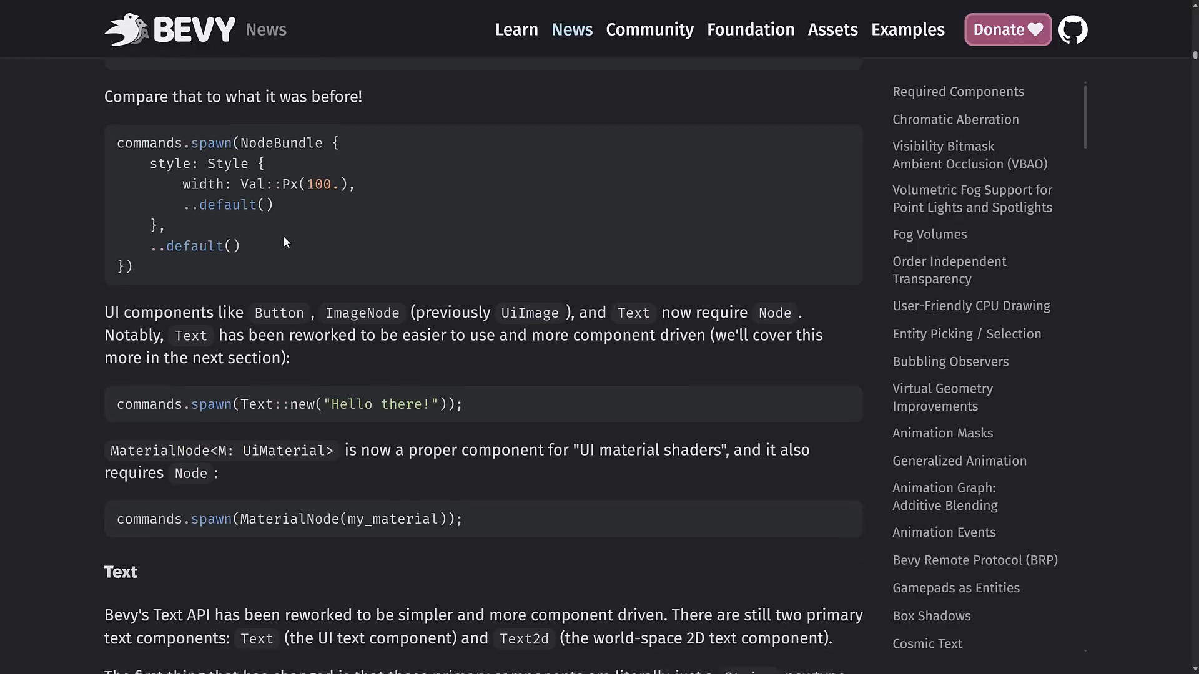
scroll("down", 3)
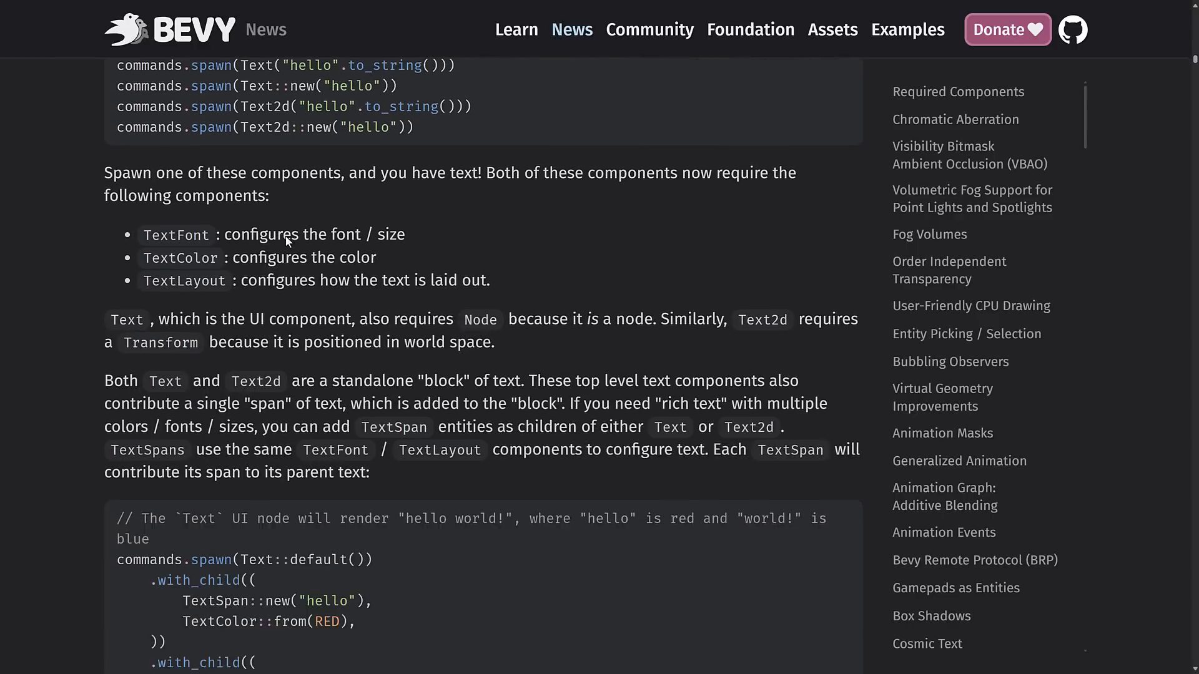
scroll("down", 3)
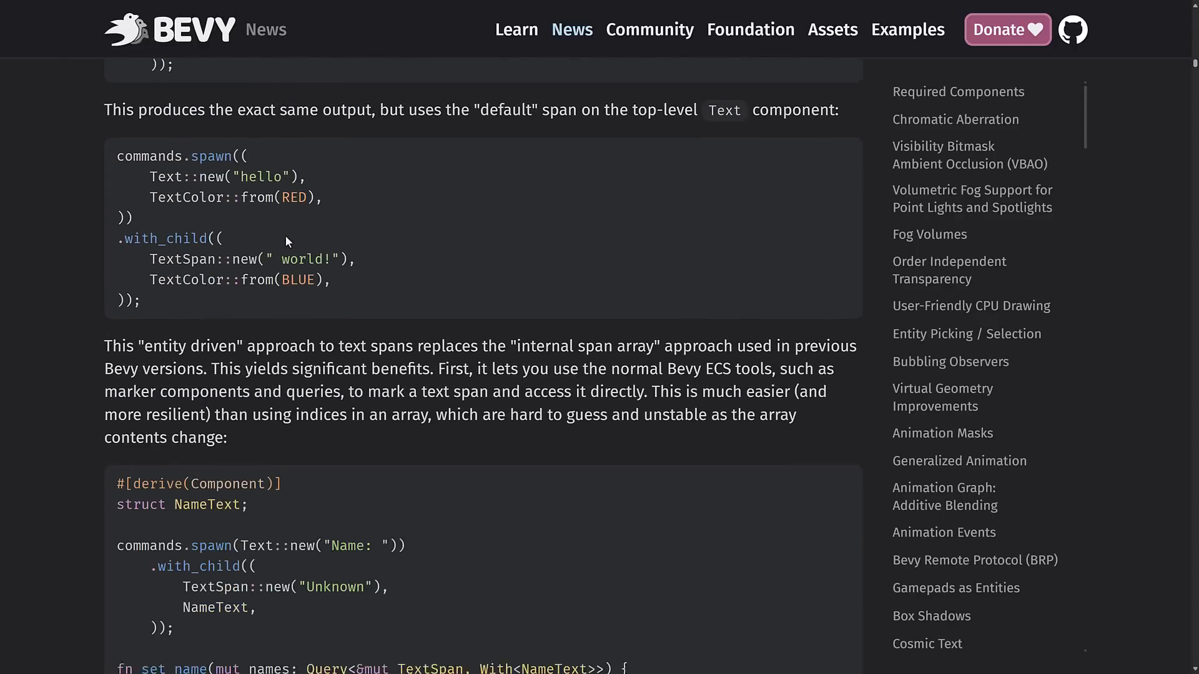
scroll("down", 3)
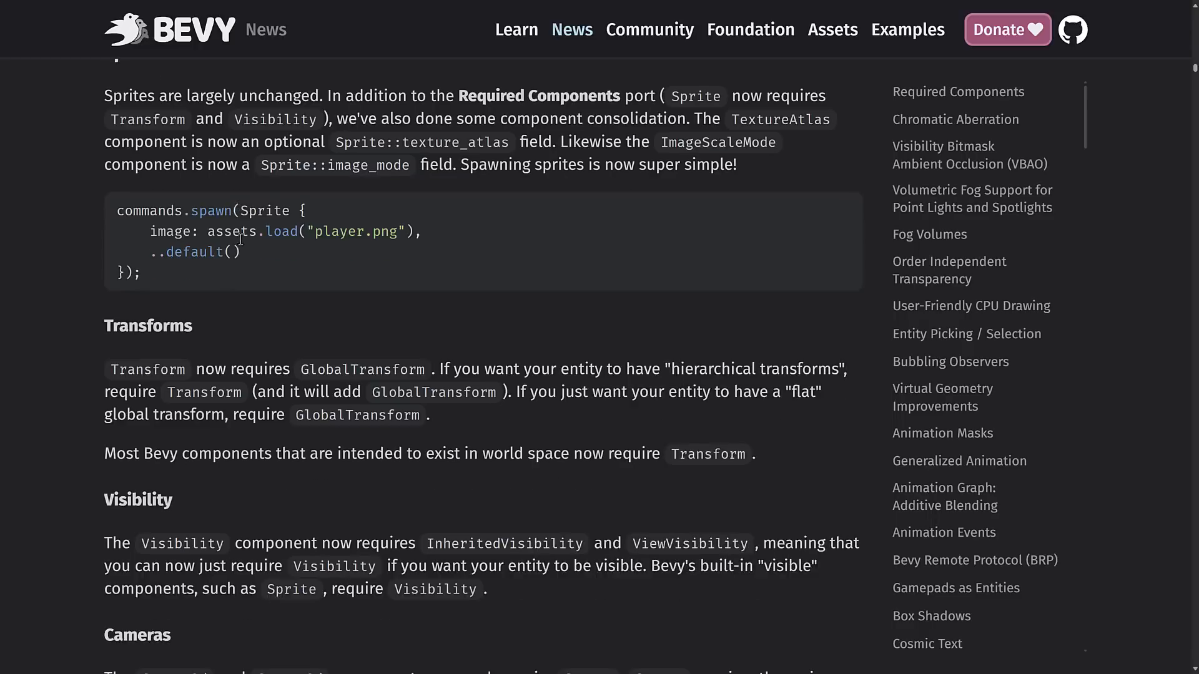
scroll("down", 3)
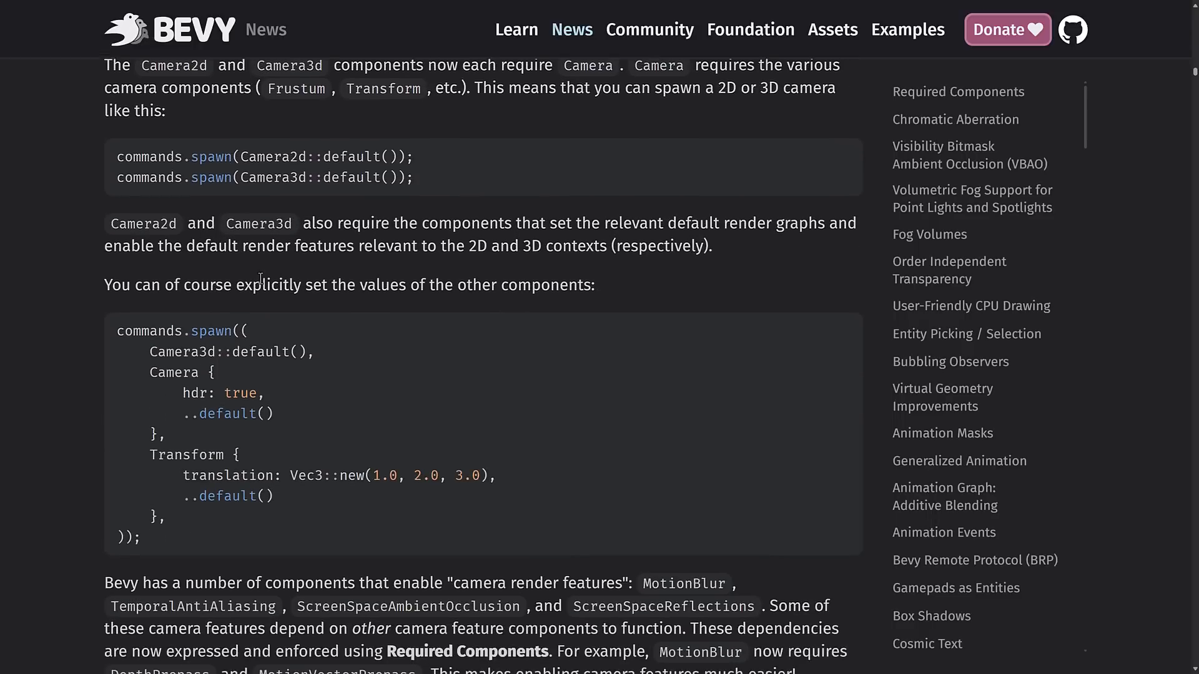
scroll("down", 3)
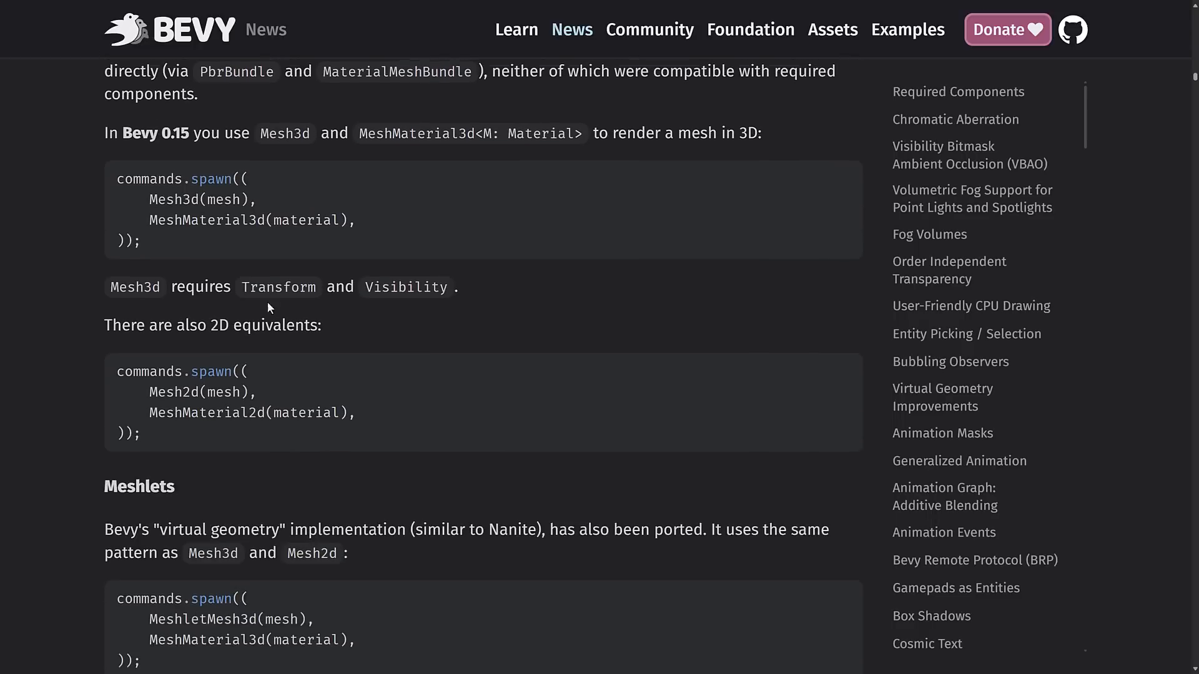
scroll("down", 3)
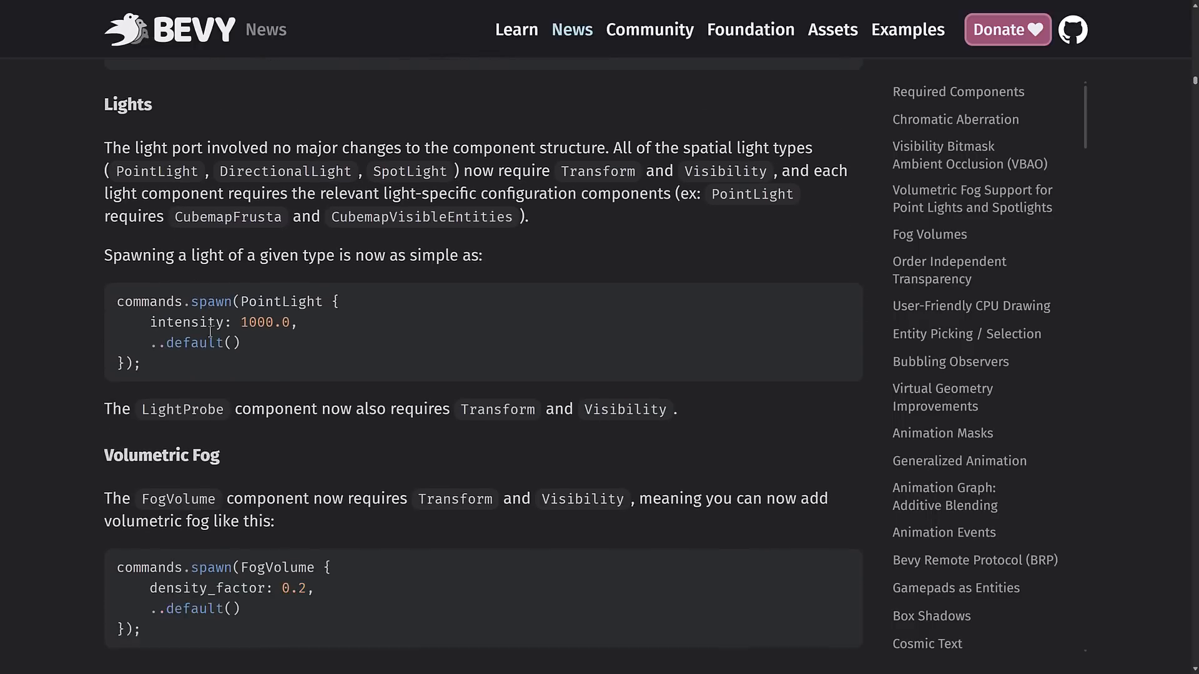
scroll("down", 3)
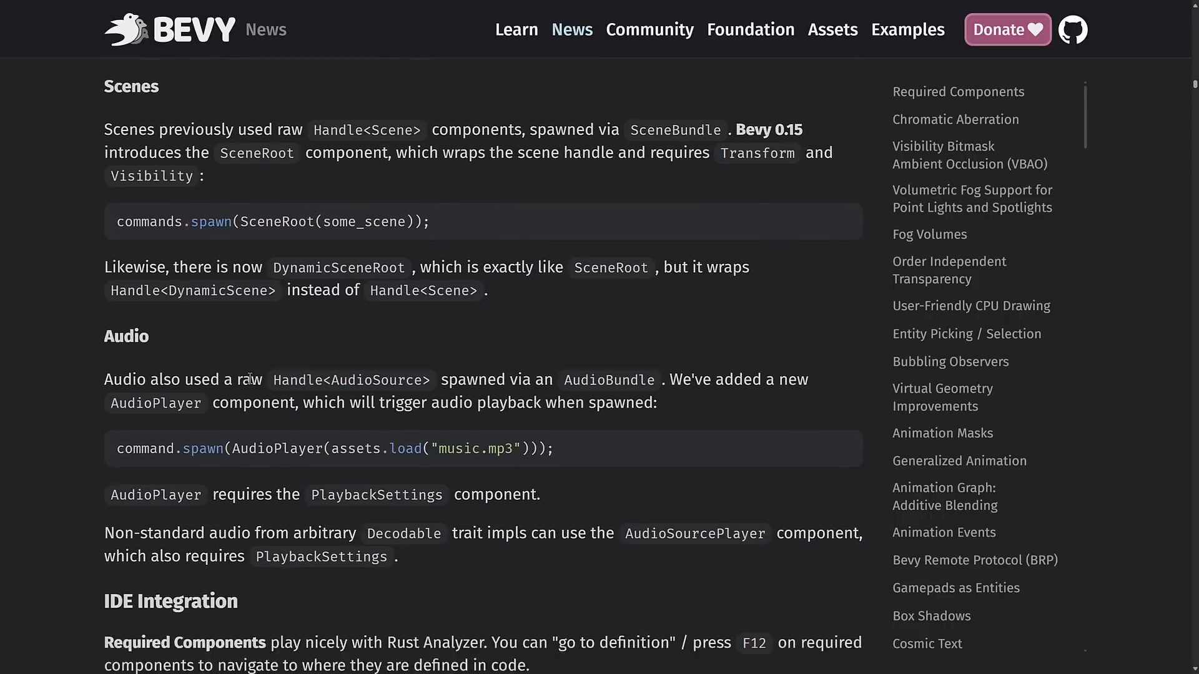
scroll("down", 3)
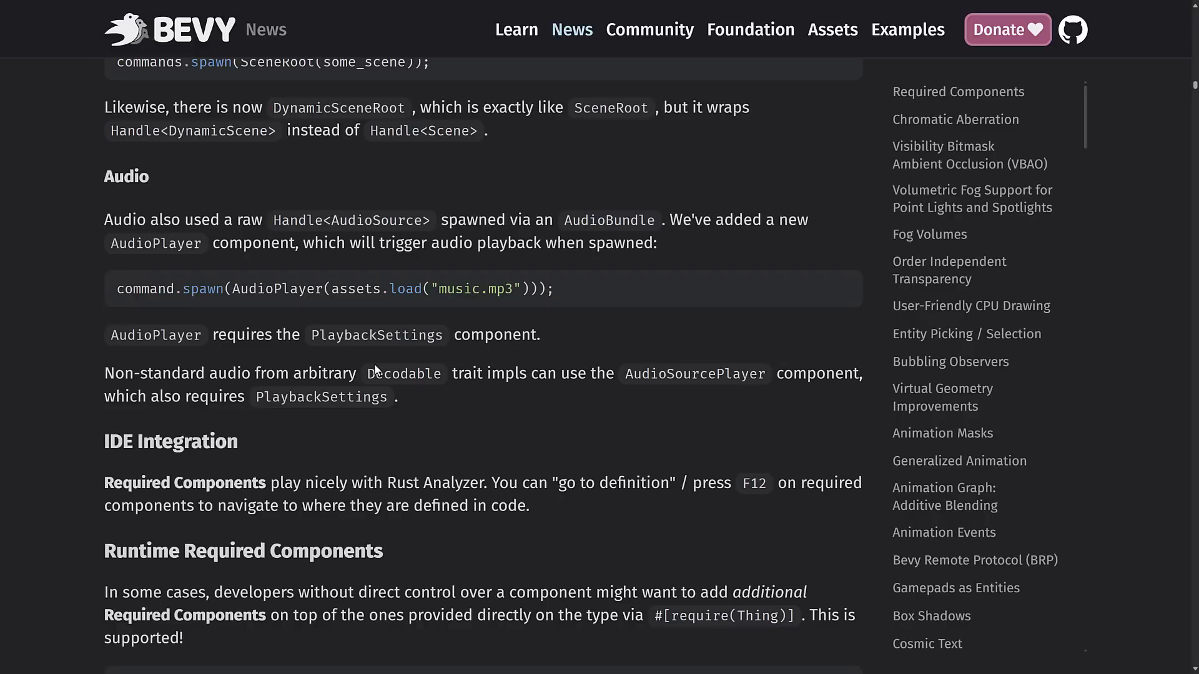
scroll("up", 3)
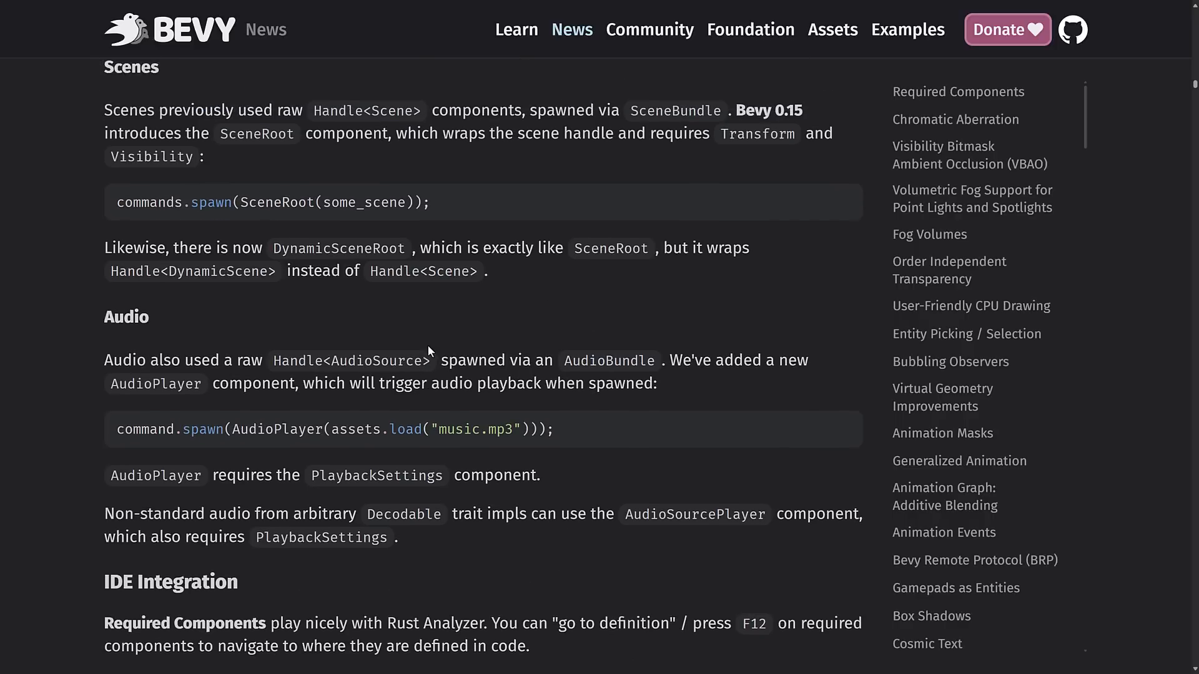
scroll("down", 3)
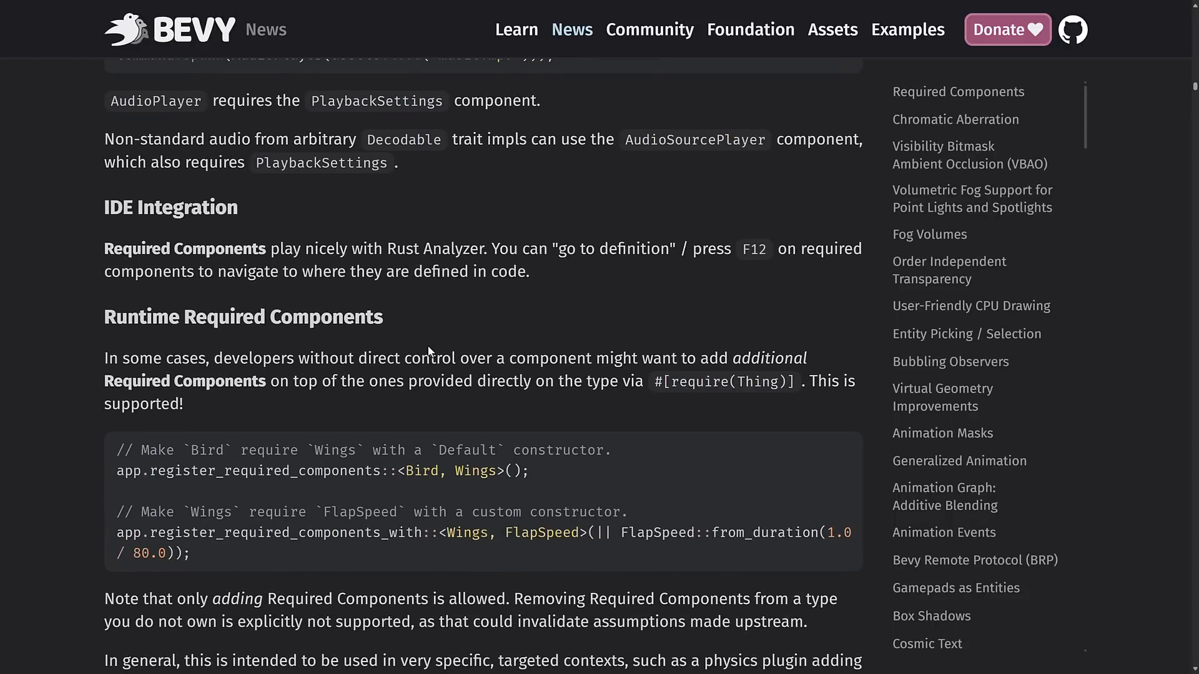
scroll("down", 3)
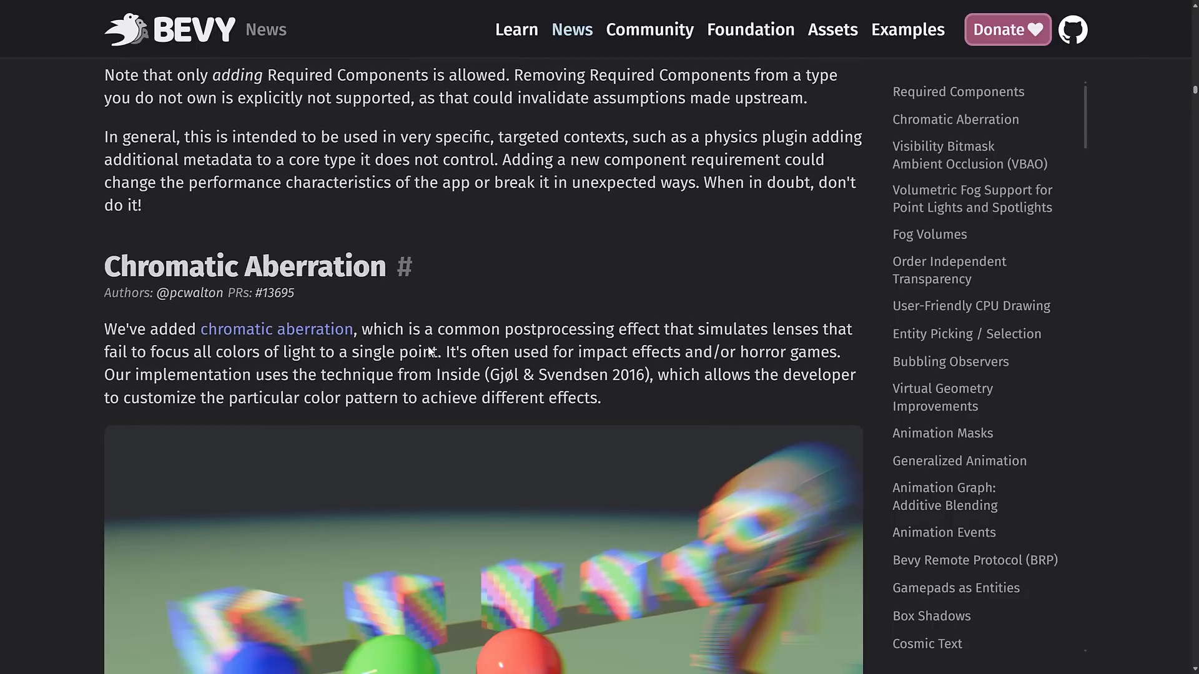
Read Entity Picking, Bubbling Observers and Animation Masks down to the additive blending code.
scroll("down", 3)
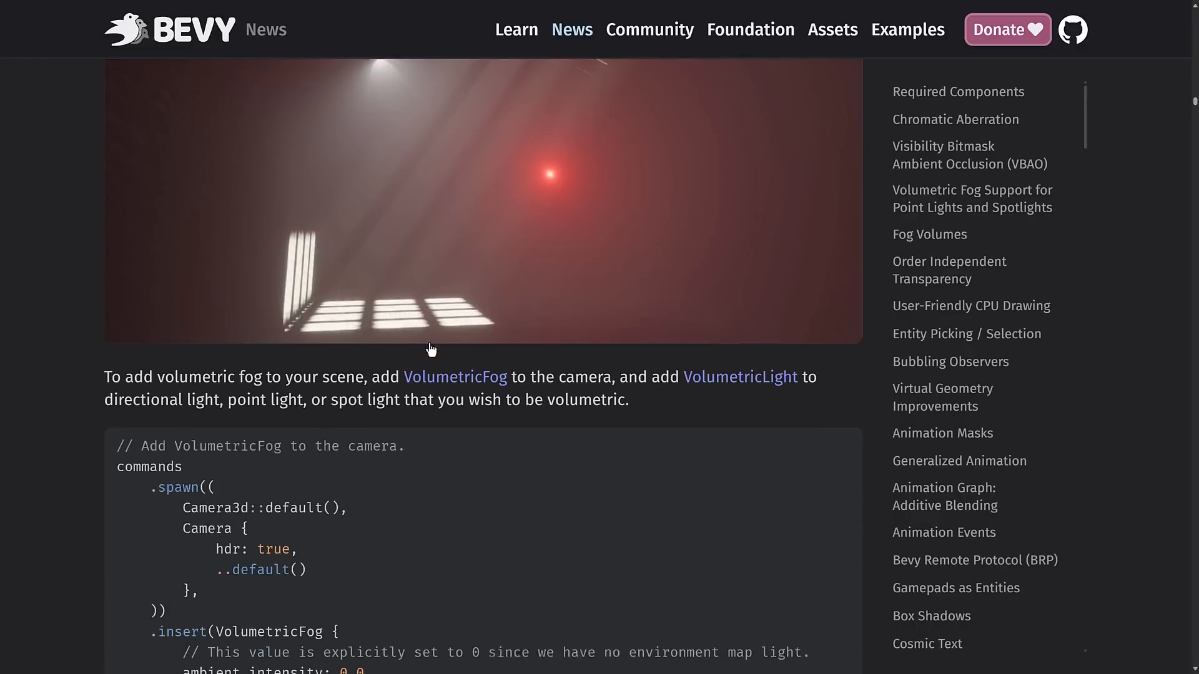
left_click(949, 270)
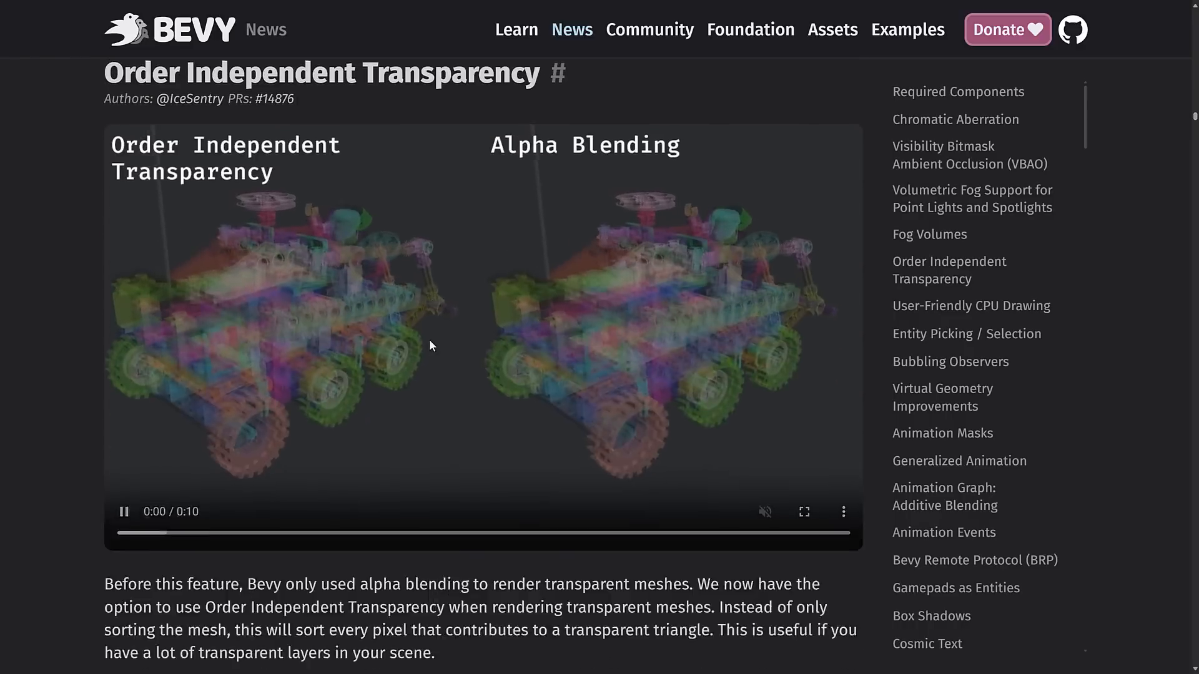
scroll("down", 3)
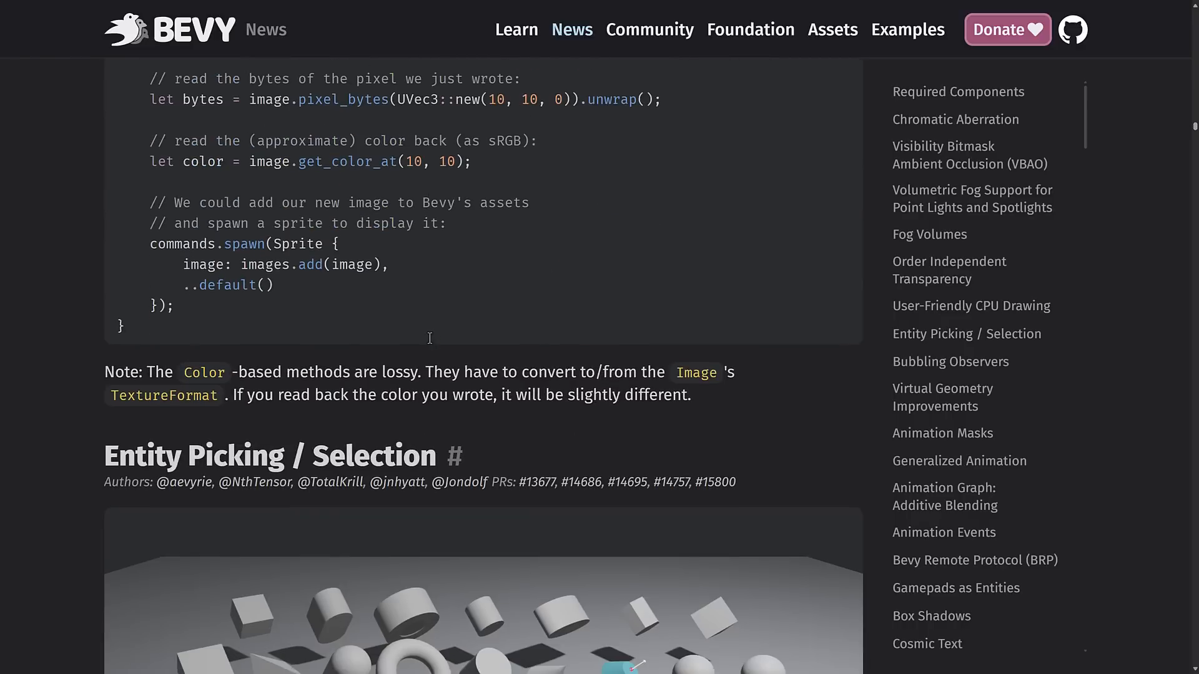
scroll("down", 3)
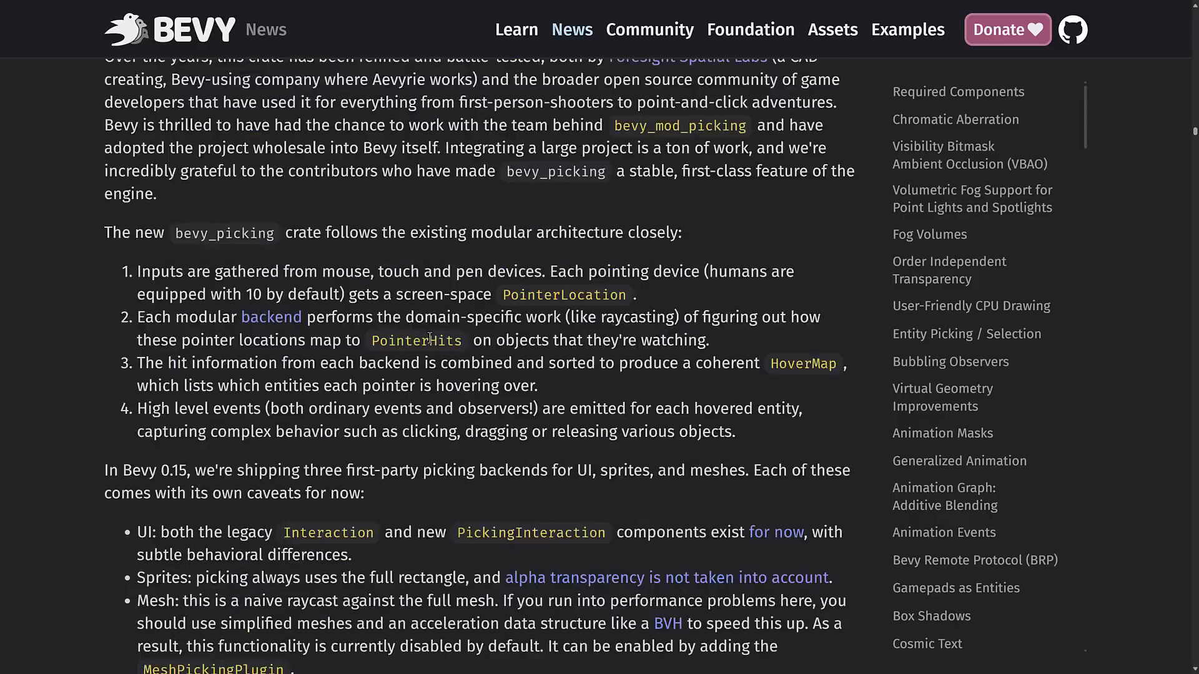
scroll("up", 3)
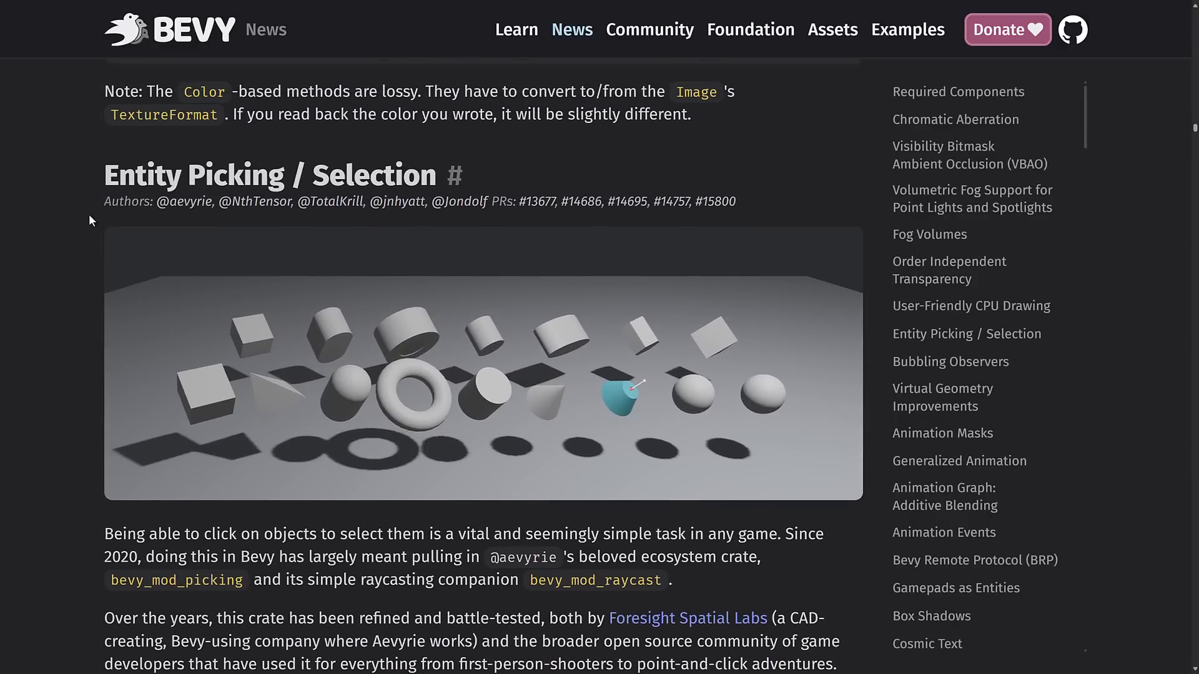
mouse_move(380, 254)
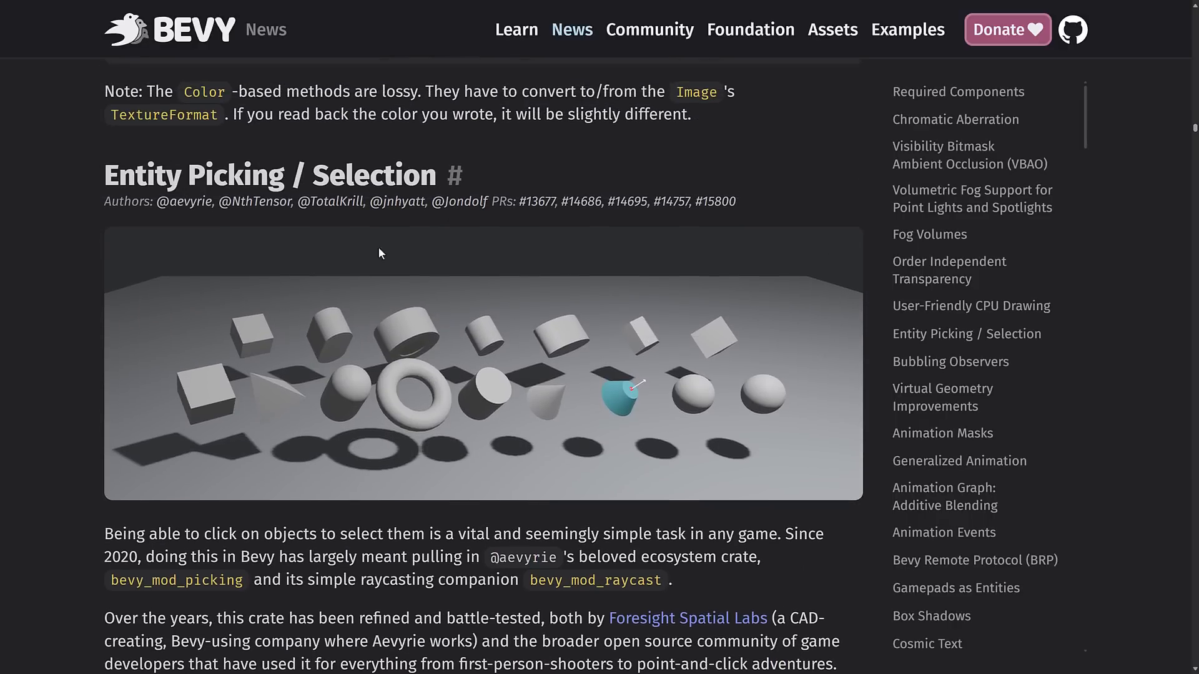
scroll("down", 3)
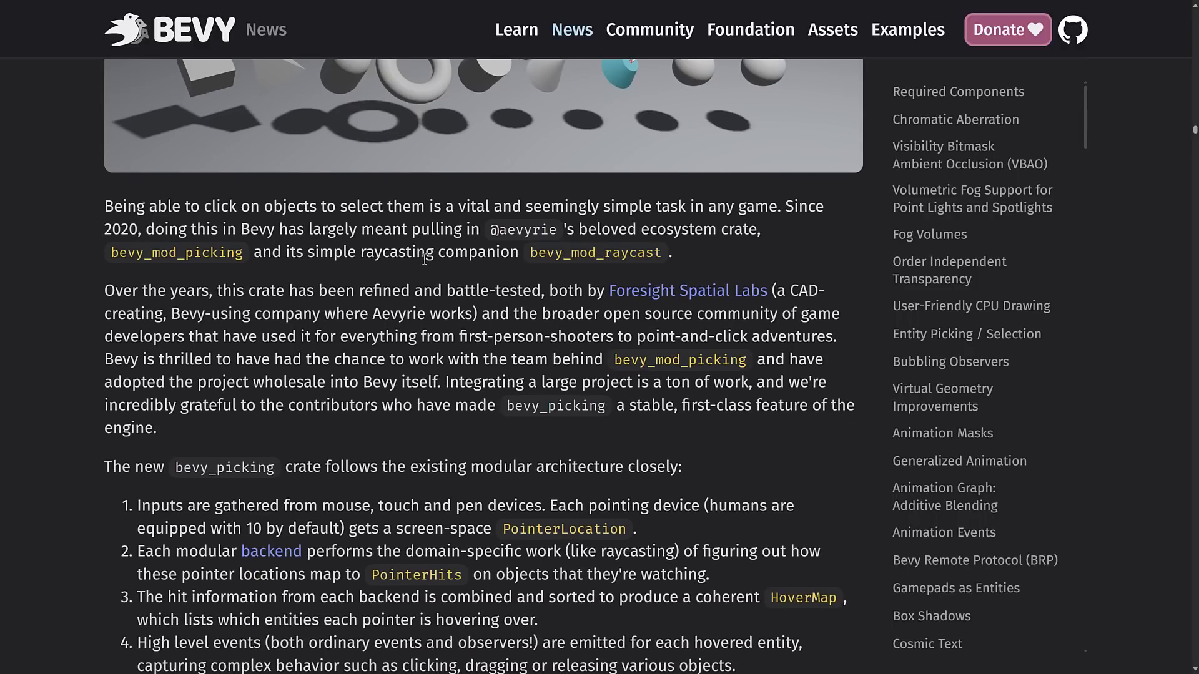
scroll("down", 3)
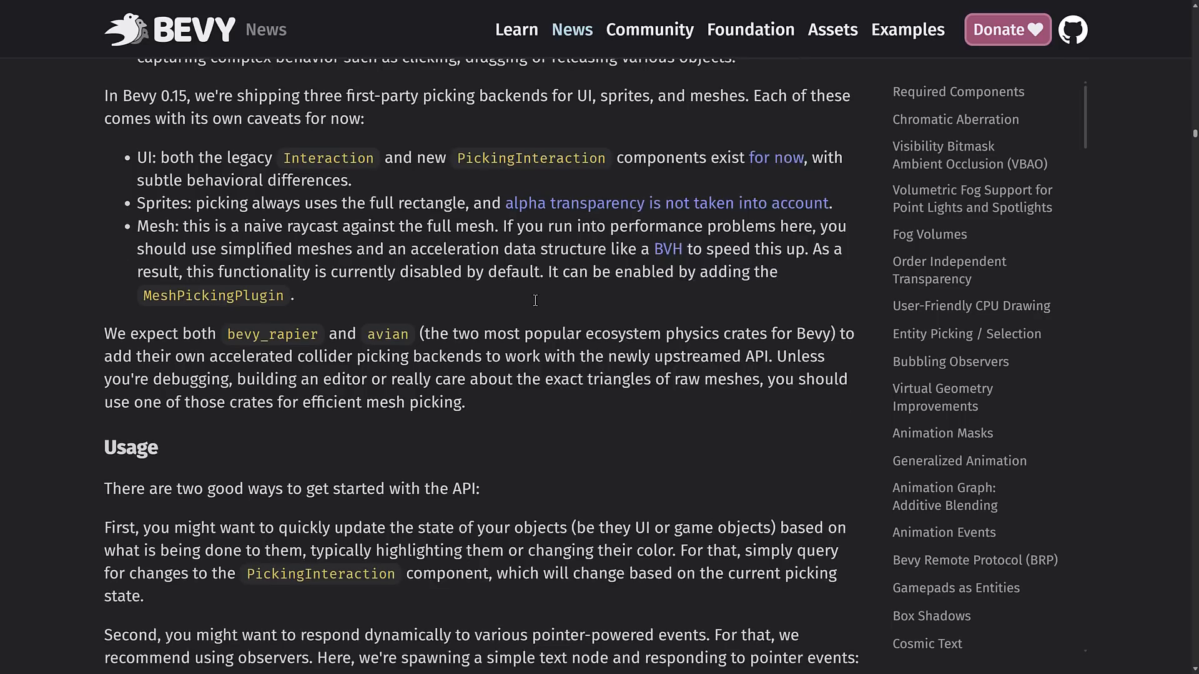
scroll("down", 3)
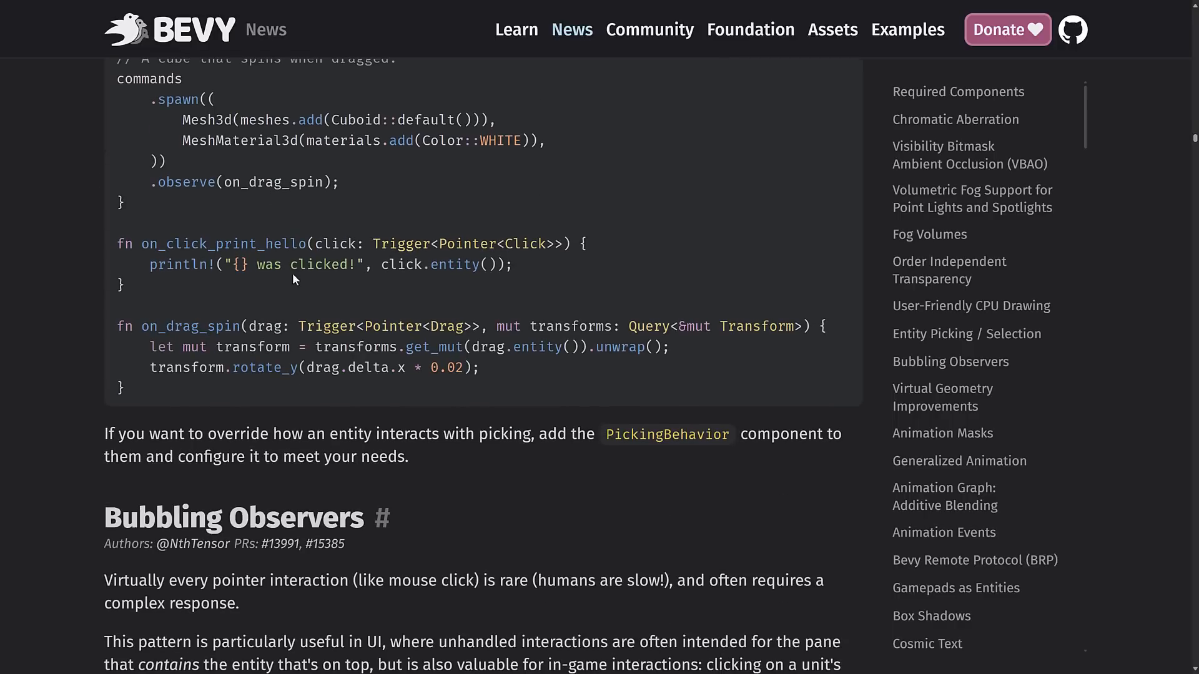
scroll("down", 3)
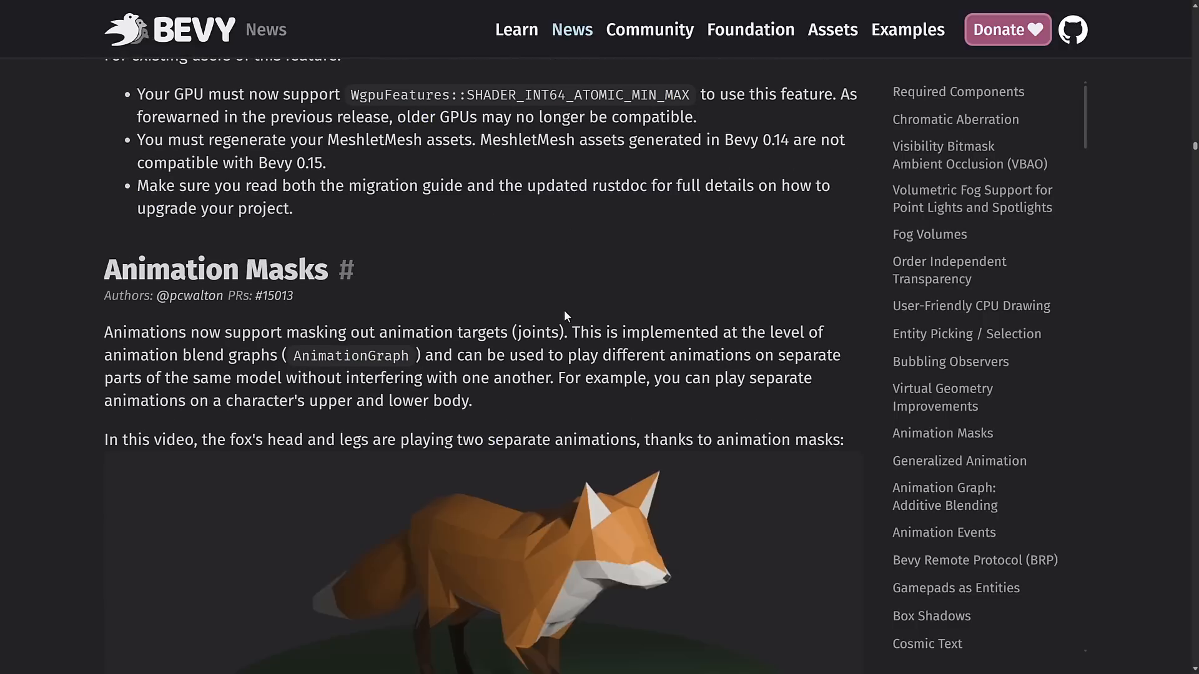
scroll("down", 3)
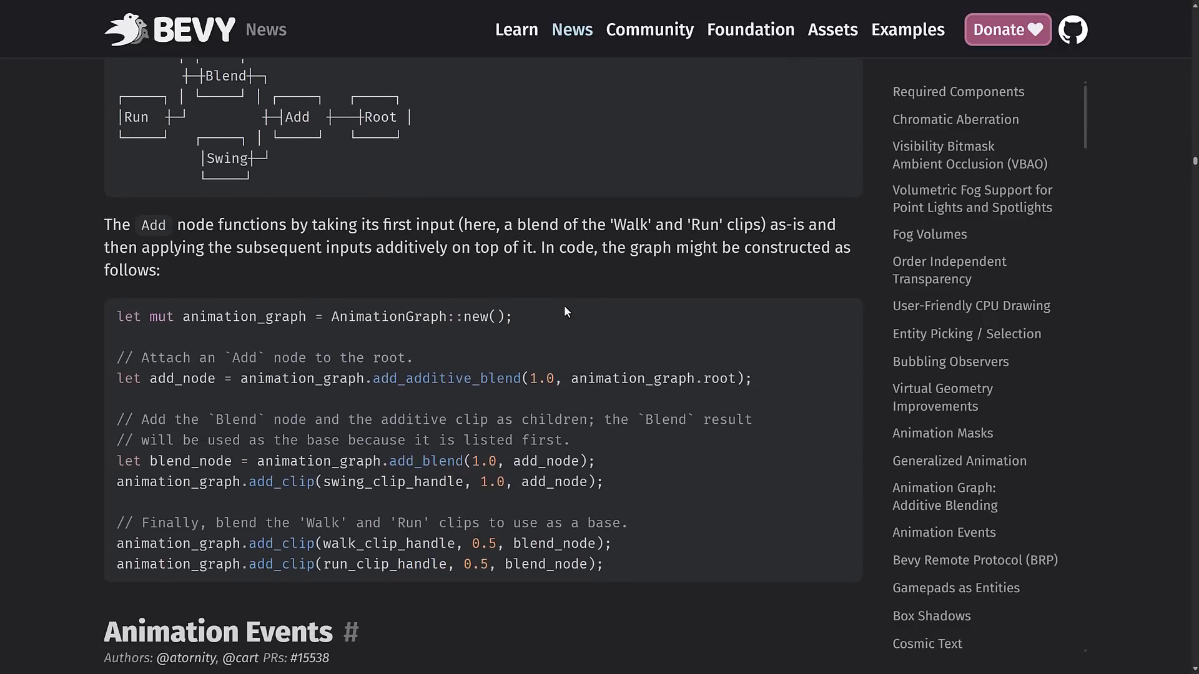
Scroll to the Bevy Remote Protocol section's capability list and HTTP setup code.
scroll("up", 3)
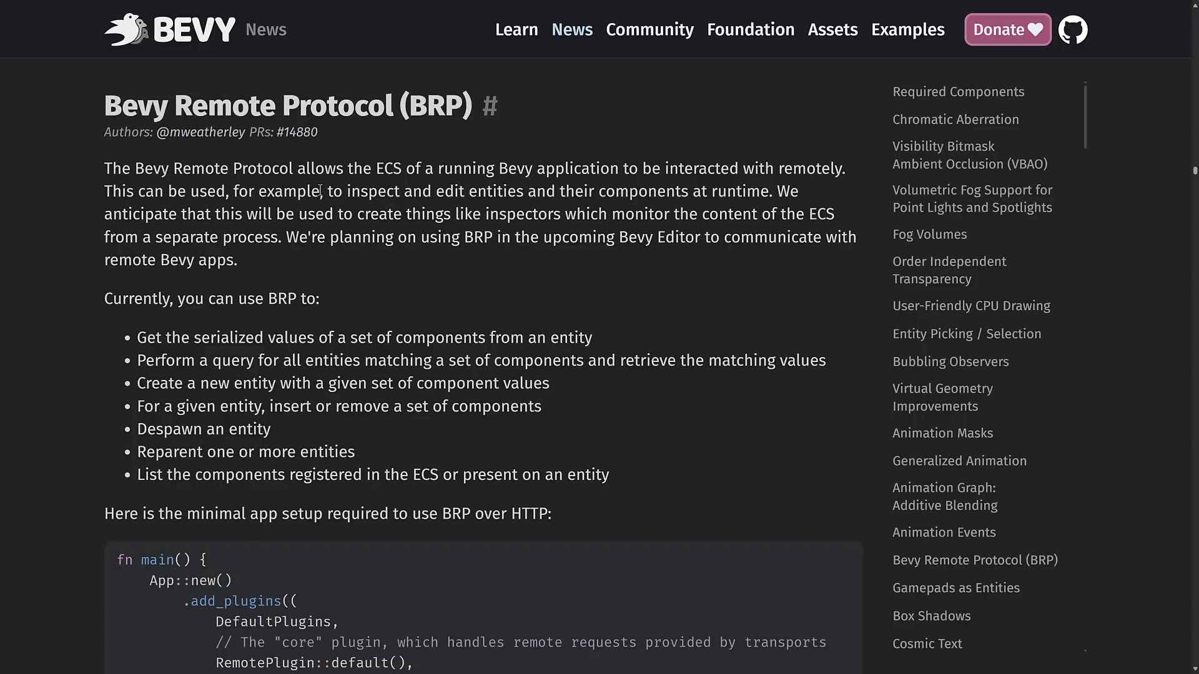
scroll("down", 3)
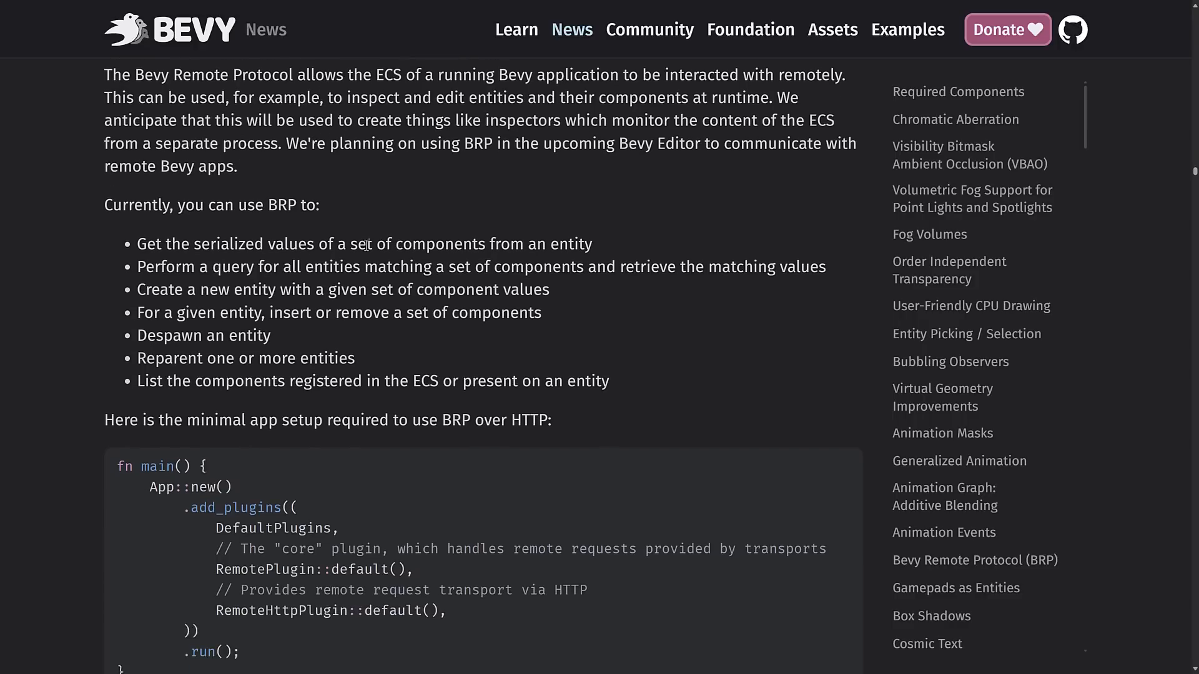
mouse_move(235, 271)
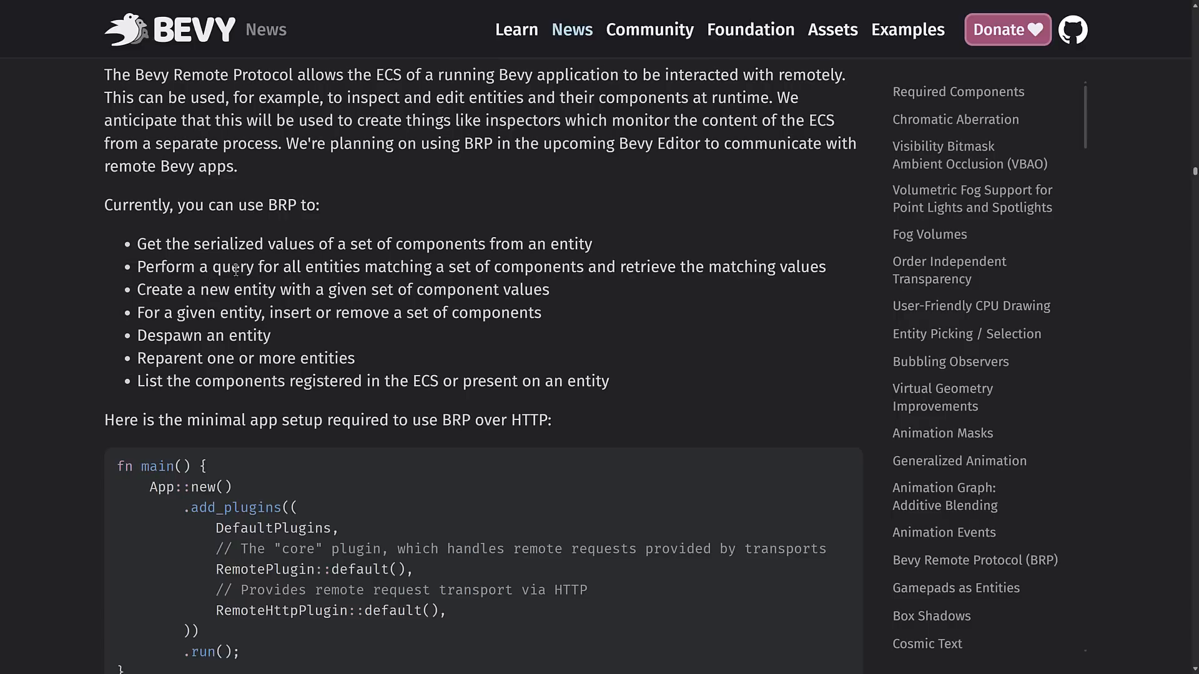
mouse_move(682, 273)
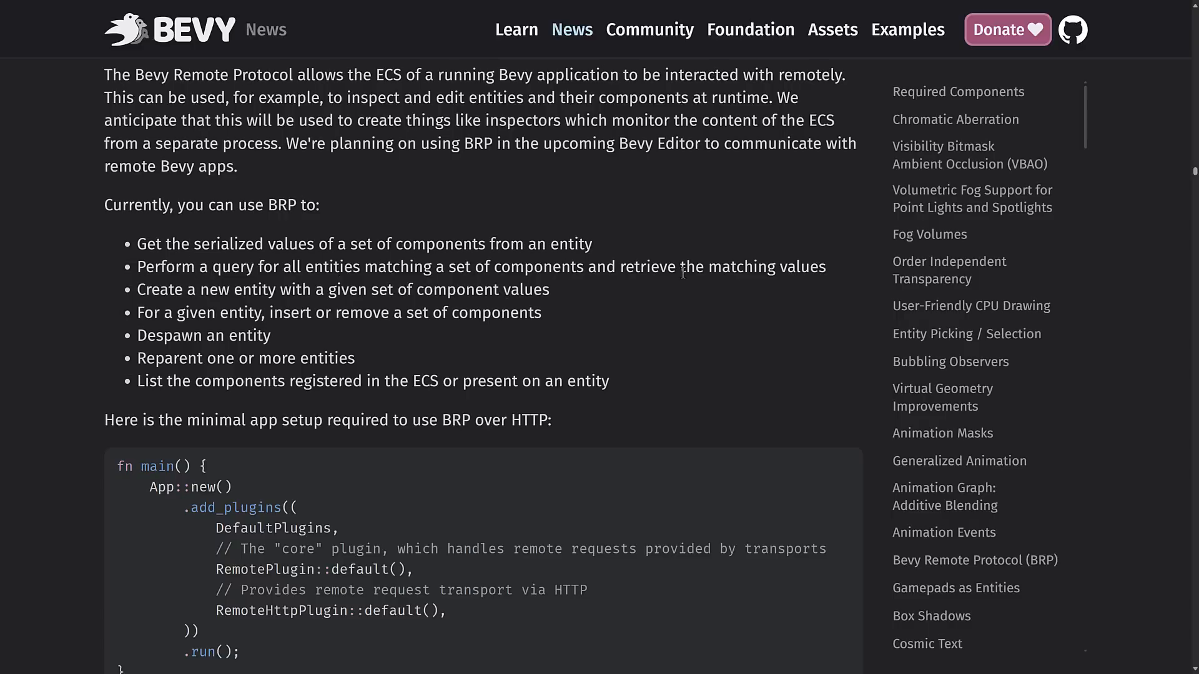
mouse_move(175, 298)
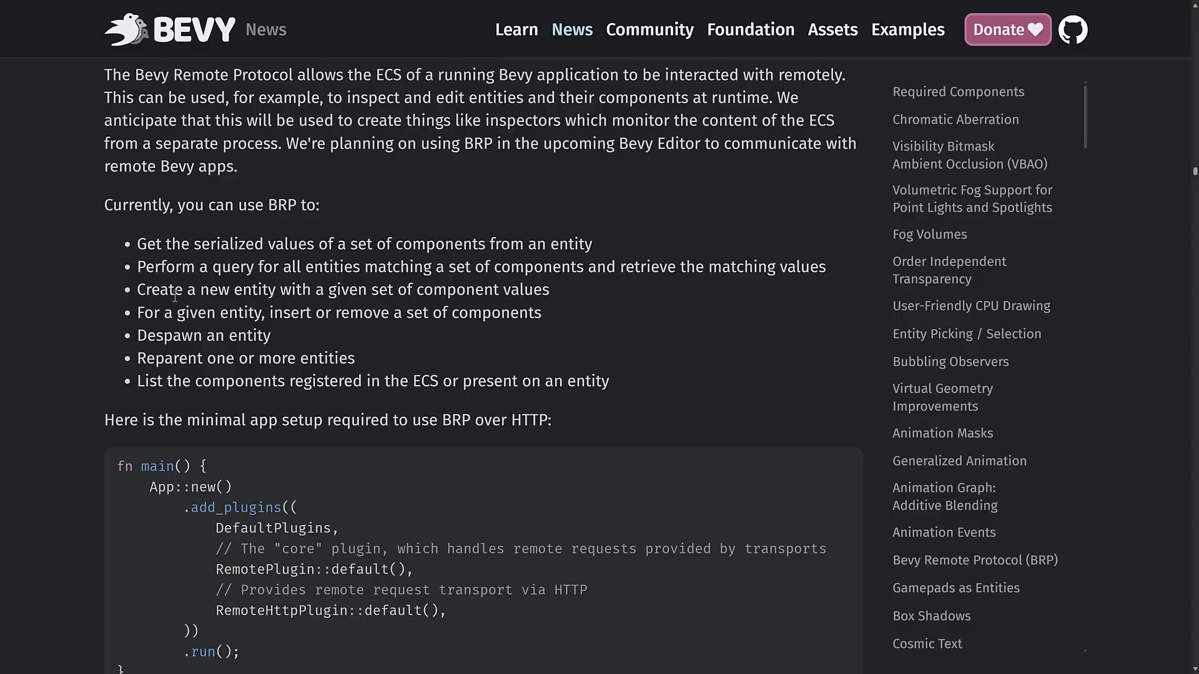
mouse_move(430, 290)
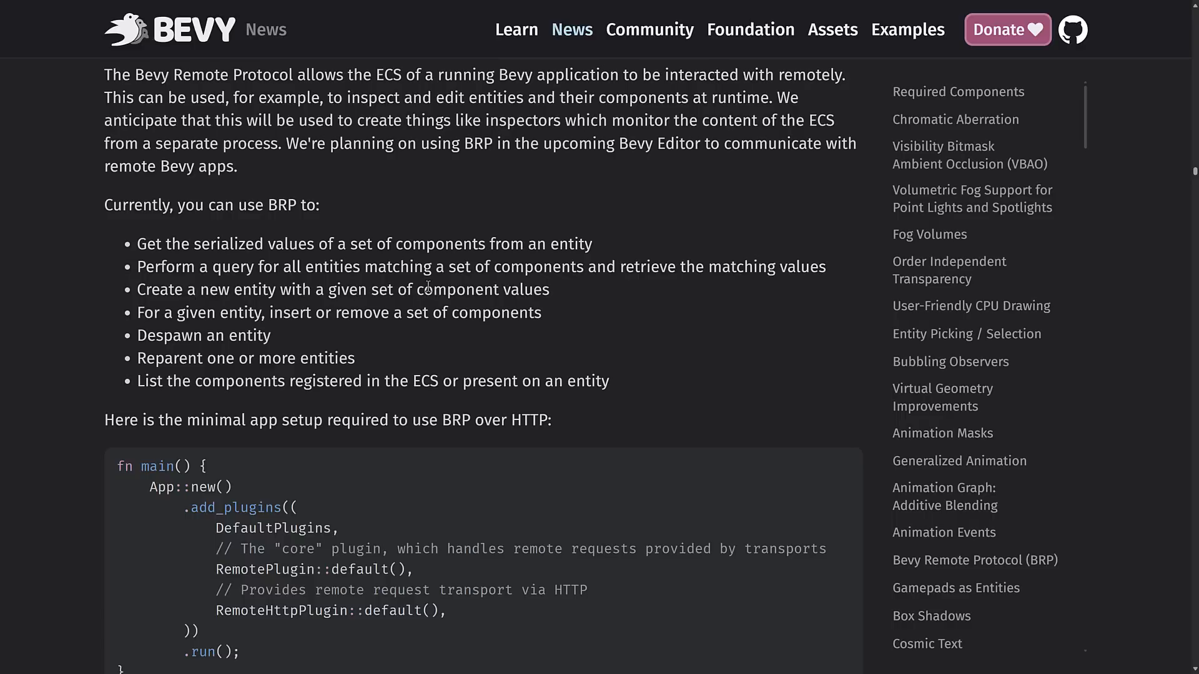
mouse_move(268, 325)
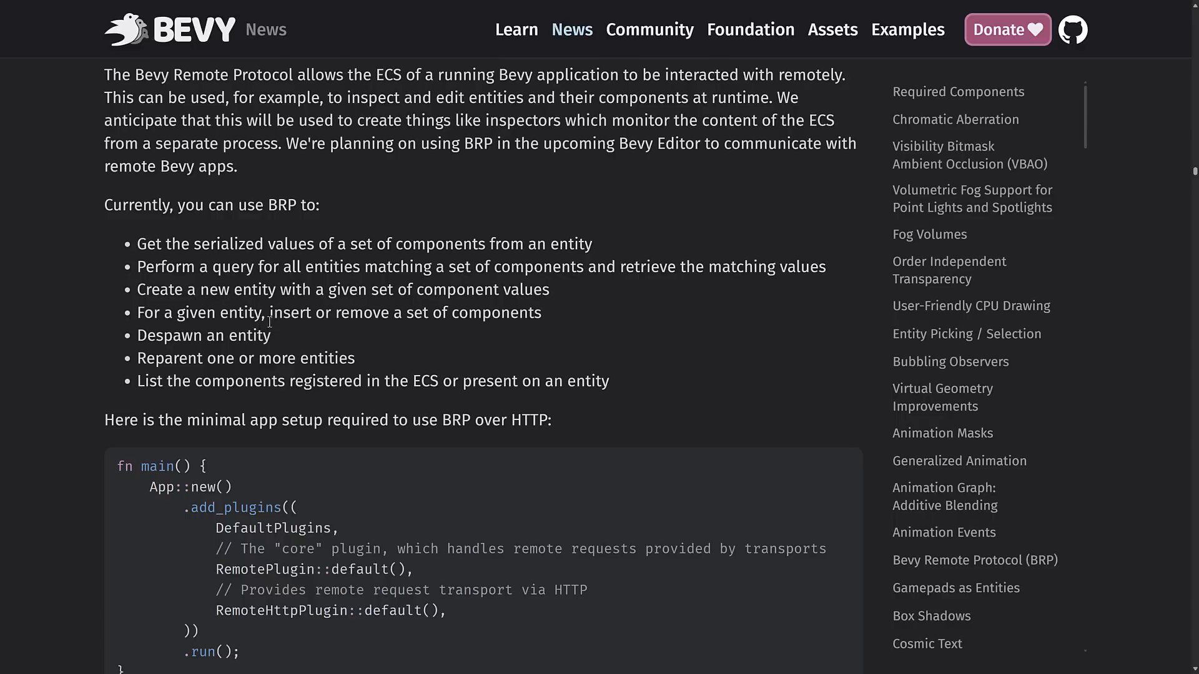
mouse_move(244, 341)
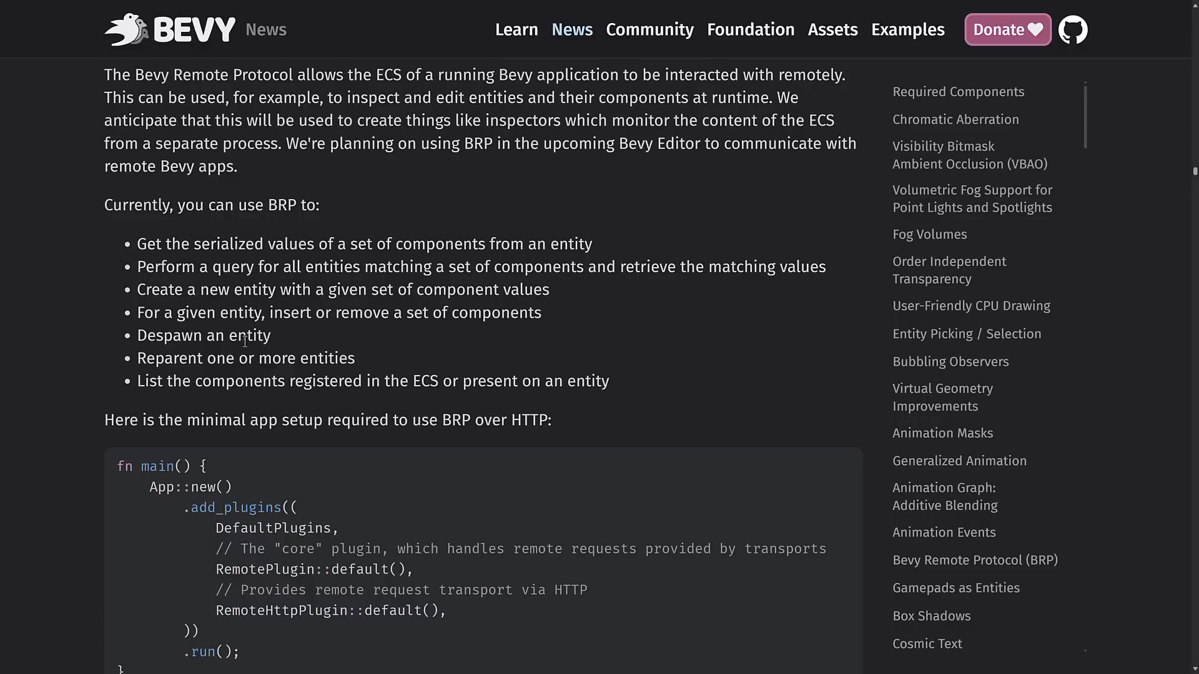
mouse_move(162, 402)
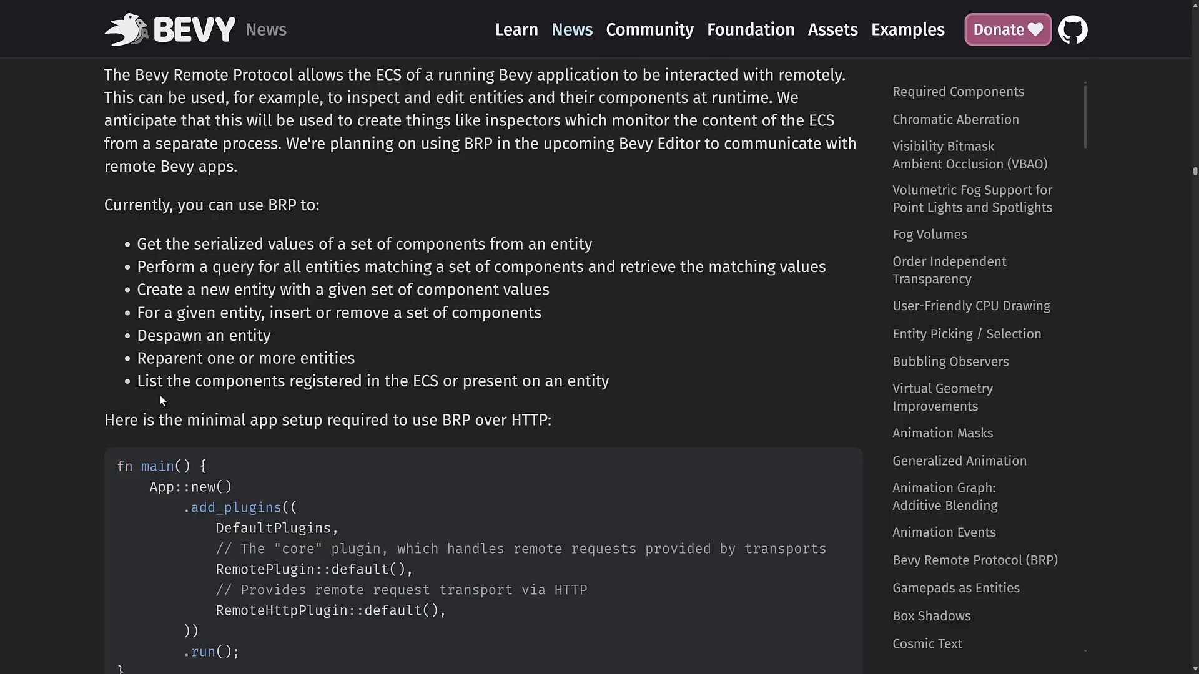
mouse_move(414, 419)
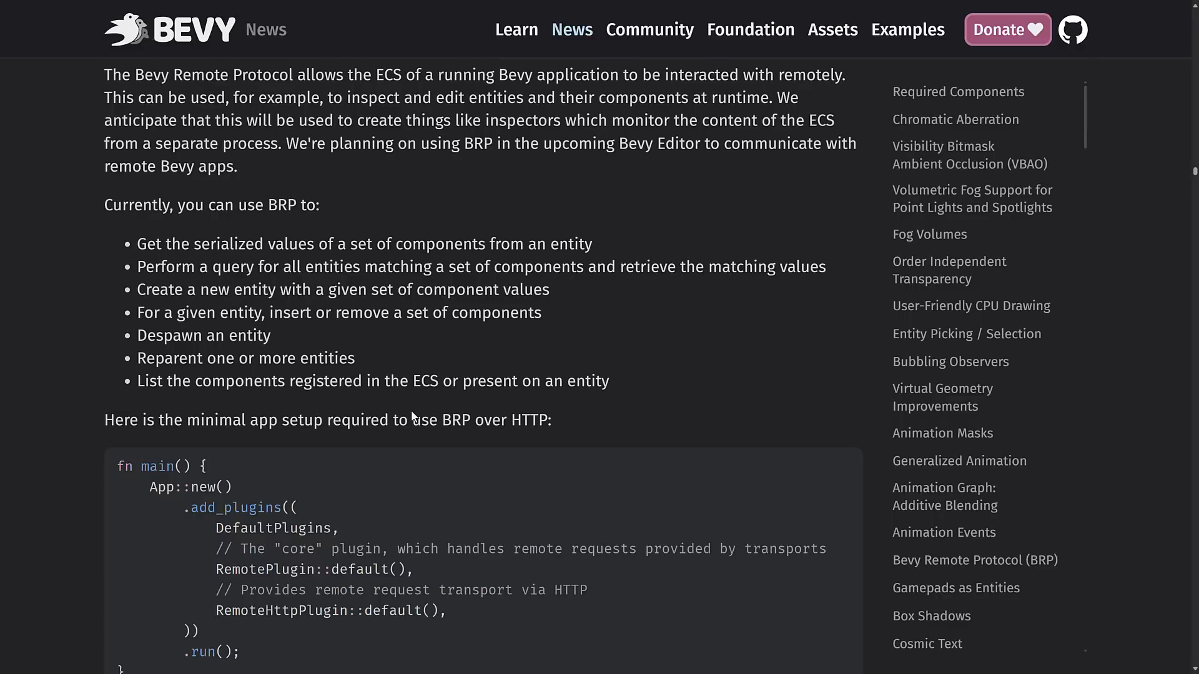
mouse_move(665, 402)
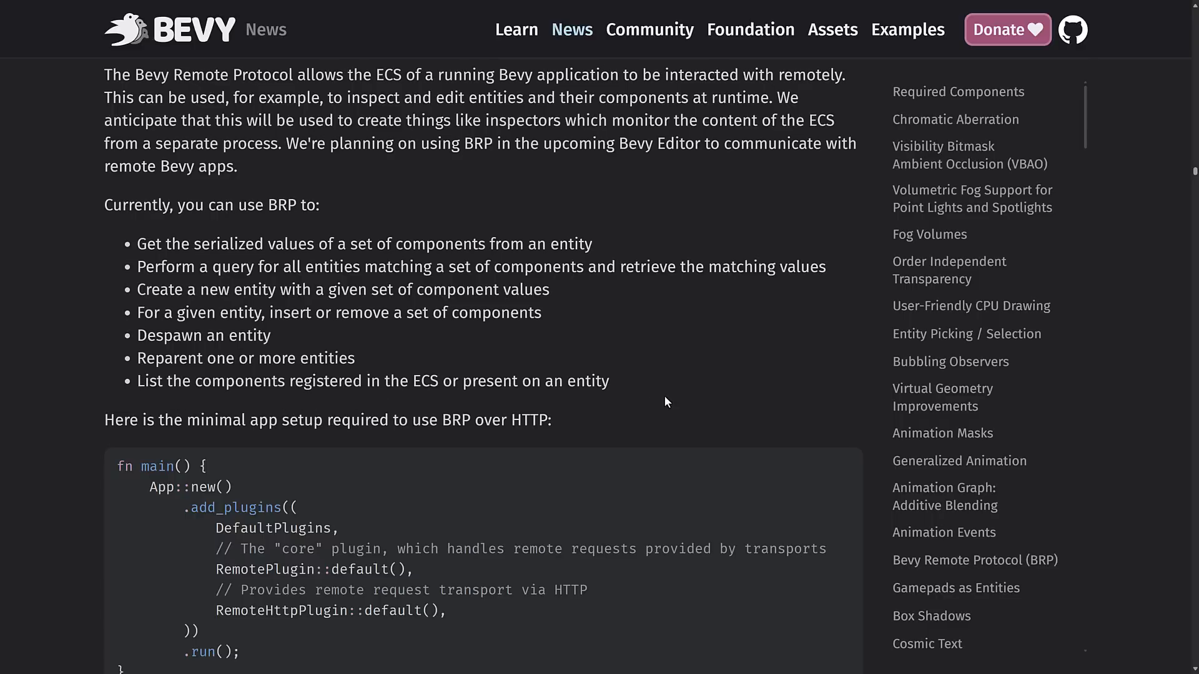
Scroll to the top of the Bevy 0.15 post and down to the highlights bullet list.
scroll("up", 3)
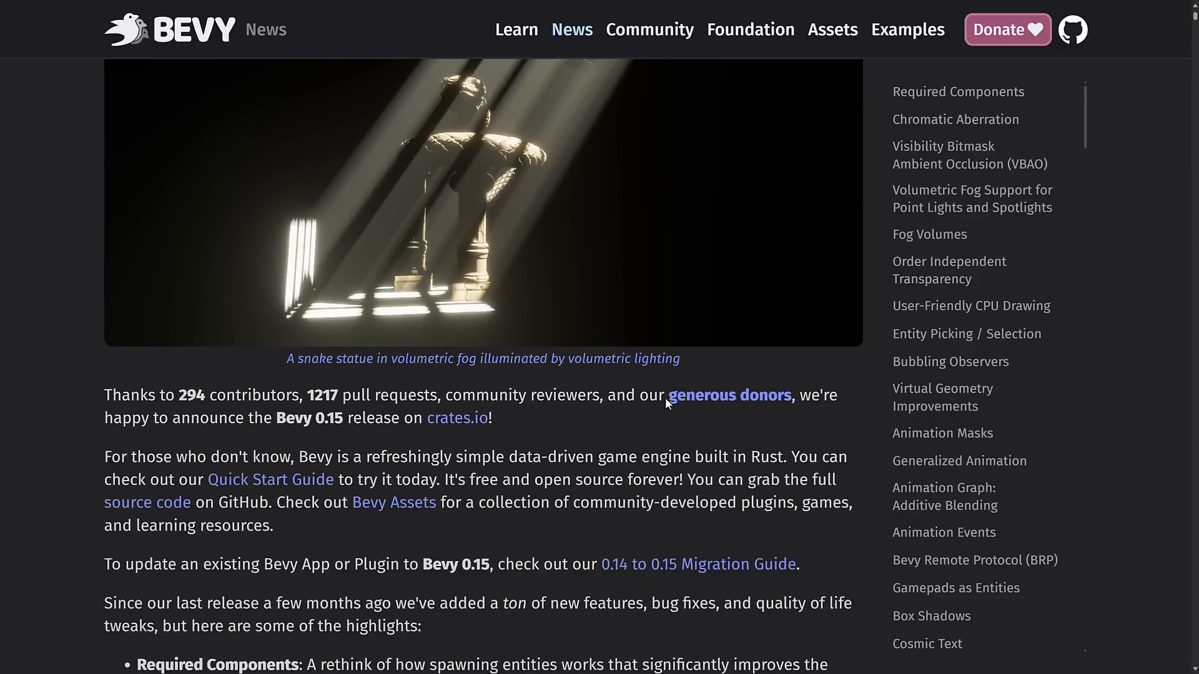
scroll("down", 3)
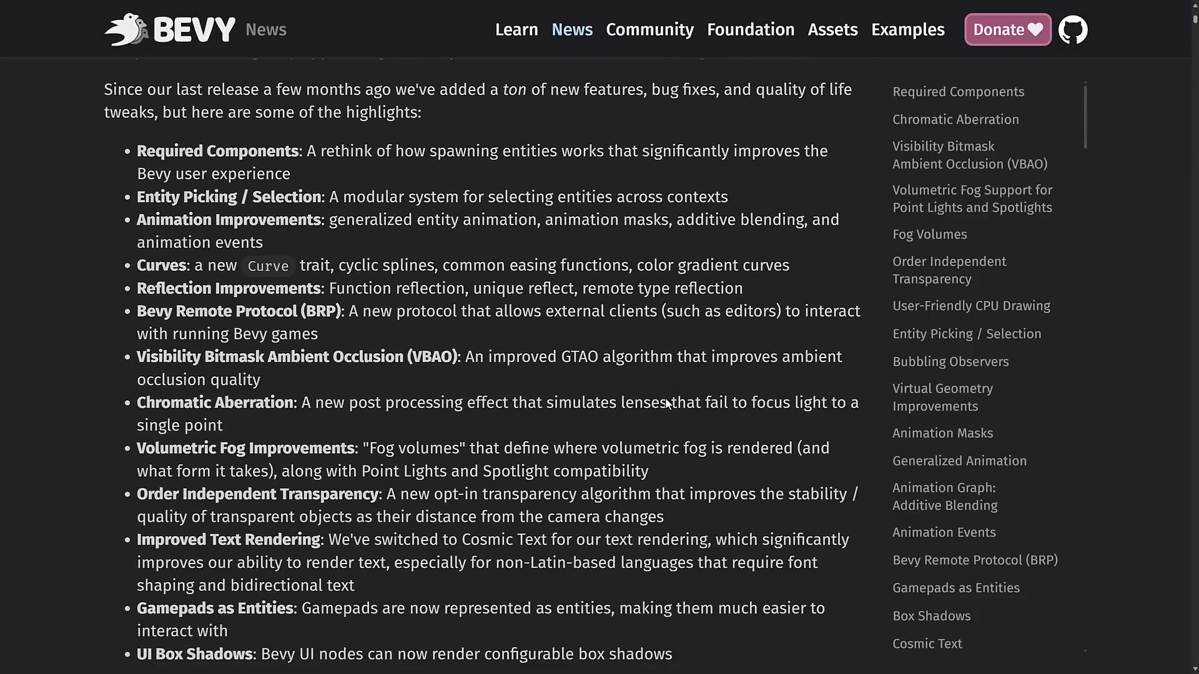
scroll("down", 3)
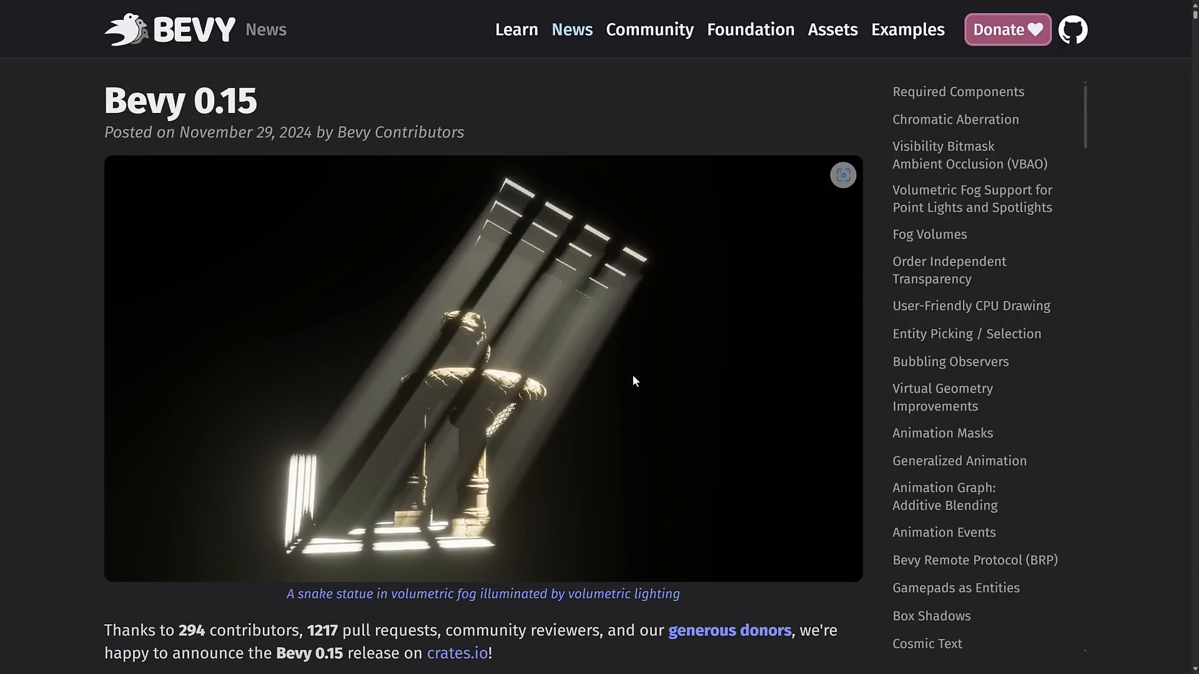
scroll("down", 3)
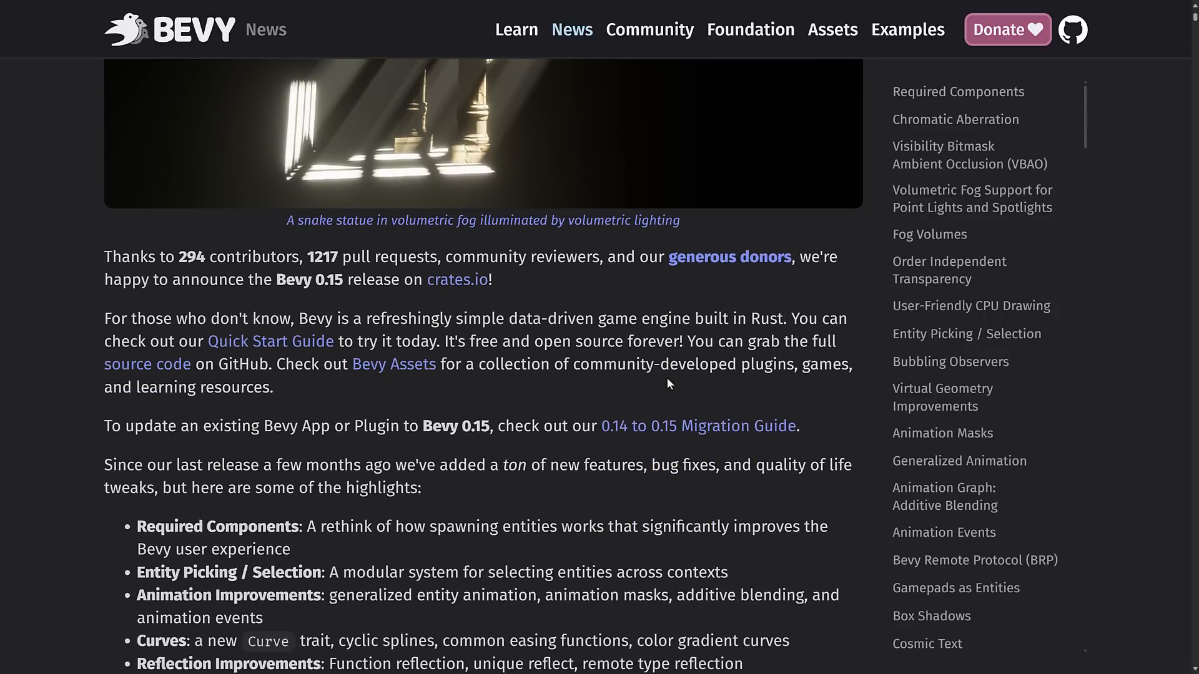
scroll("down", 3)
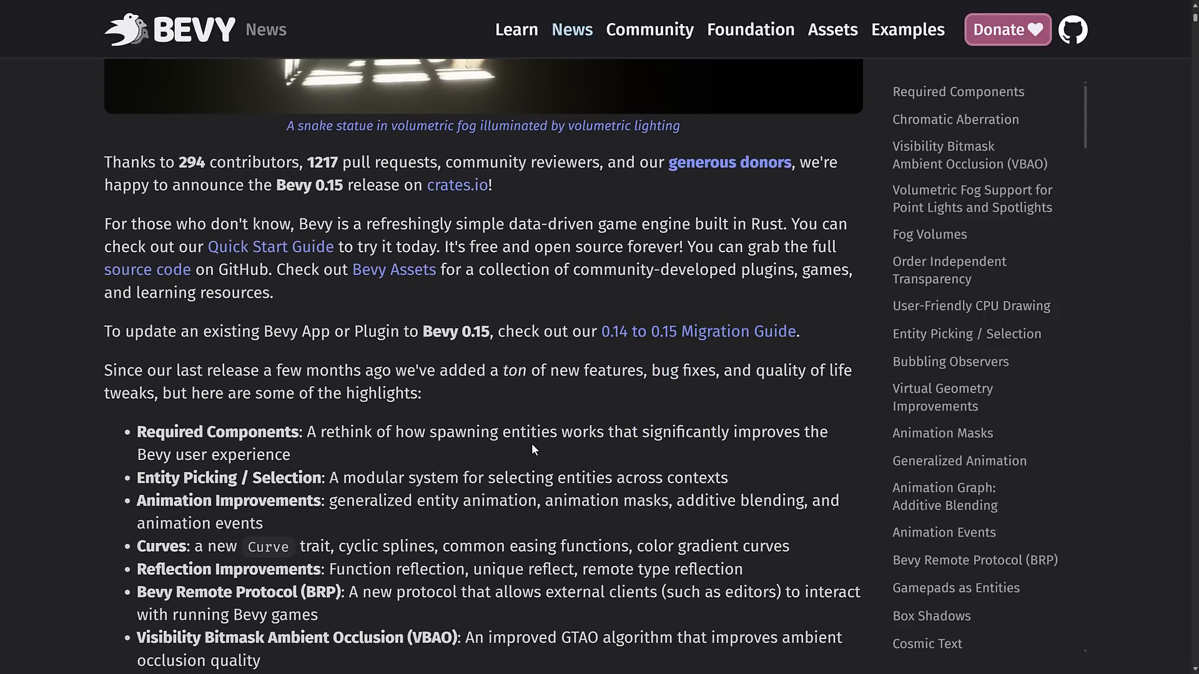